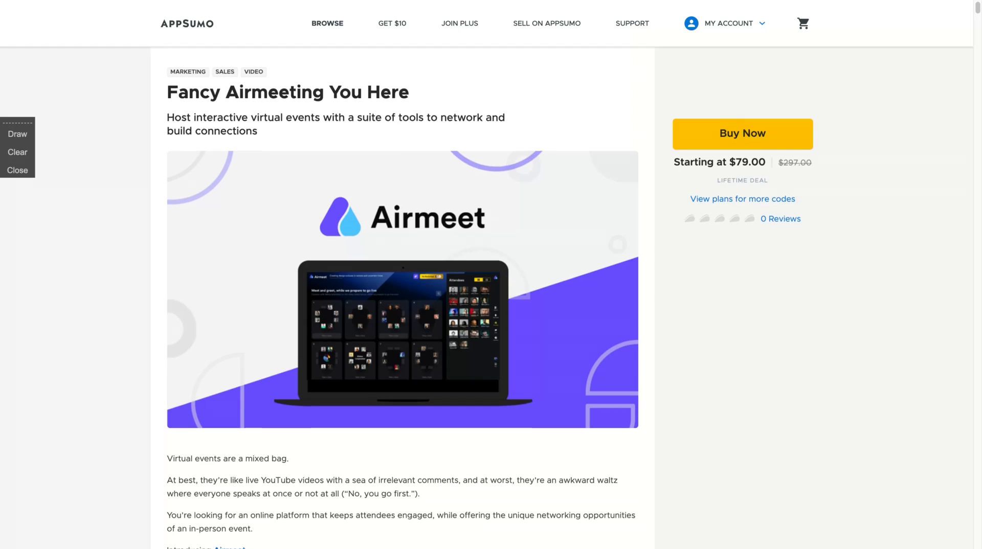
- Scroll the AppSumo Airmeet deal page to Plans and Features with the $79–$237 tiers
scroll("down", 3)
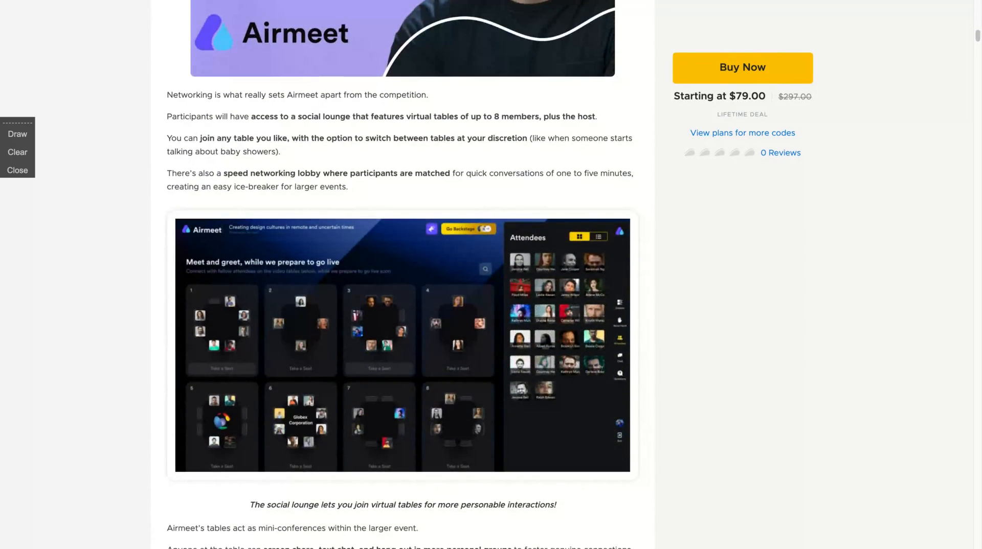
scroll("down", 3)
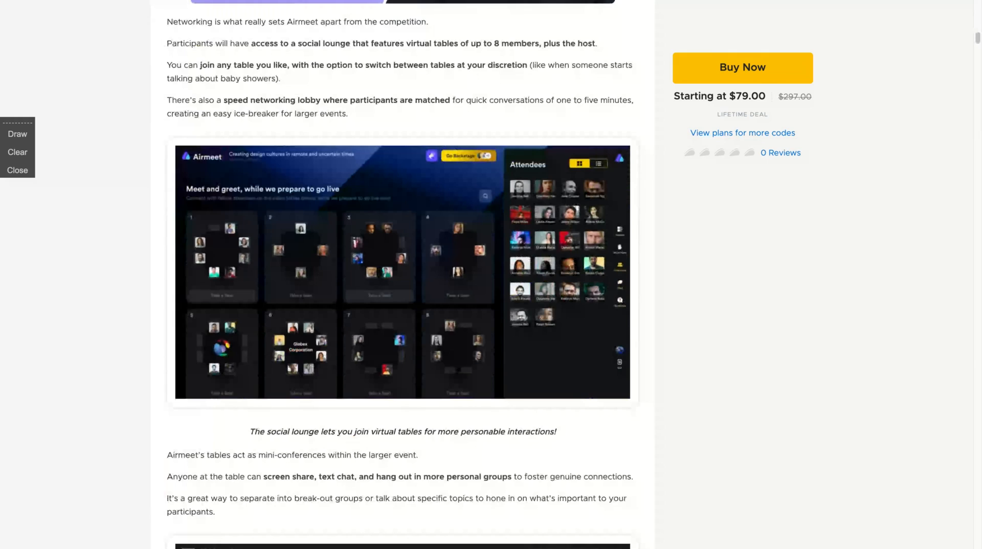
scroll("down", 3)
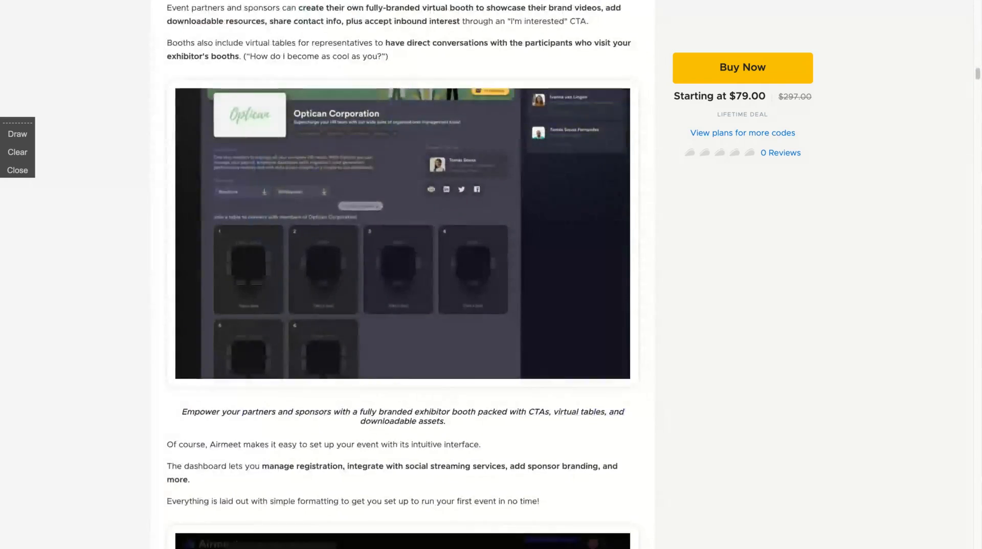
scroll("down", 3)
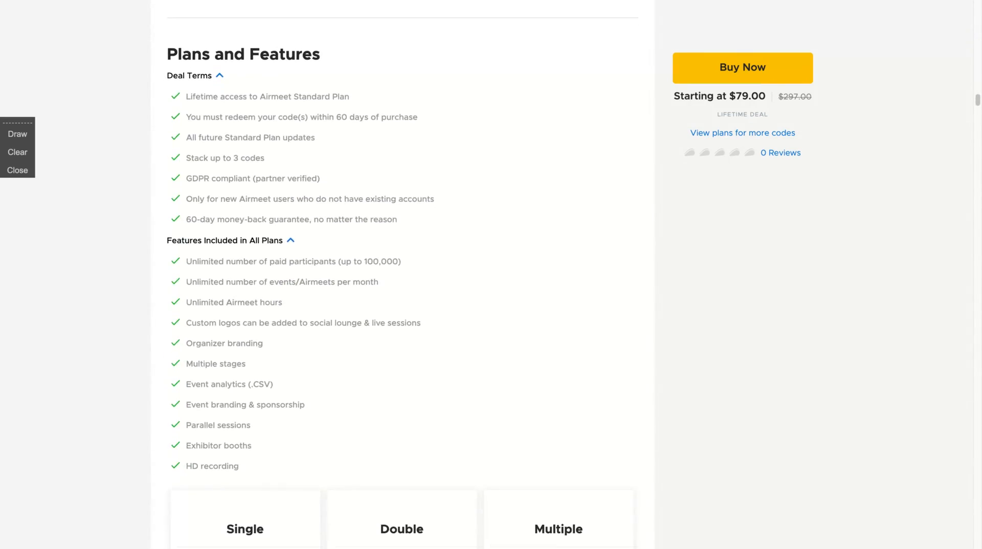
scroll("down", 3)
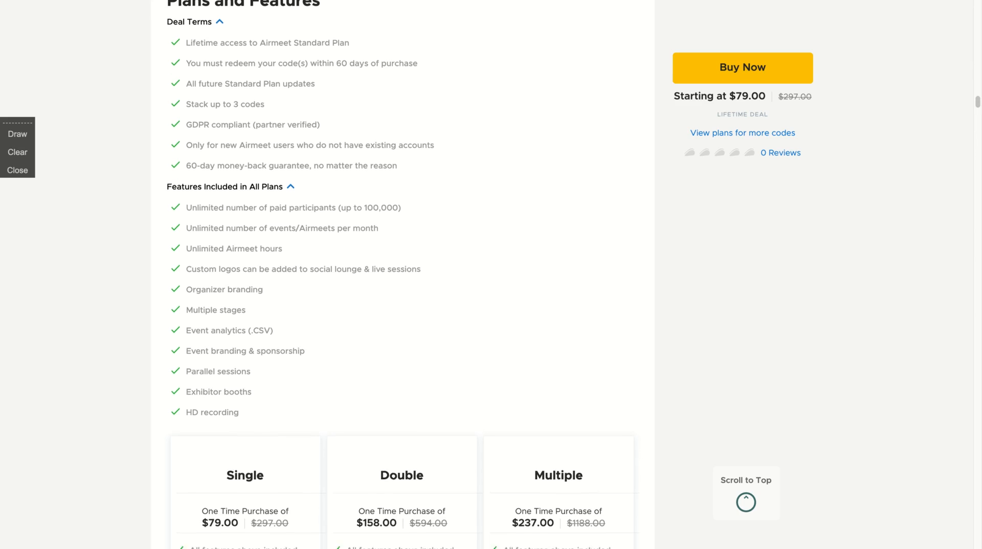
scroll("down", 3)
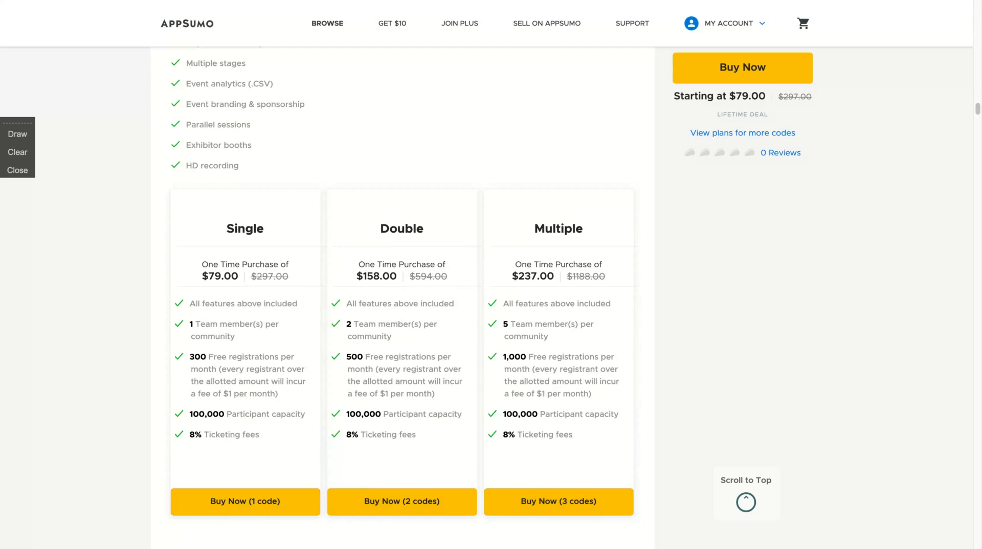
mouse_move(201, 5)
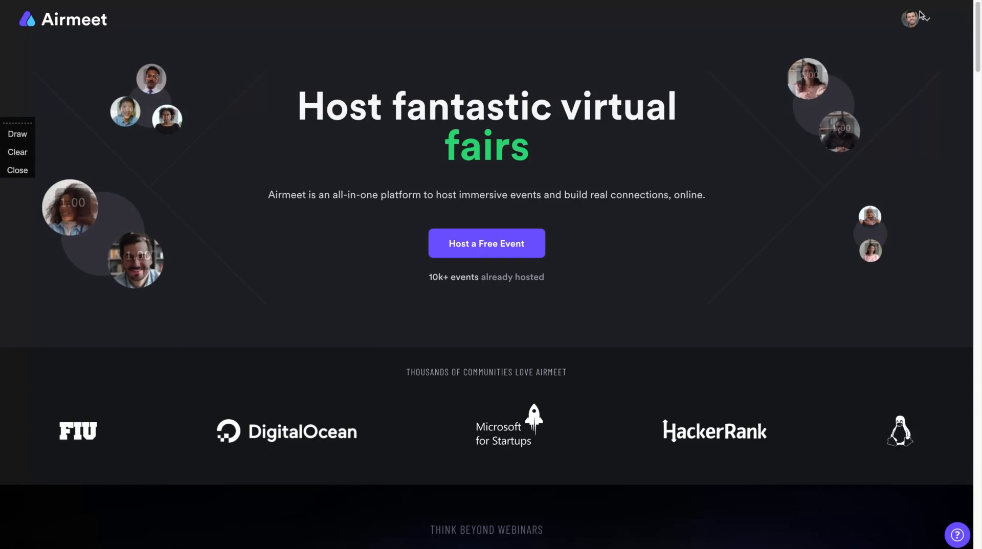
- Visit My Profile, then the organiser Dashboard listing the Nov 23 'Igor explores Airmeet' event
left_click(911, 18)
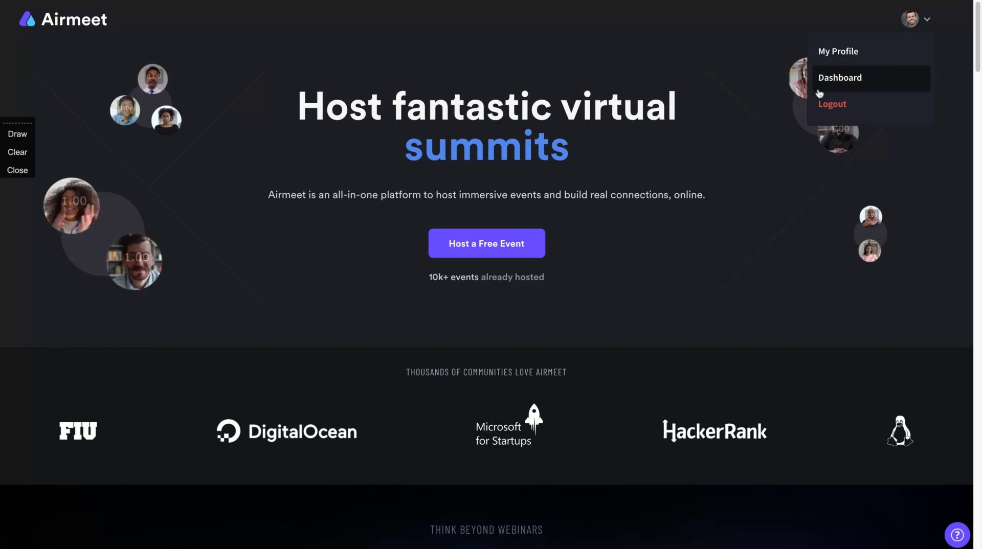
left_click(839, 51)
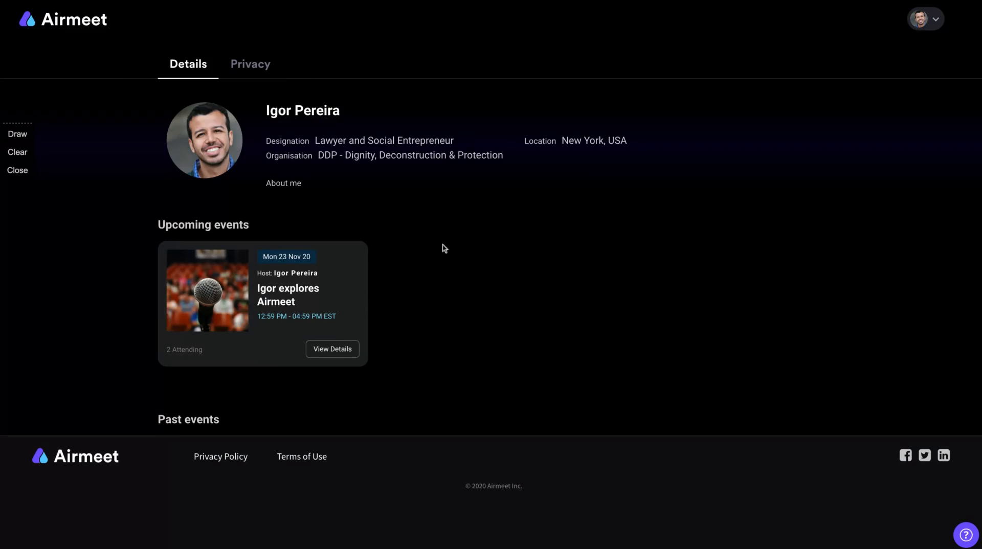
left_click(925, 18)
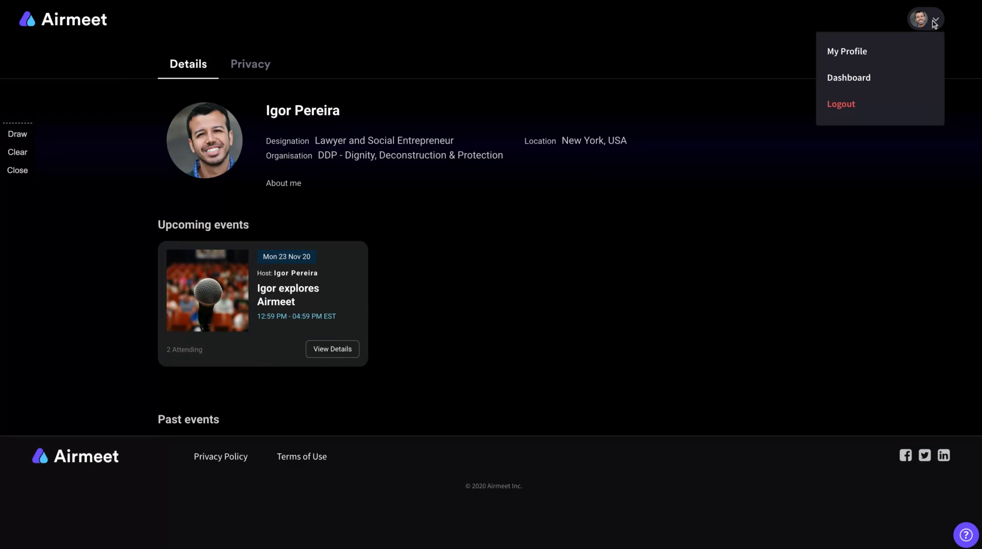
left_click(848, 77)
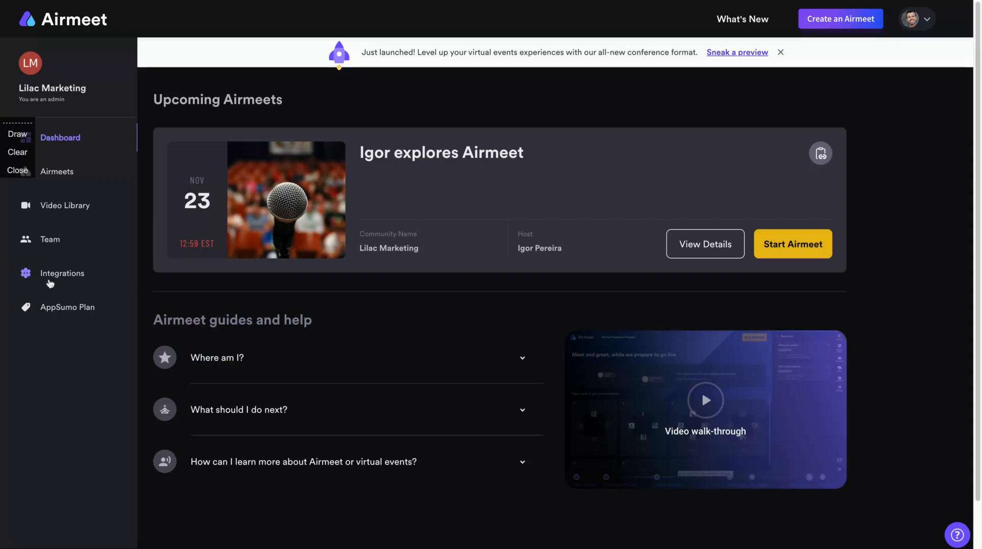
- View the Integrations API keys, then the AppSumo Plan page with the active 1 Code tier
left_click(62, 273)
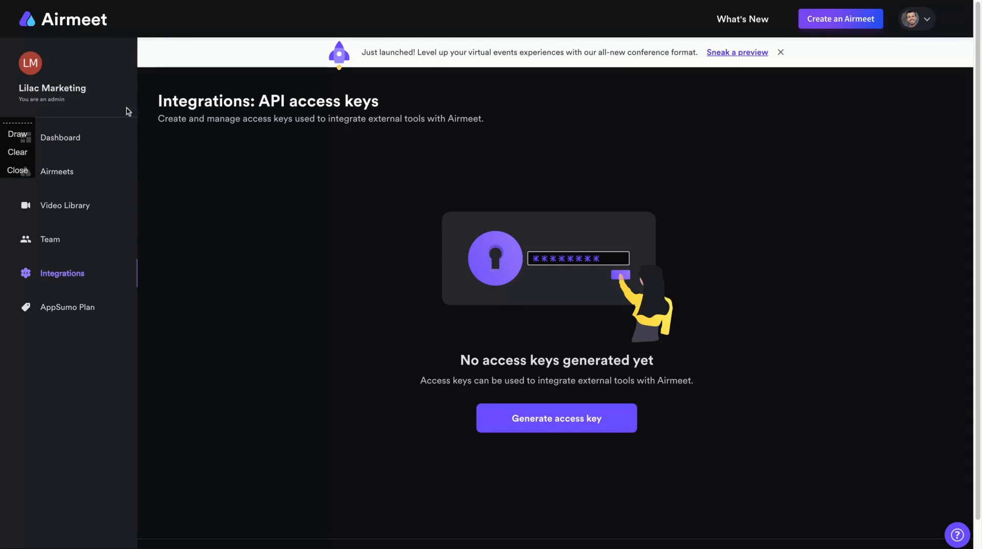
mouse_move(321, 122)
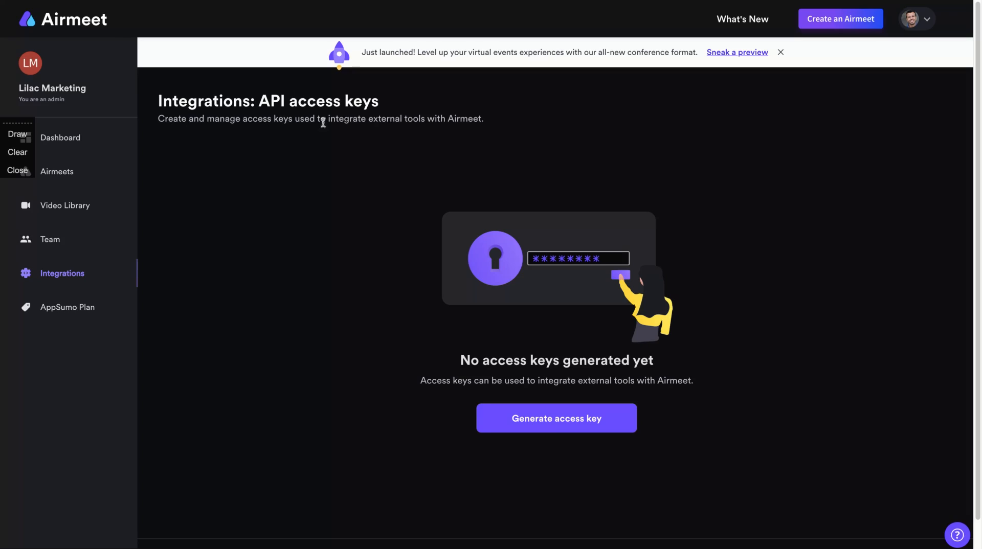
left_click(781, 52)
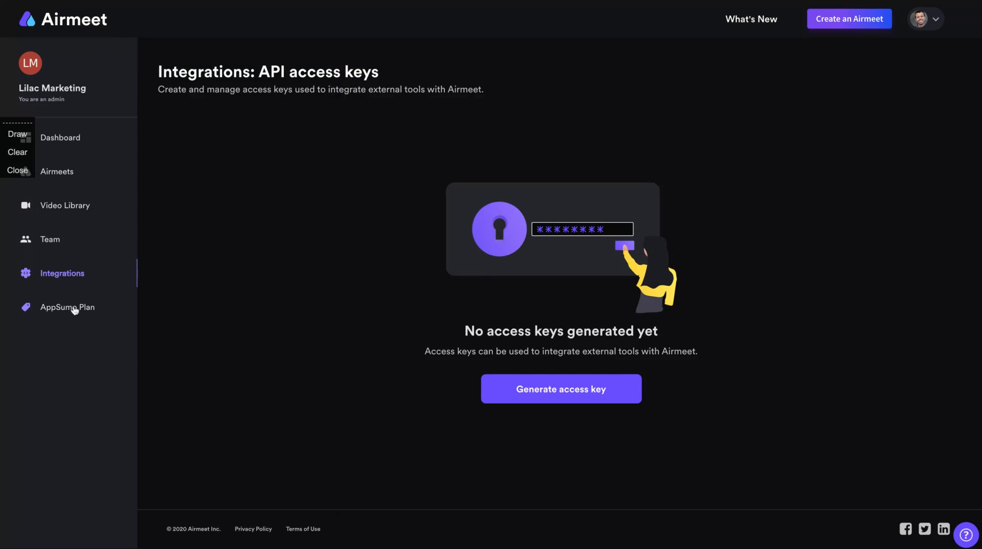
left_click(67, 307)
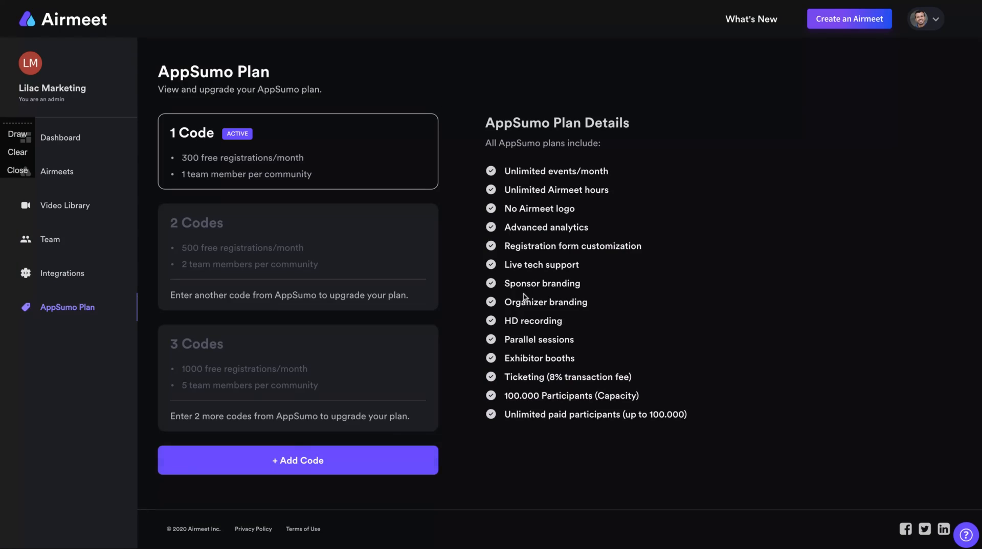
mouse_move(265, 195)
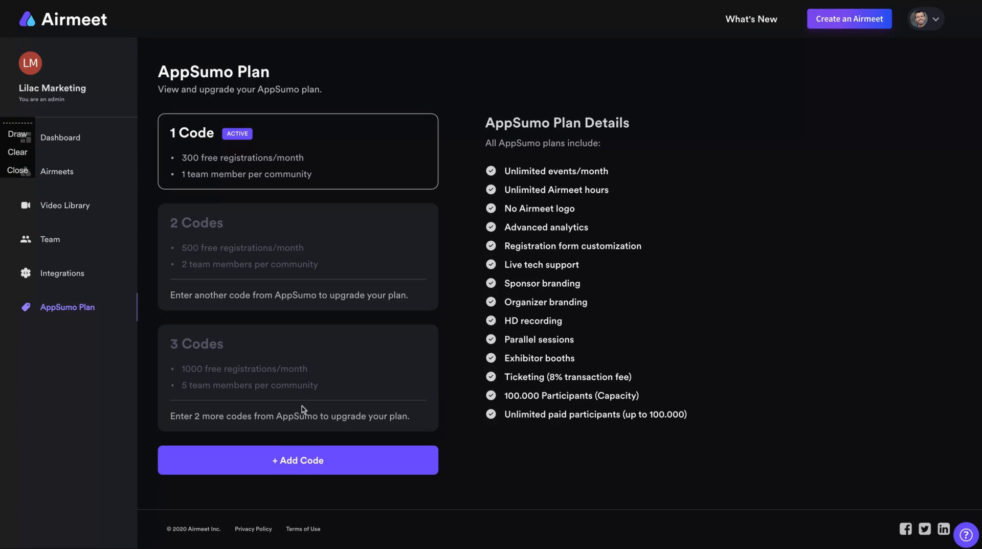
mouse_move(555, 190)
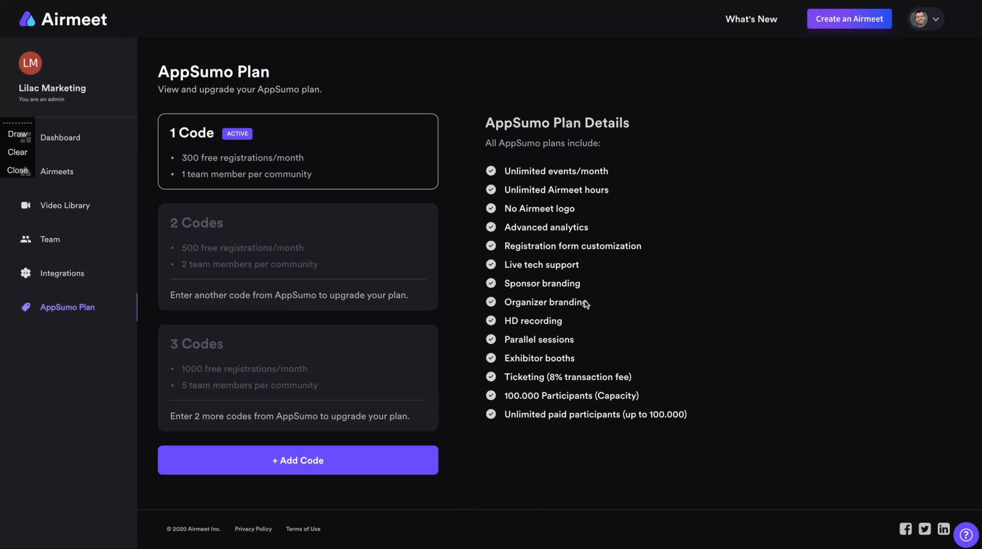
mouse_move(507, 428)
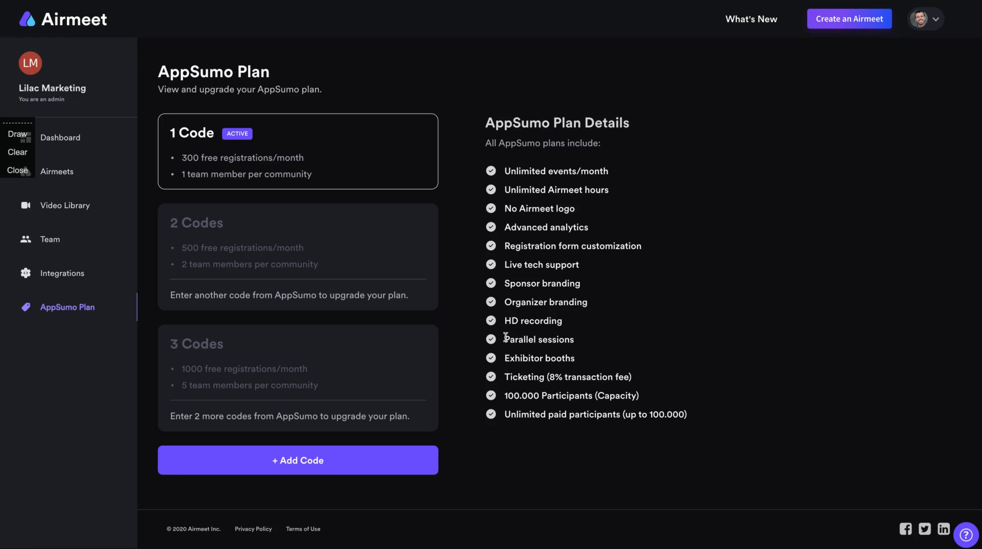
mouse_move(563, 339)
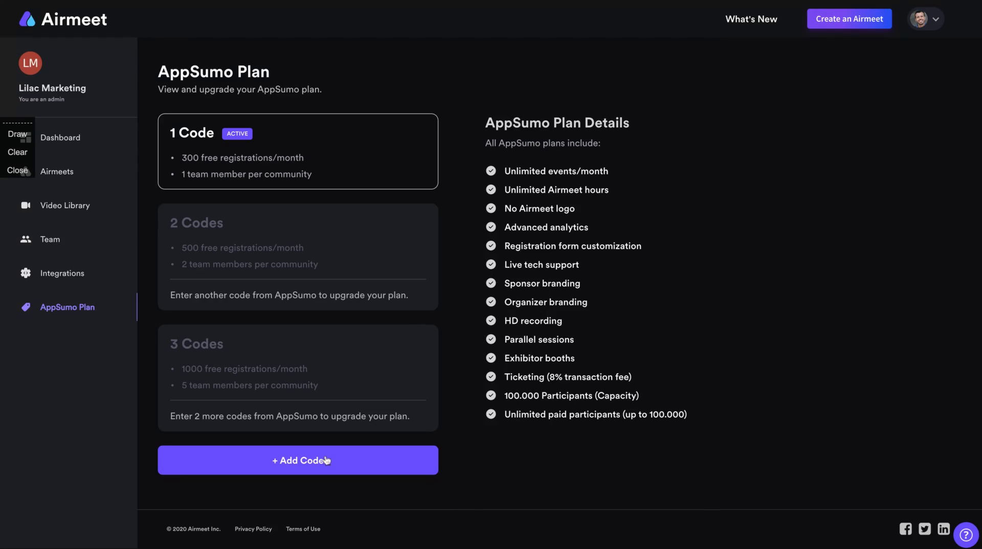
- Pass through Video Library and Dashboard to the Airmeets overview with team totals
left_click(65, 205)
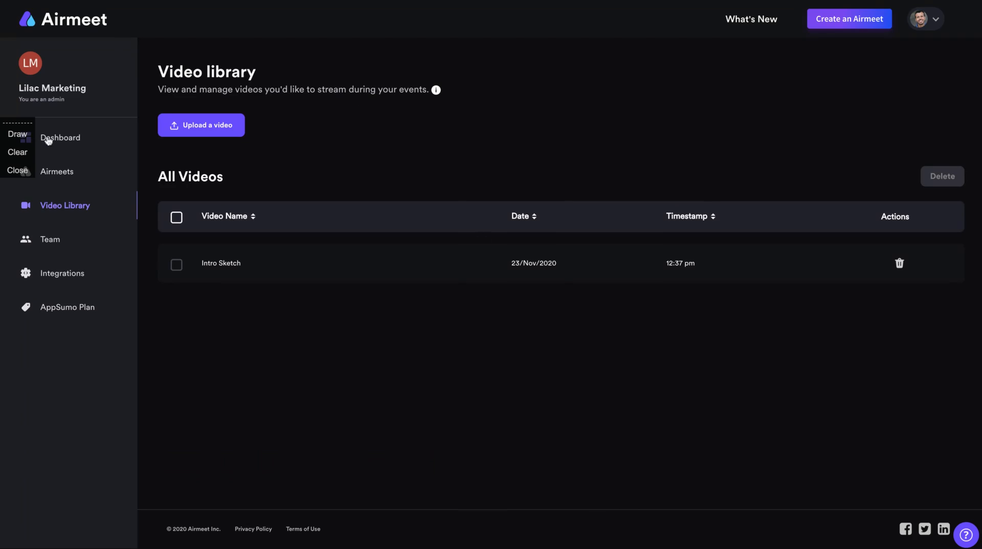
left_click(60, 137)
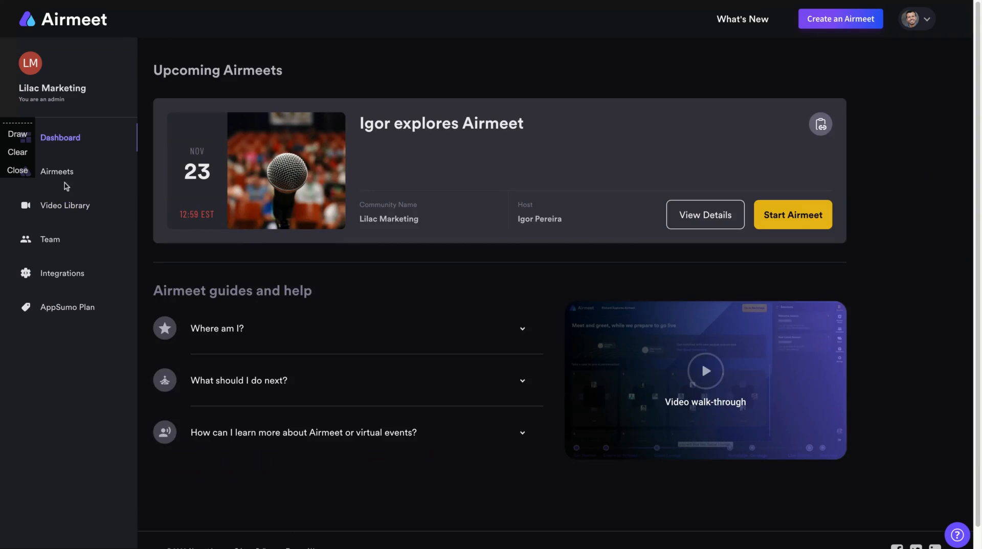
left_click(56, 172)
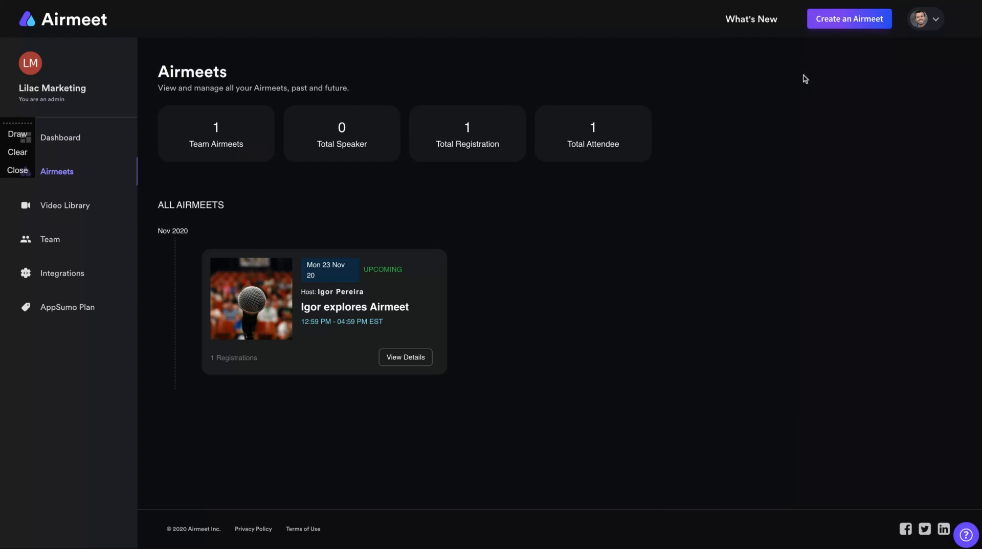
mouse_move(854, 17)
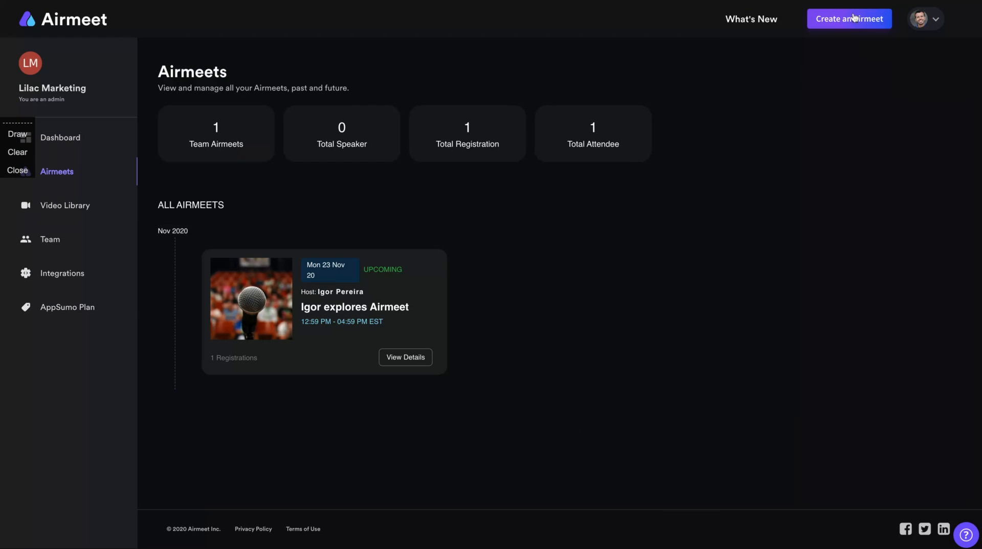
- Open the new Airmeet type chooser comparing Meetup and Conference, then close it
left_click(848, 18)
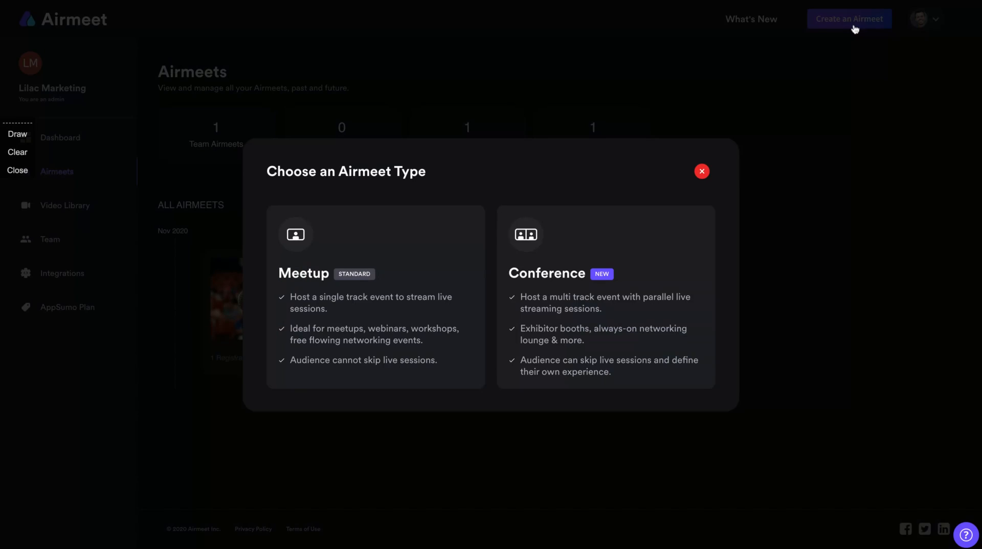
mouse_move(331, 59)
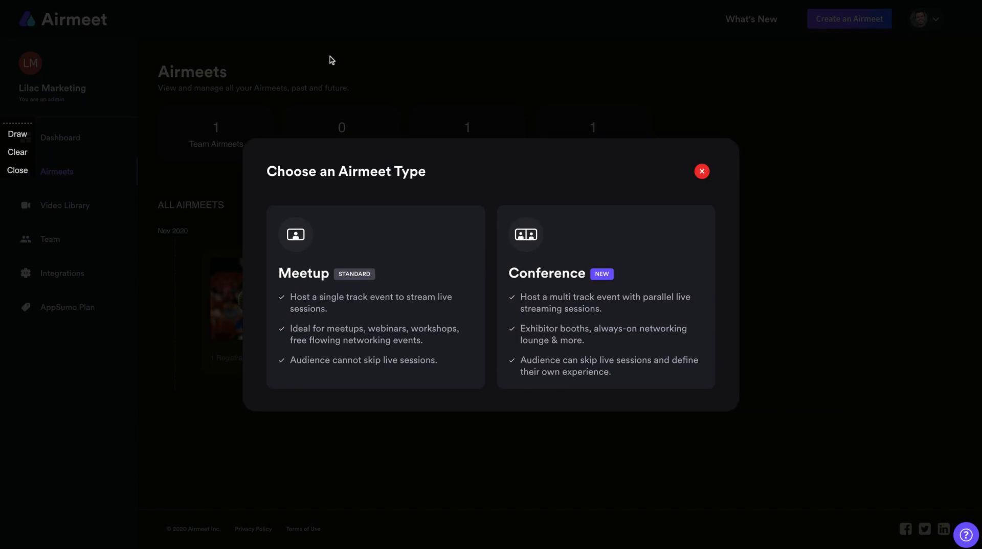
mouse_move(346, 204)
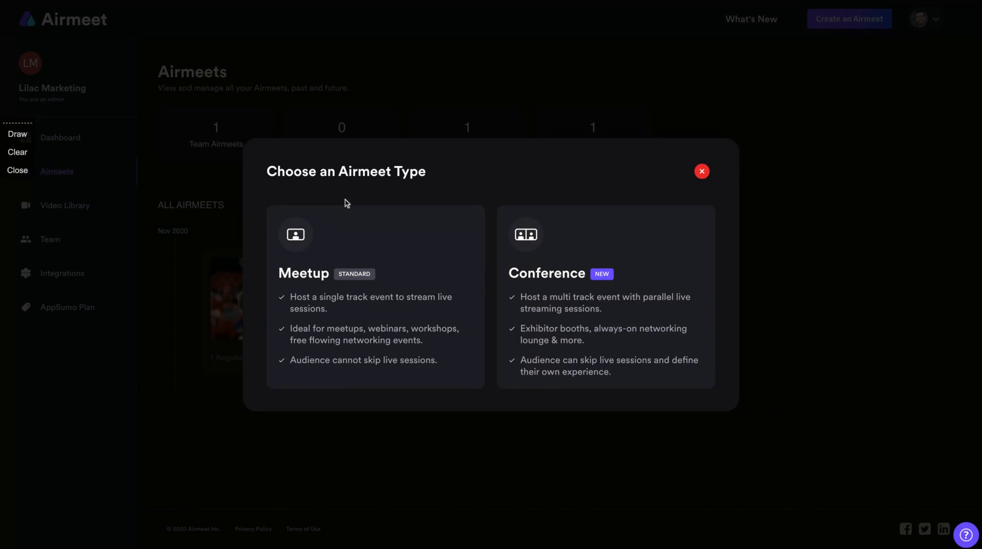
mouse_move(347, 203)
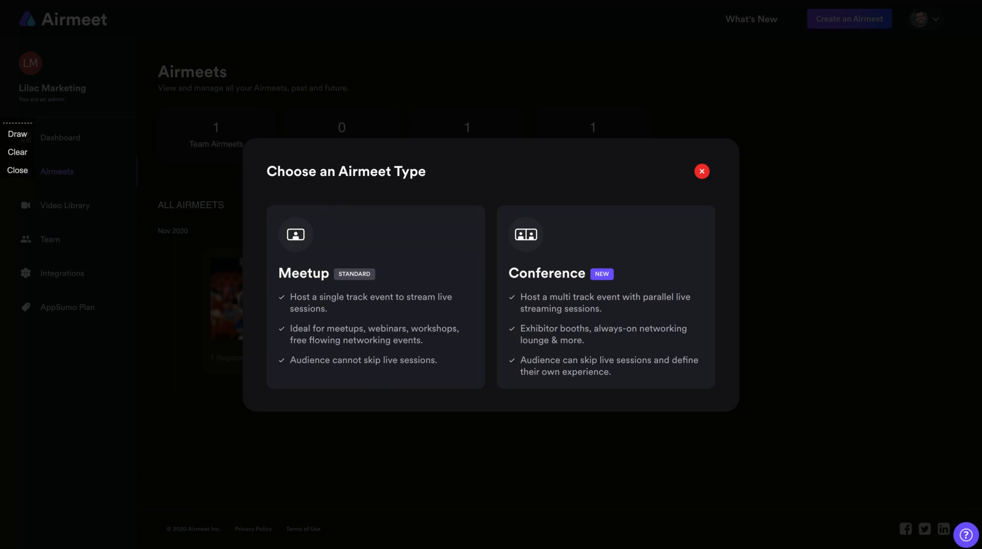
mouse_move(628, 198)
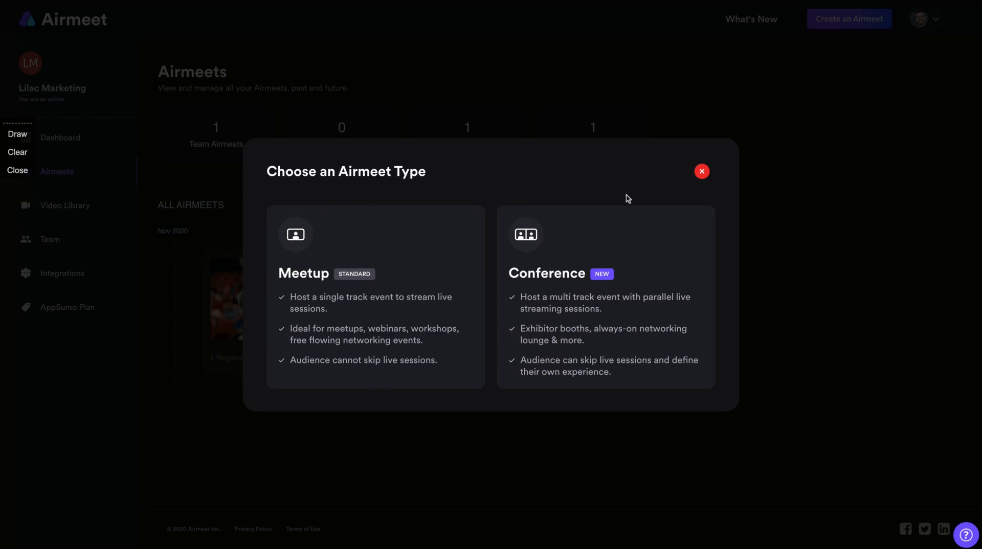
mouse_move(714, 171)
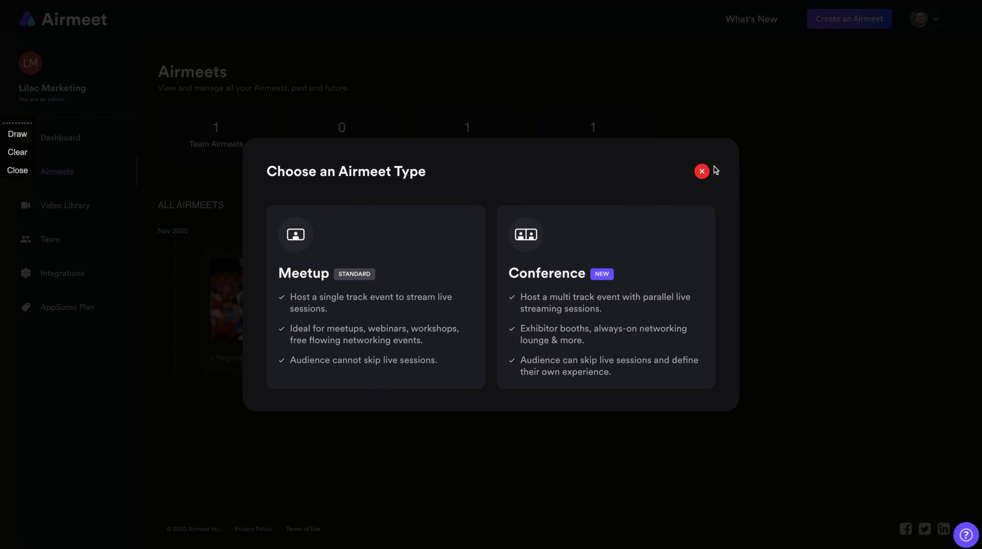
left_click(701, 171)
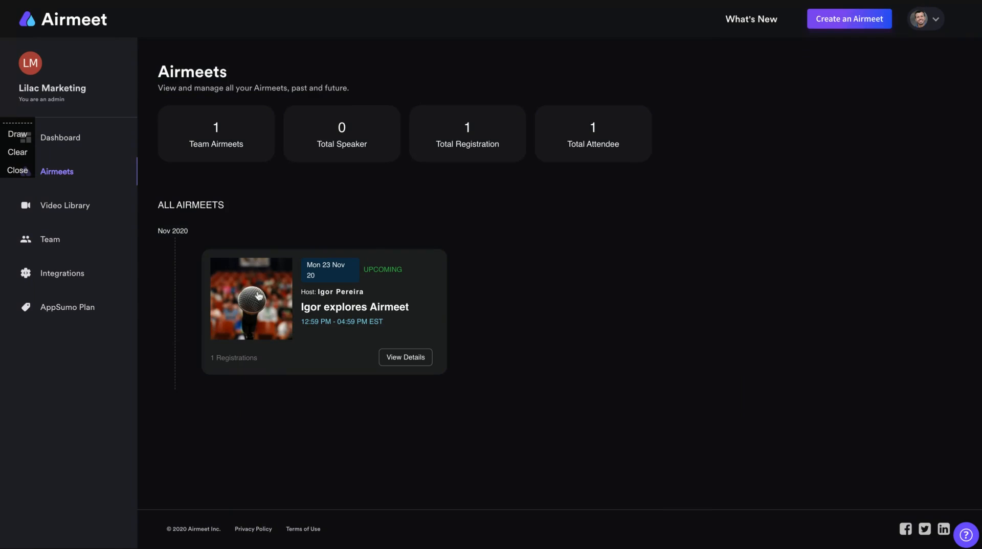
mouse_move(325, 261)
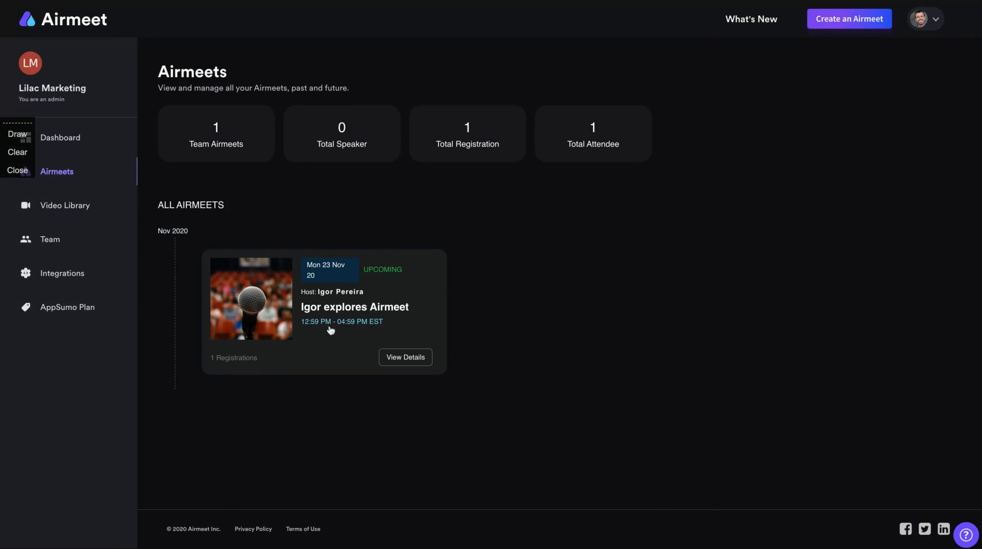
mouse_move(389, 360)
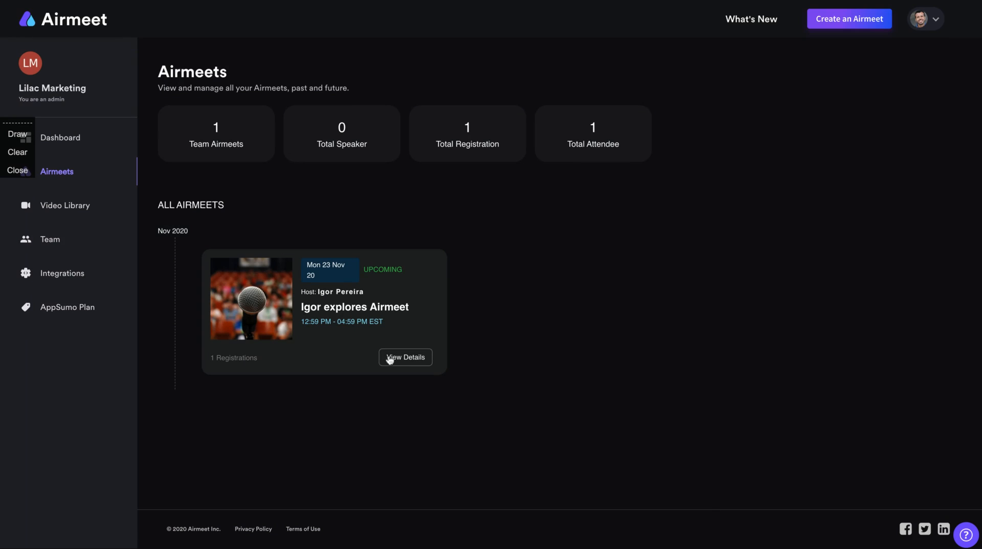
- Open 'Igor explores Airmeet' details and its Sessions page with the 30-minute Welcome Session
left_click(405, 357)
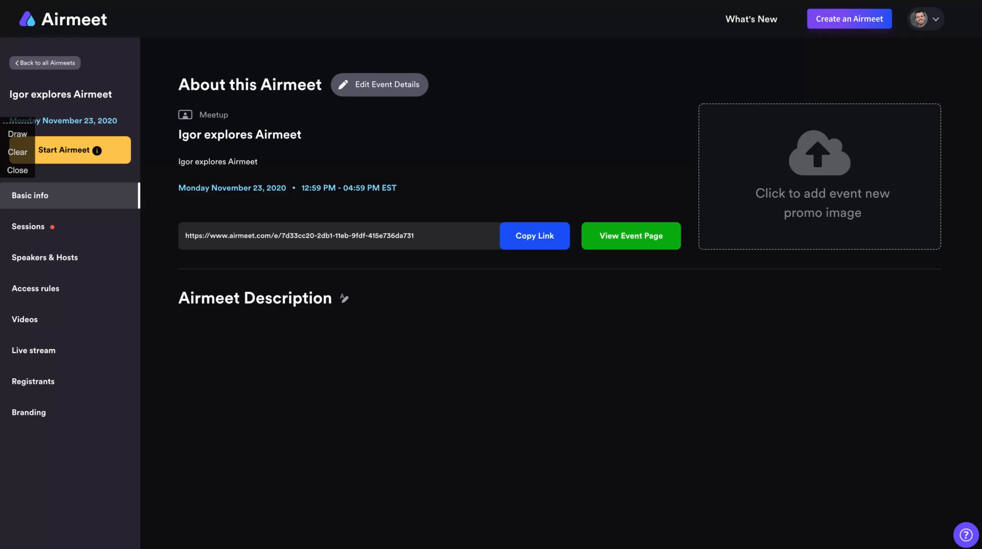
mouse_move(457, 255)
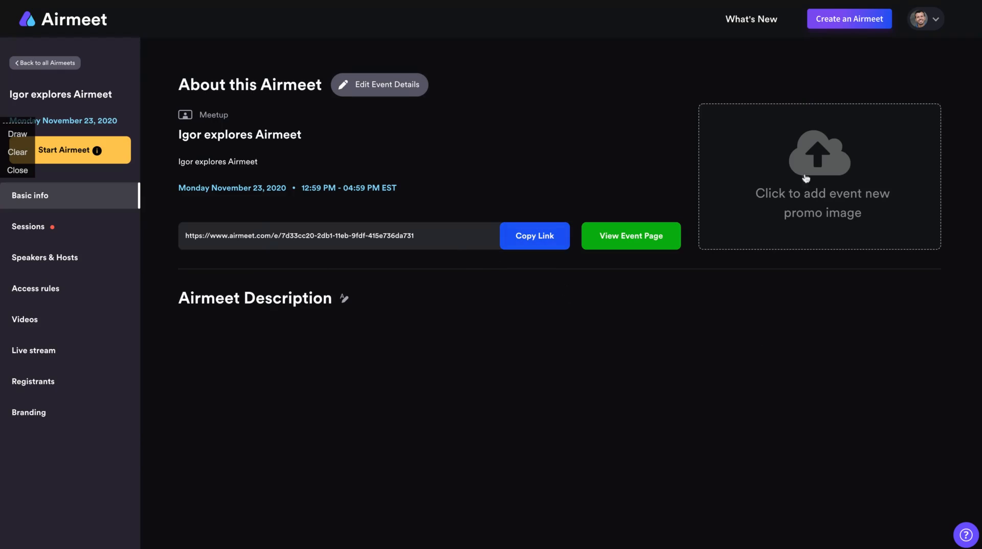
mouse_move(737, 240)
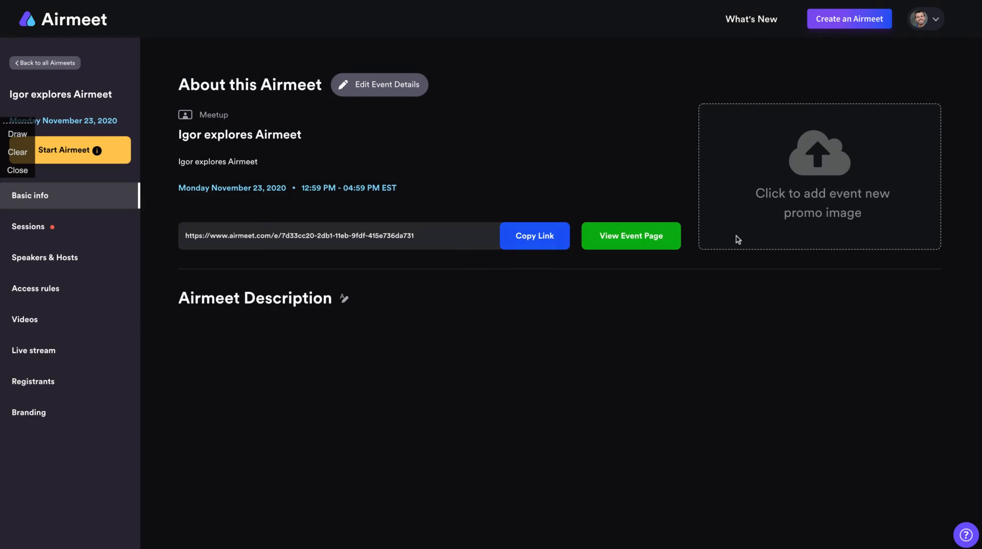
mouse_move(680, 170)
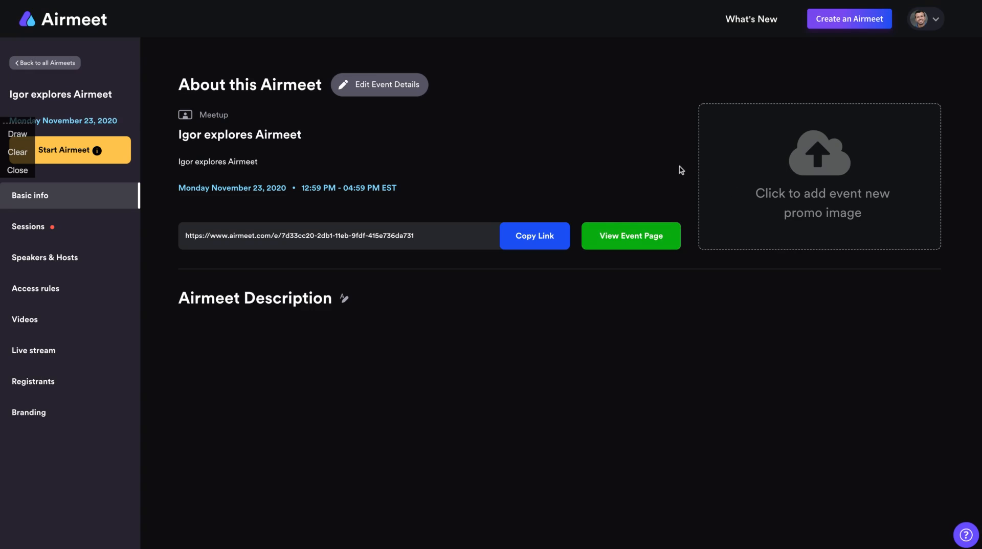
left_click(28, 226)
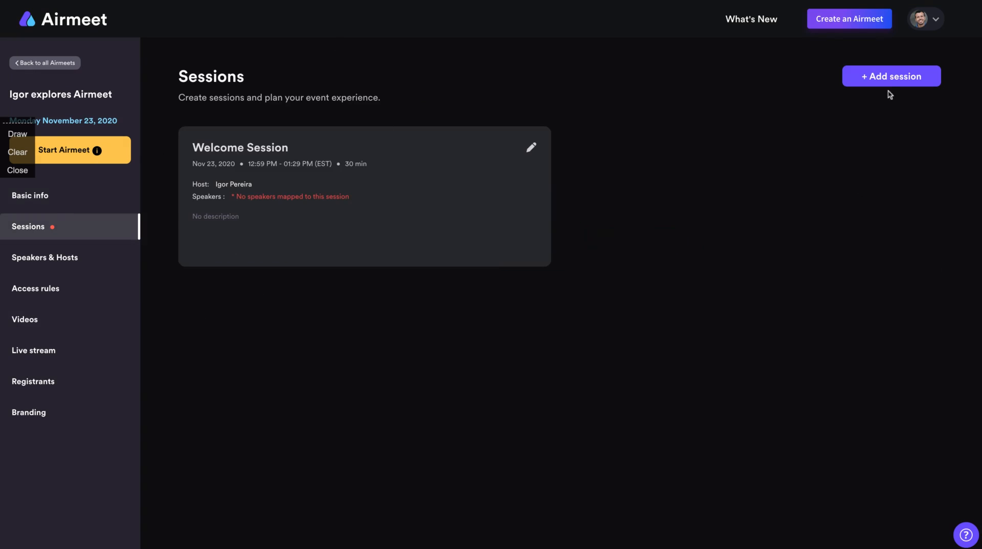
left_click(890, 75)
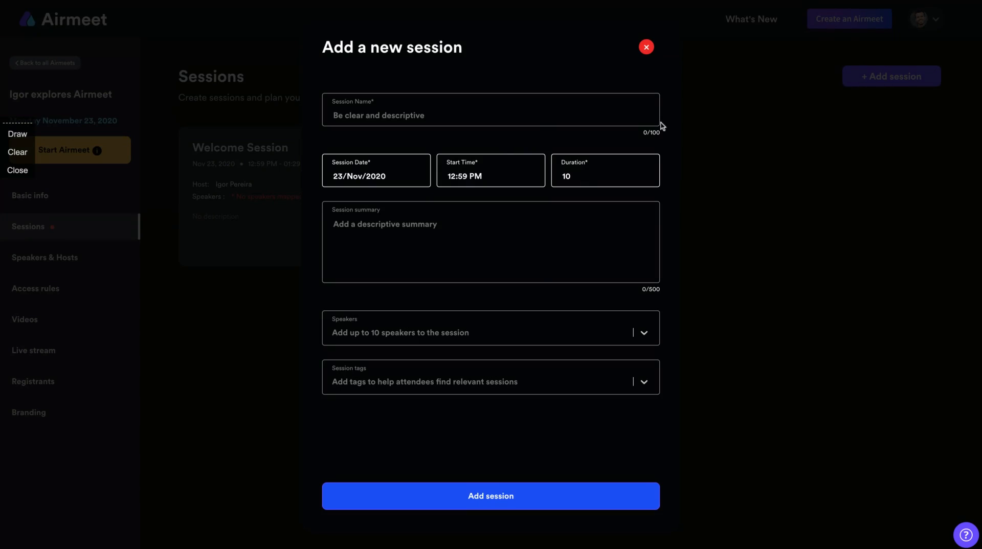
mouse_move(656, 97)
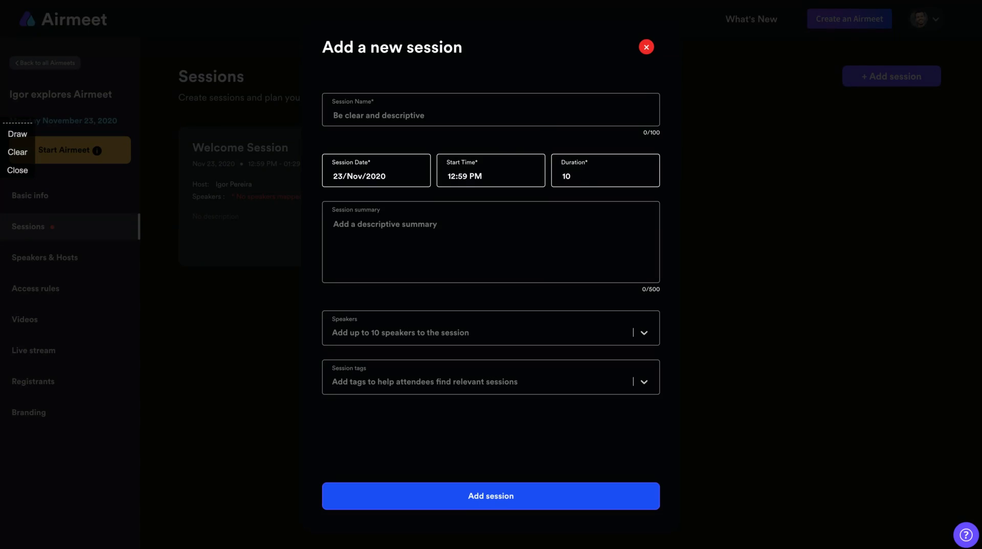
mouse_move(653, 86)
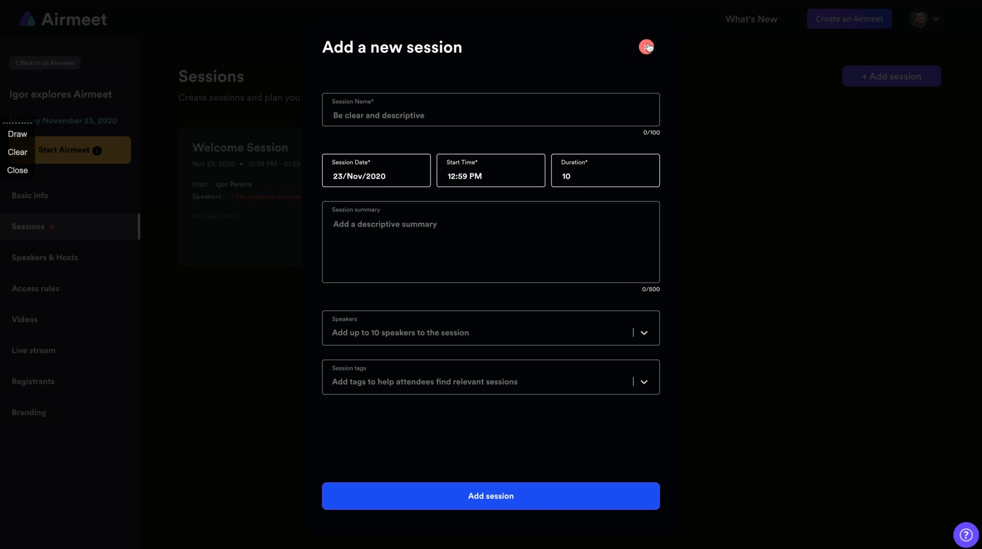
left_click(645, 47)
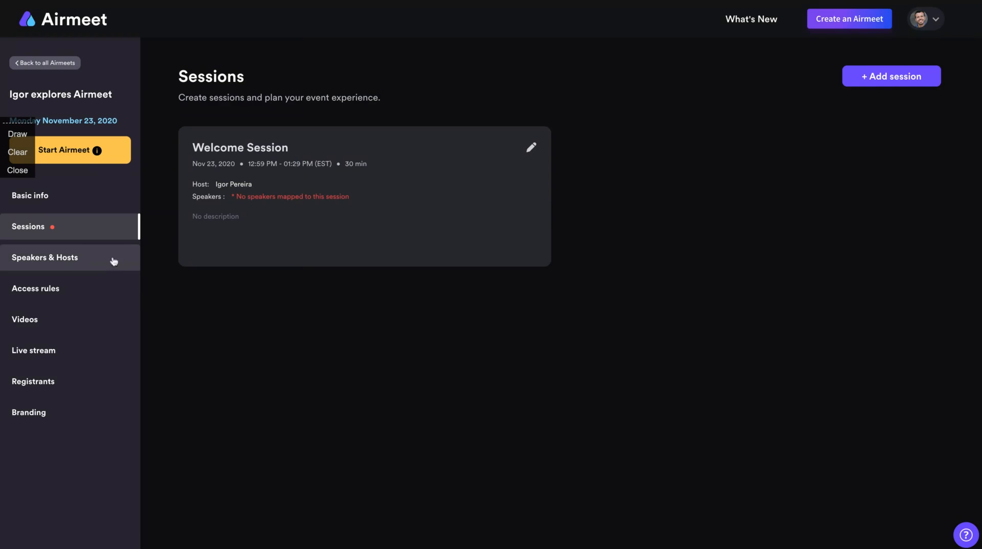
left_click(44, 257)
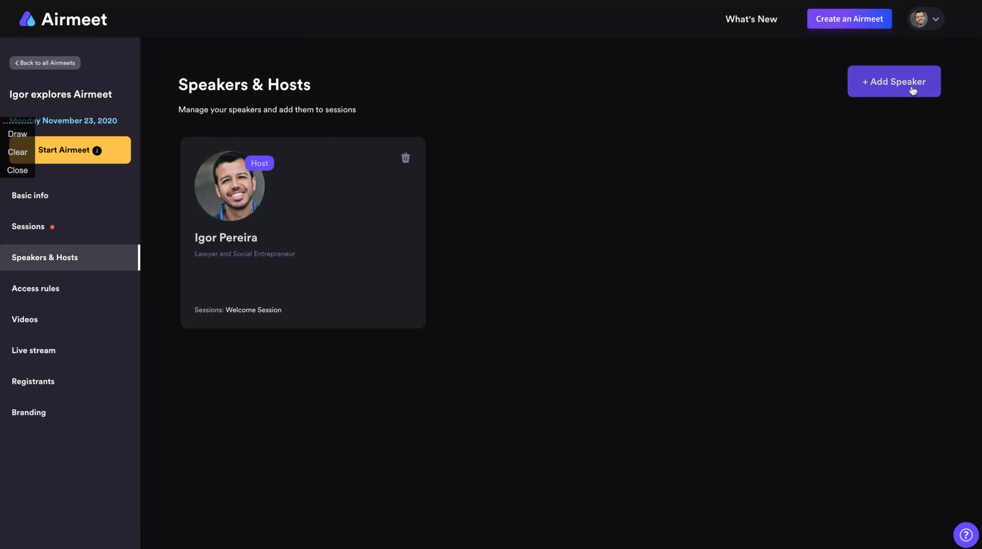
left_click(893, 82)
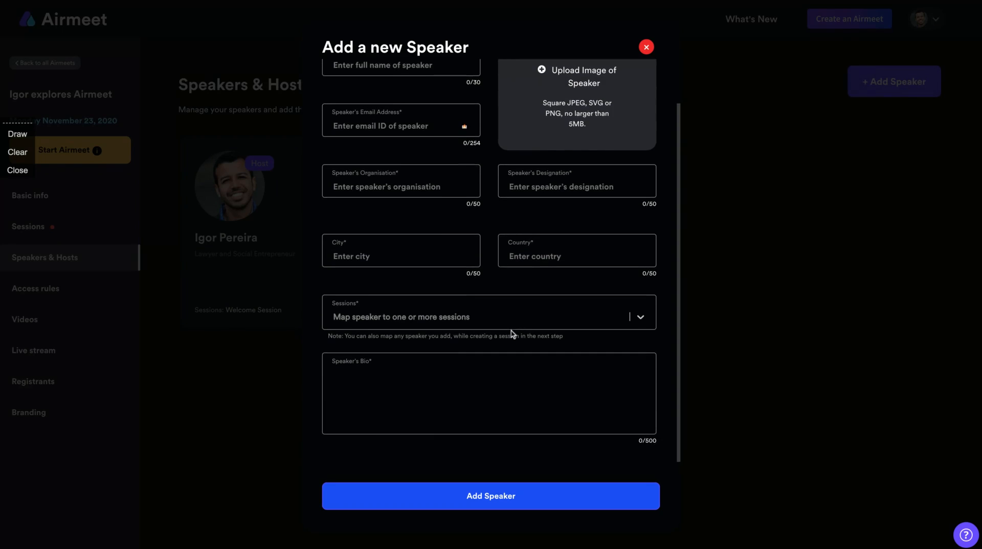
left_click(646, 47)
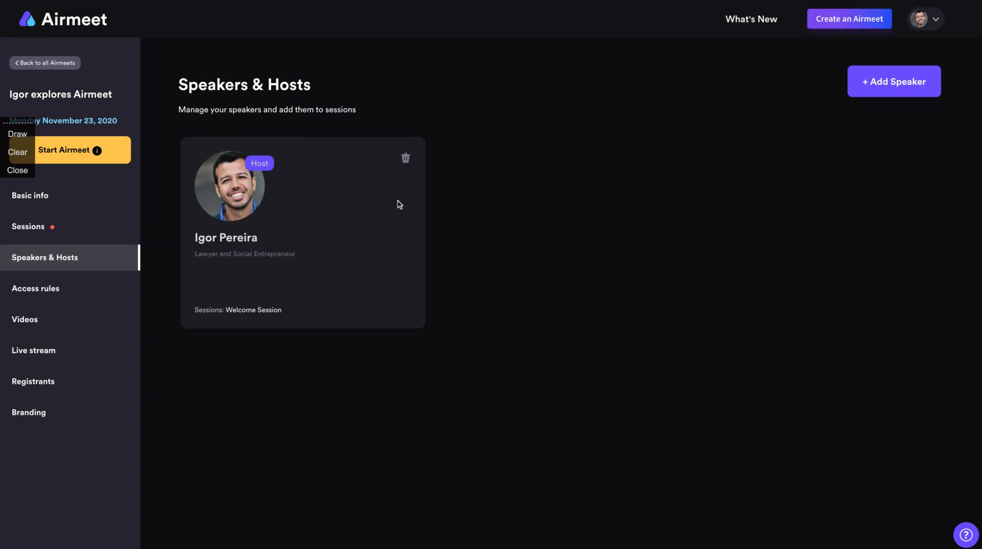
mouse_move(281, 482)
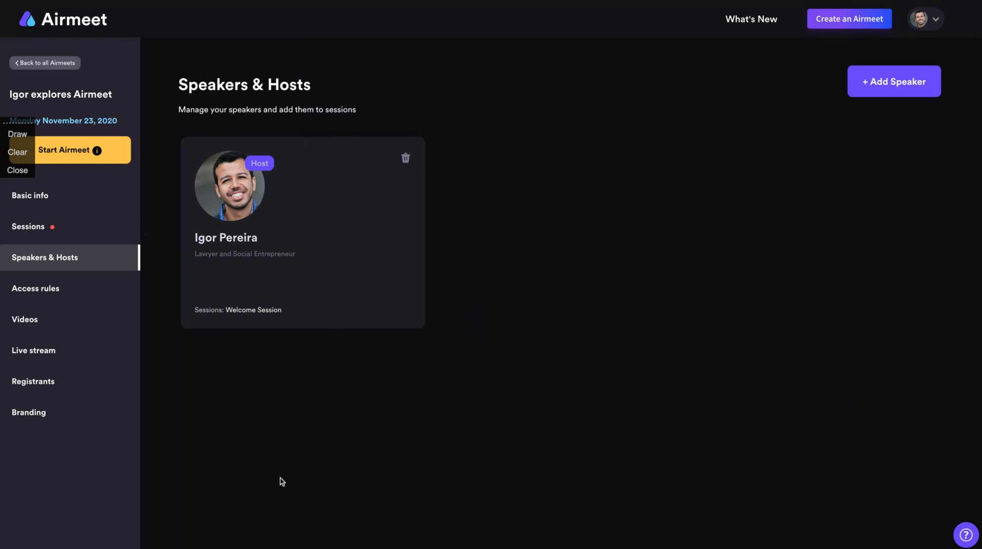
- Toggle Allow Guest Access on and back off, then view the empty Videos page
left_click(27, 226)
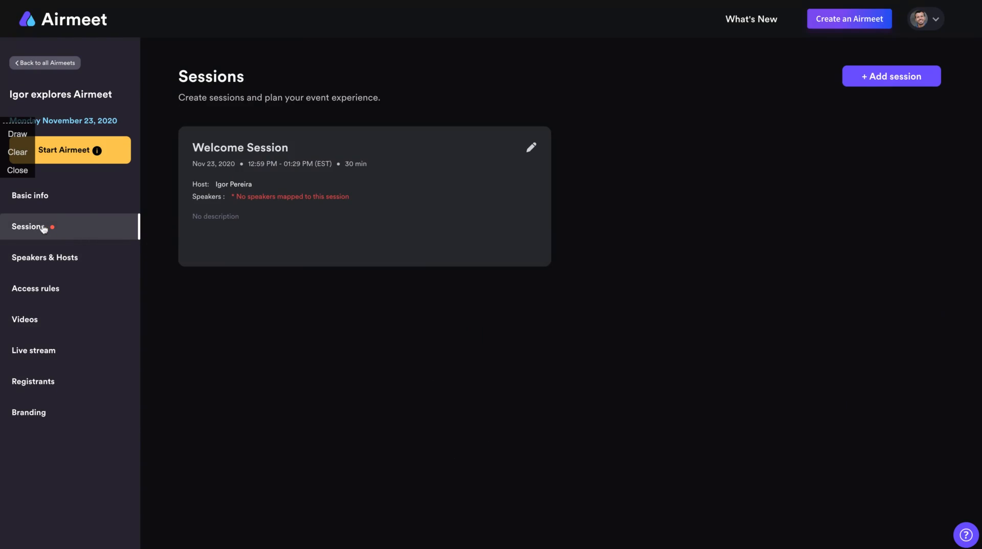
left_click(35, 288)
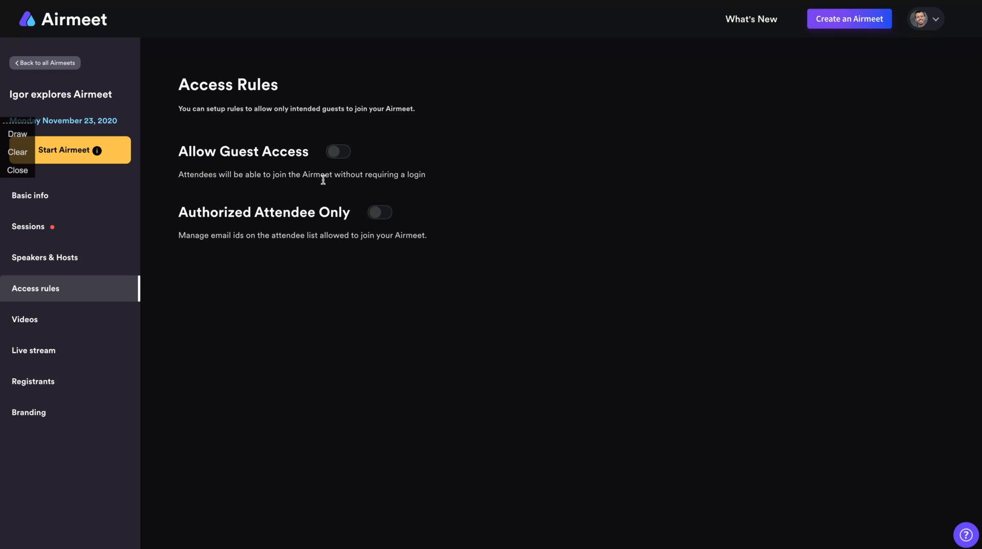
mouse_move(213, 171)
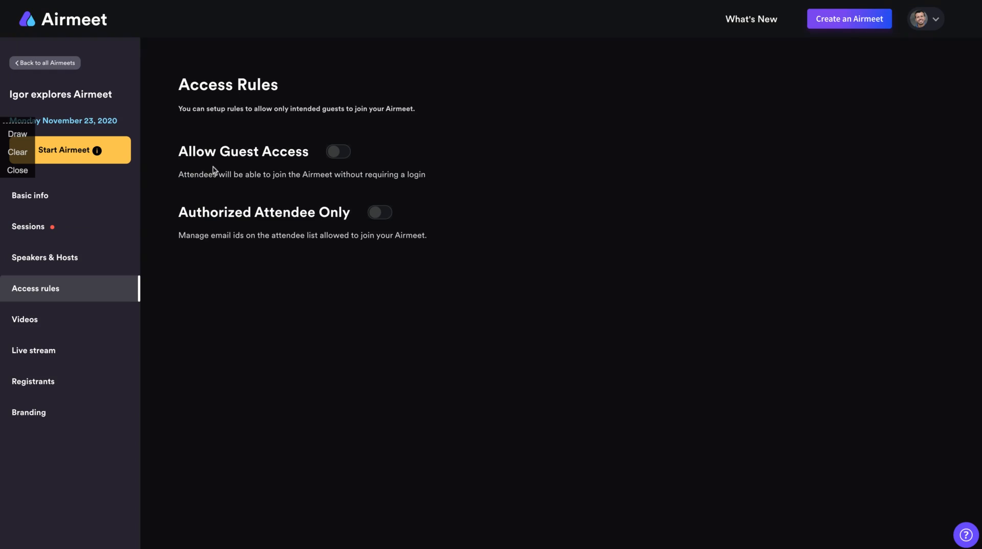
left_click(338, 151)
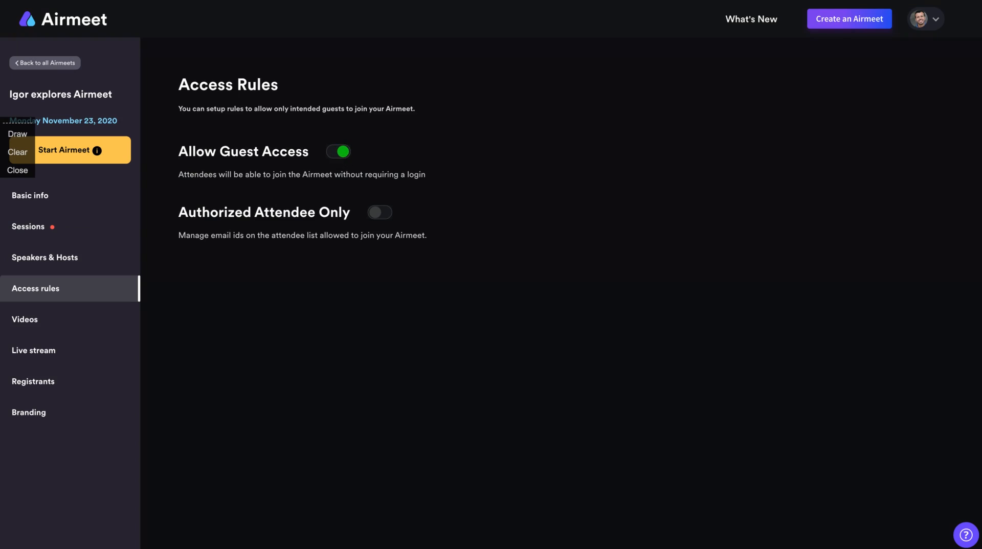
left_click(337, 151)
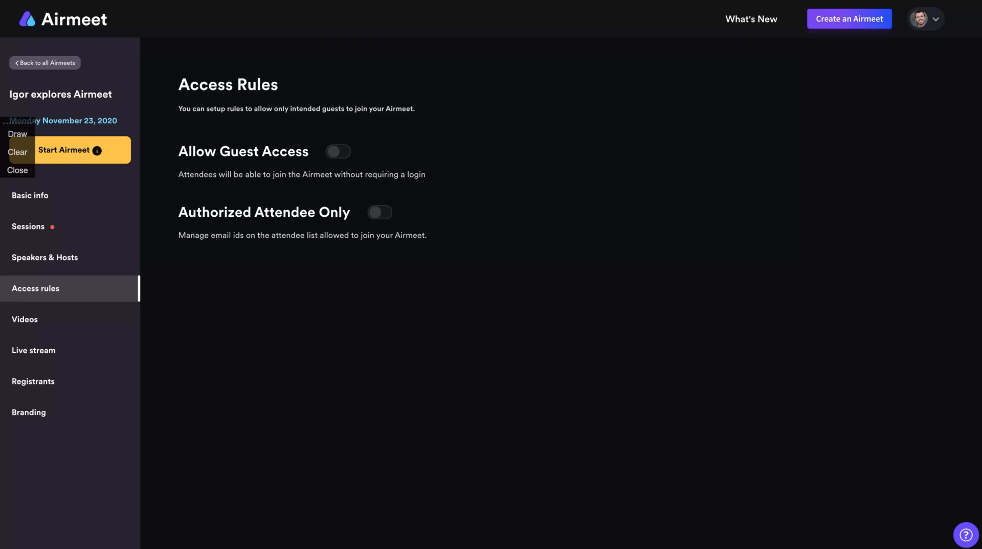
left_click(25, 319)
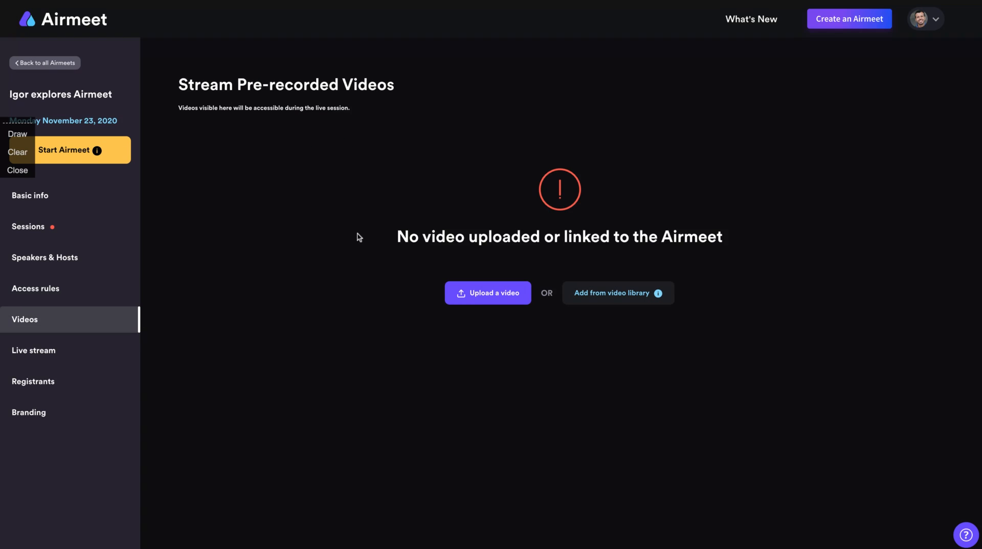
mouse_move(510, 266)
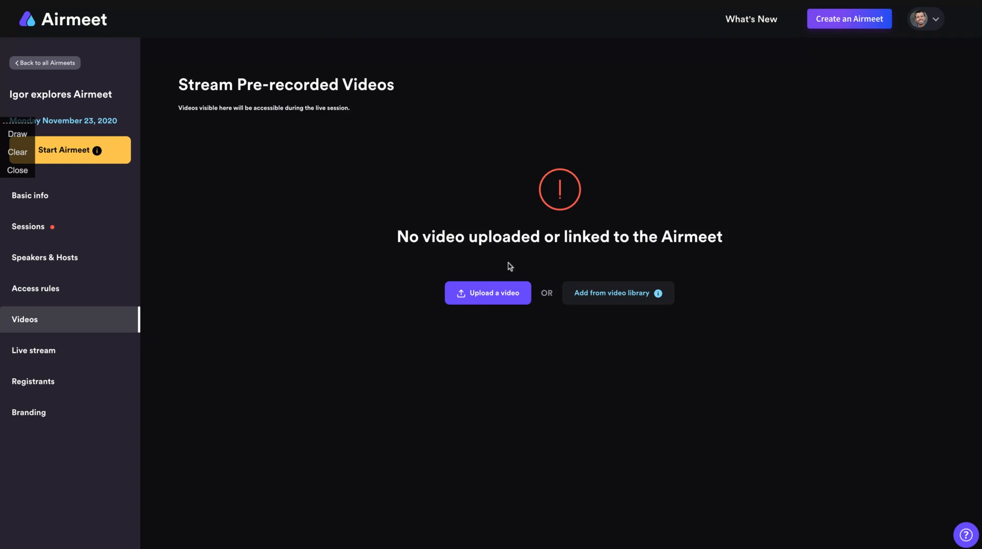
left_click(611, 294)
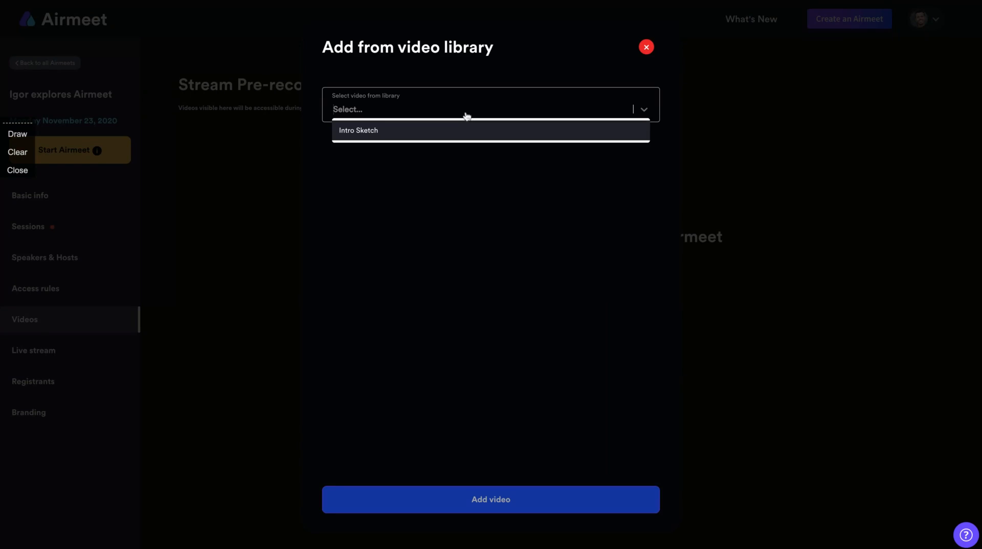
left_click(646, 46)
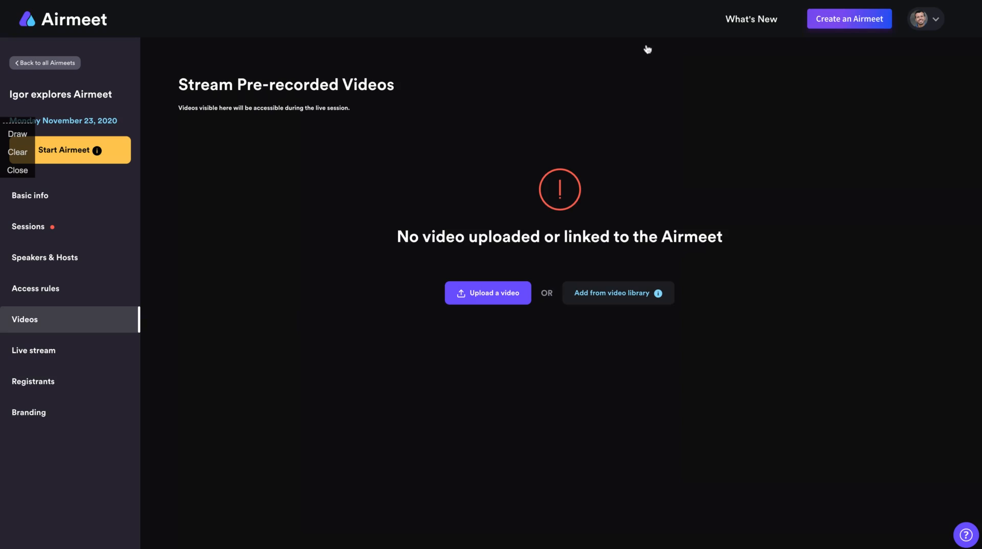
mouse_move(487, 293)
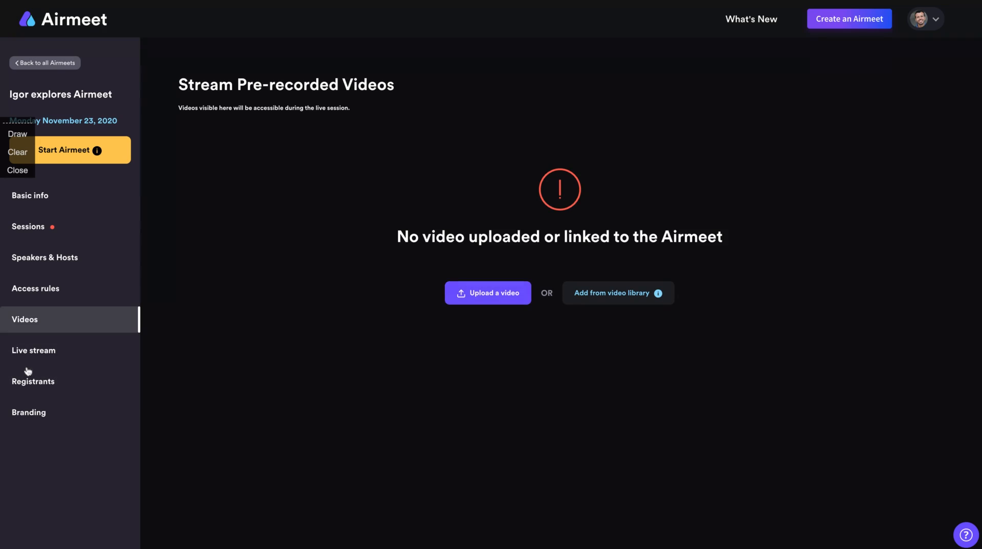
left_click(33, 350)
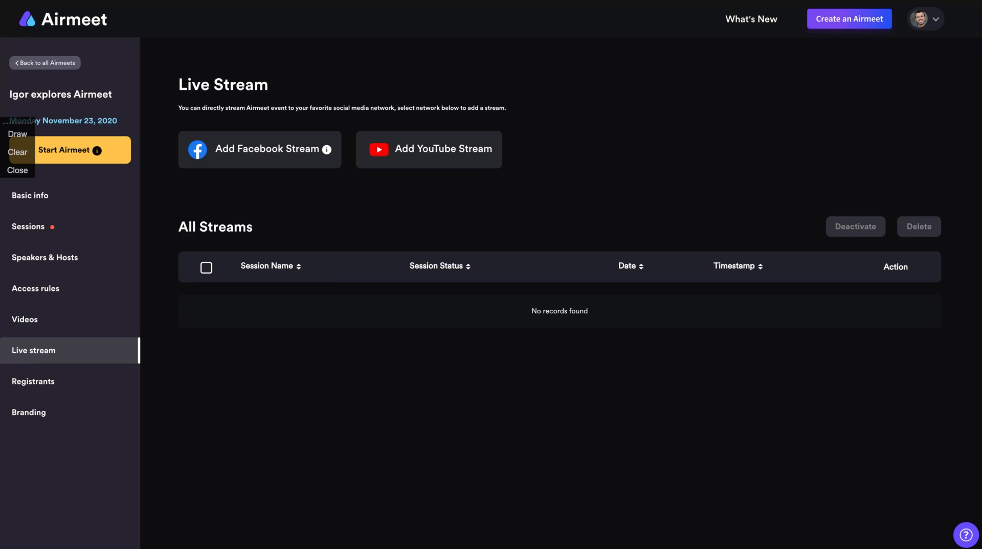
mouse_move(377, 210)
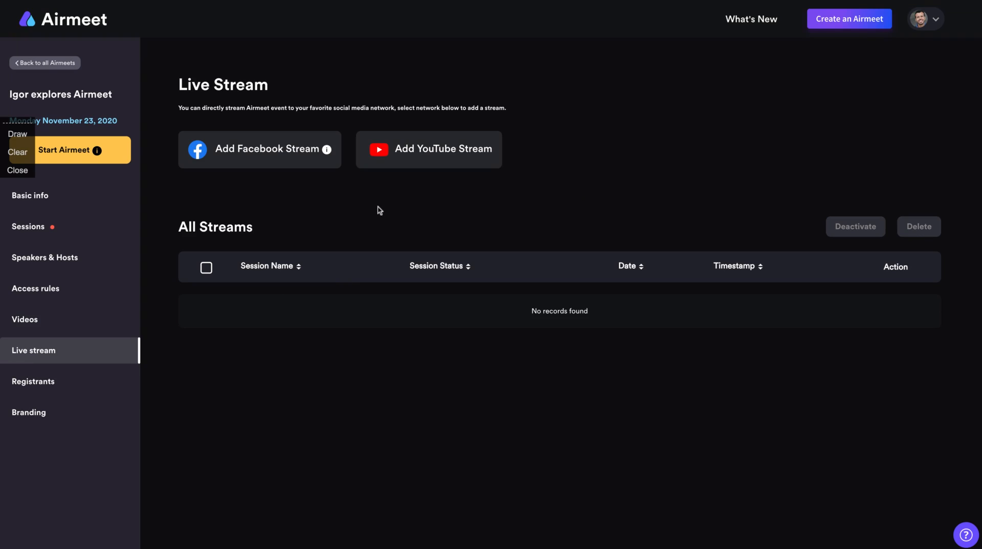
mouse_move(413, 162)
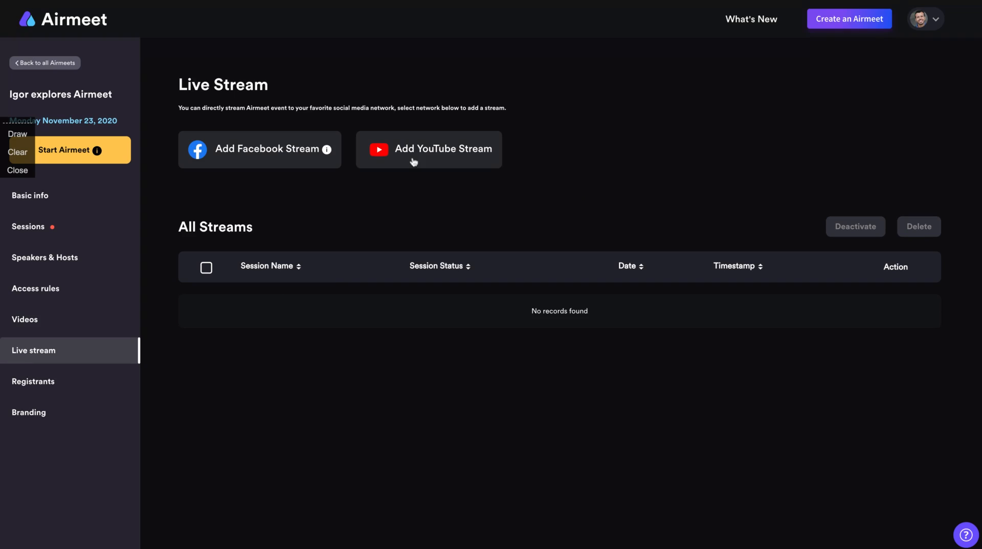
mouse_move(309, 138)
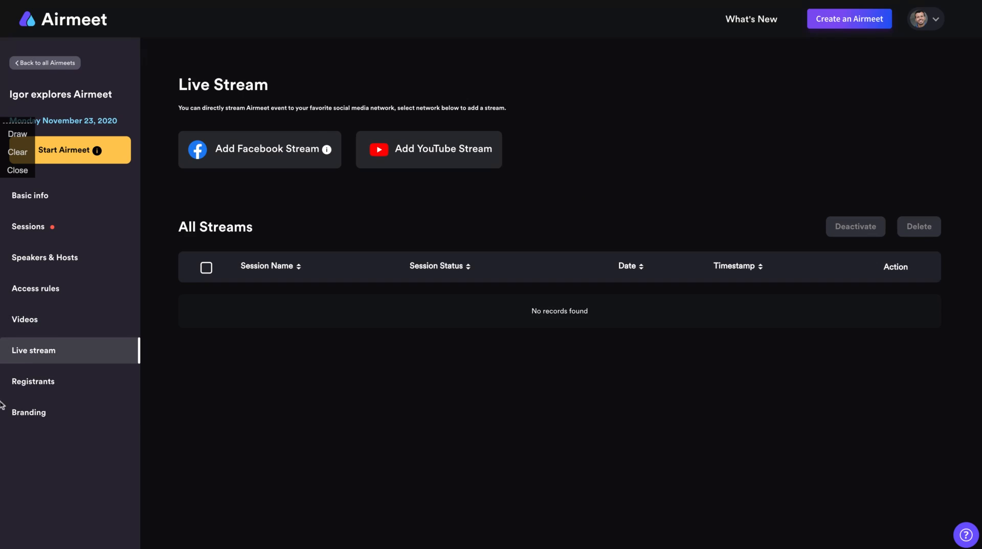
- Open Manage Registrants, listing one registrant with a CSV download option
left_click(33, 382)
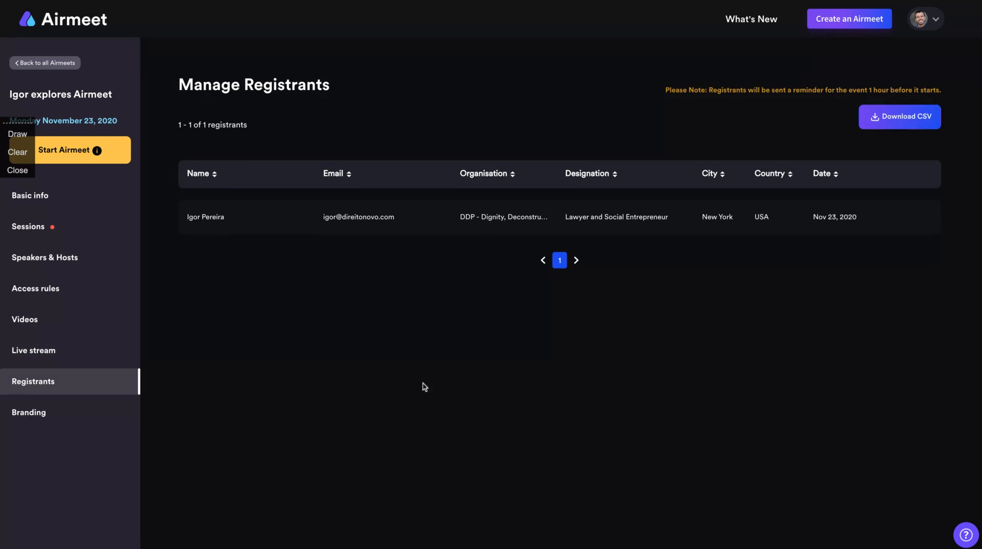
mouse_move(263, 225)
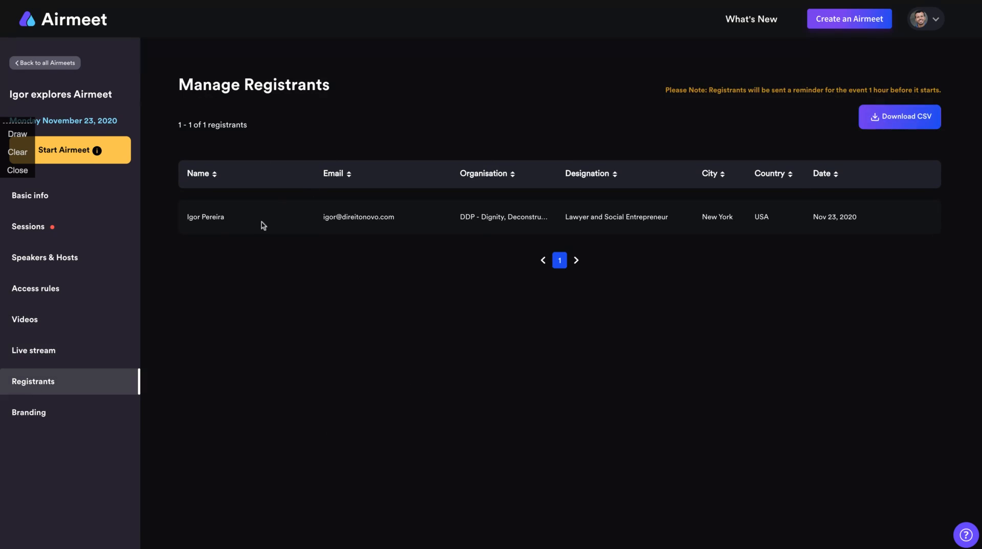
mouse_move(636, 214)
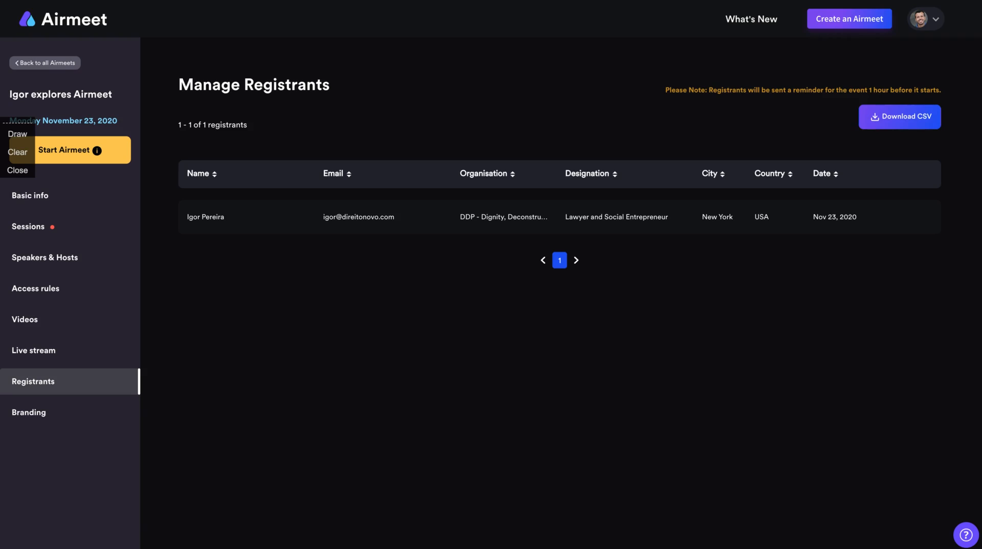
mouse_move(115, 444)
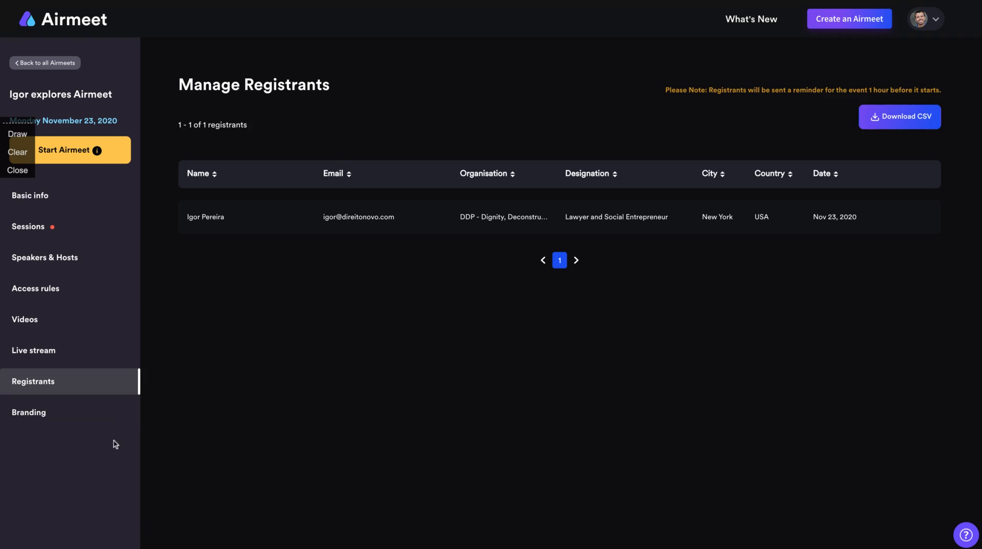
- Look over the empty Branding logo and sponsor uploads, then return to Basic info
left_click(28, 412)
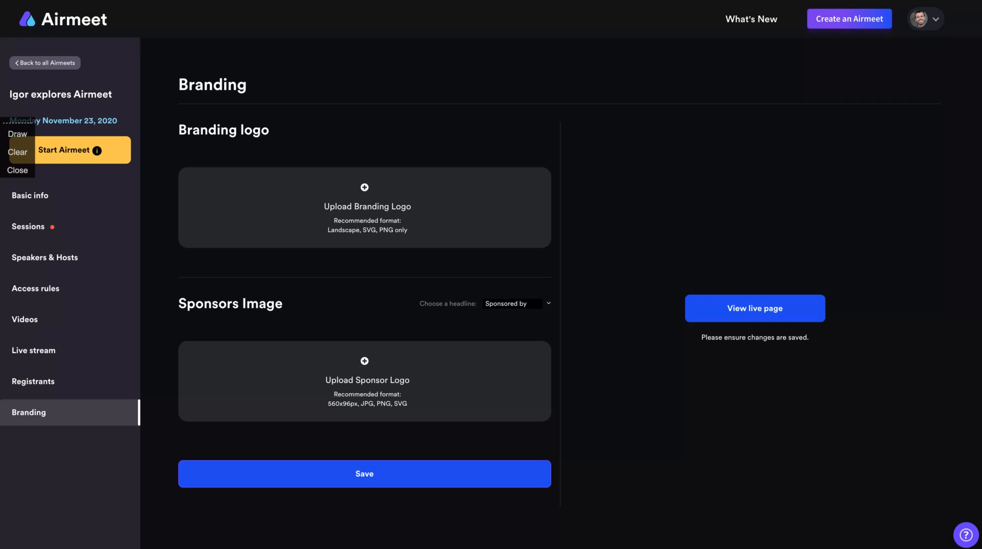
mouse_move(365, 205)
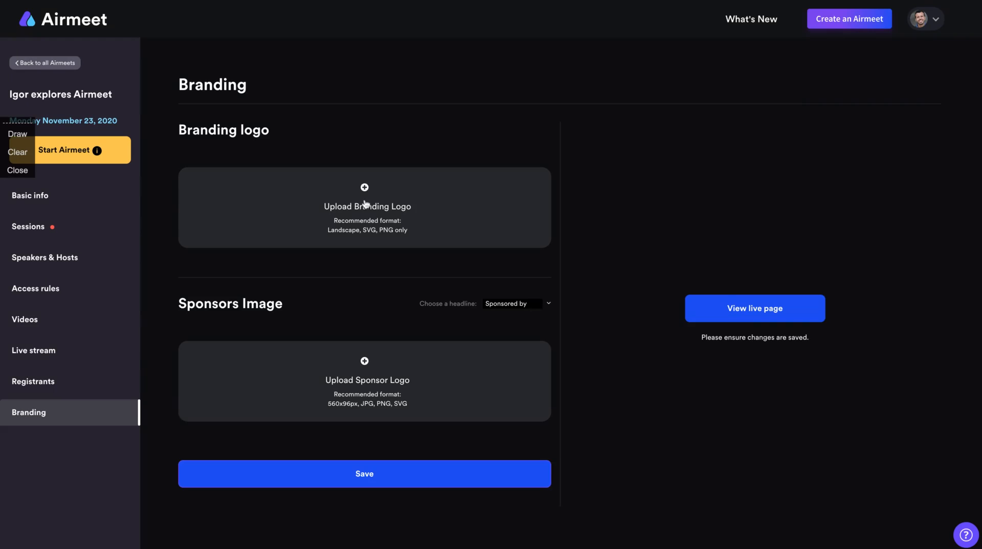
mouse_move(383, 399)
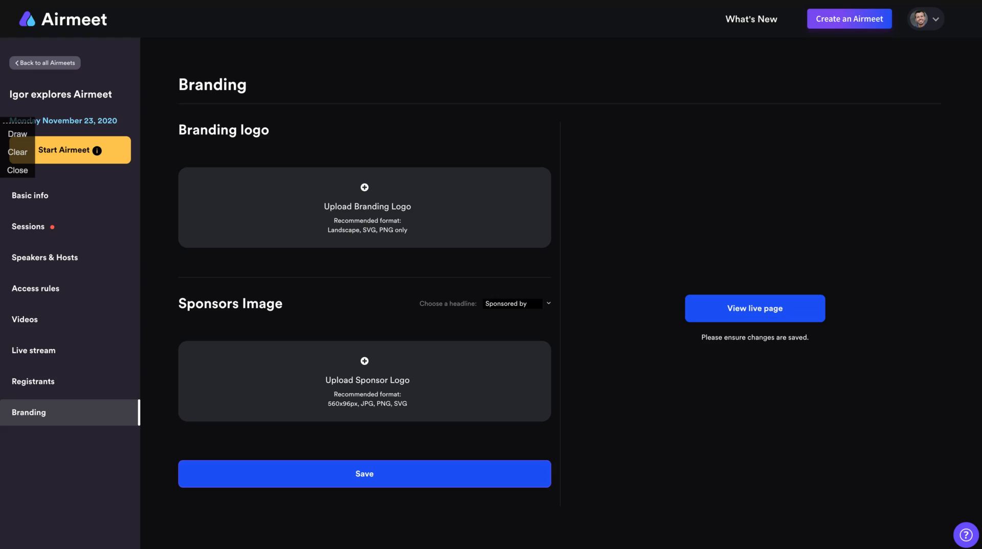
mouse_move(99, 171)
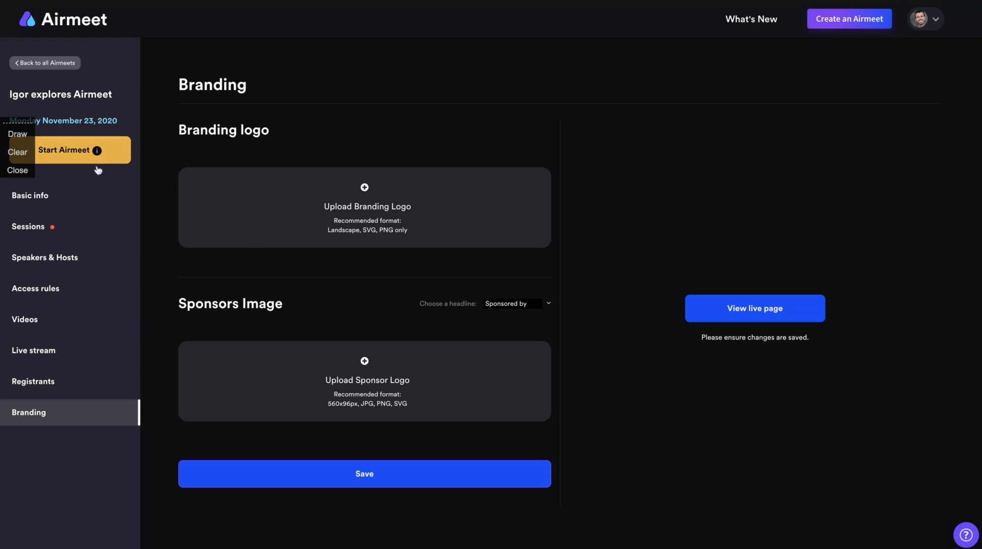
left_click(30, 195)
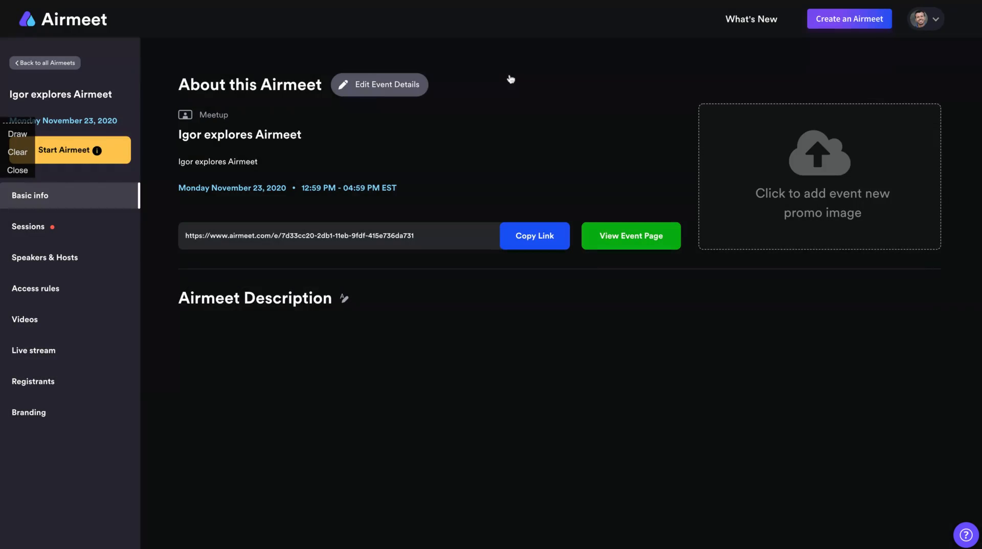
- Launch the Airmeet event and enter the venue after the setup check
left_click(70, 150)
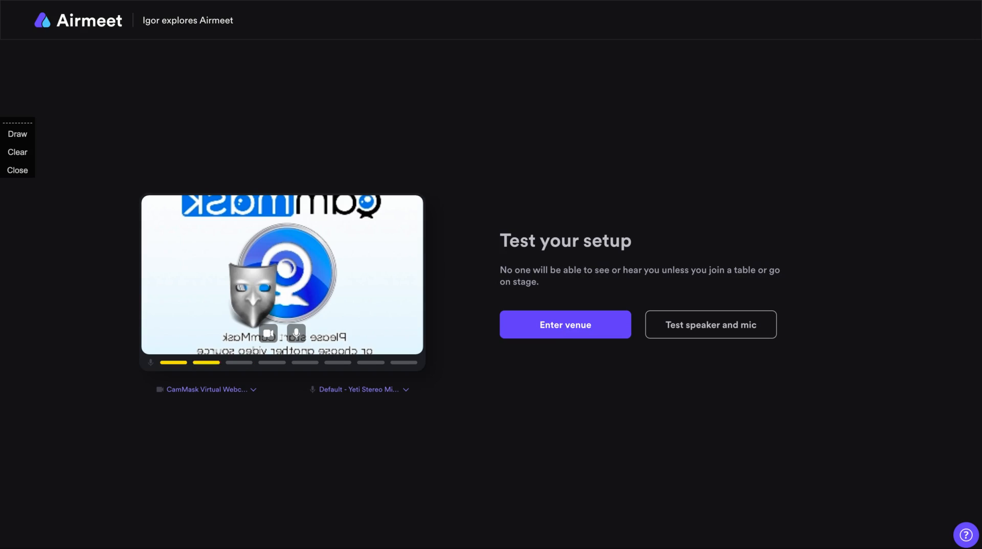
mouse_move(553, 327)
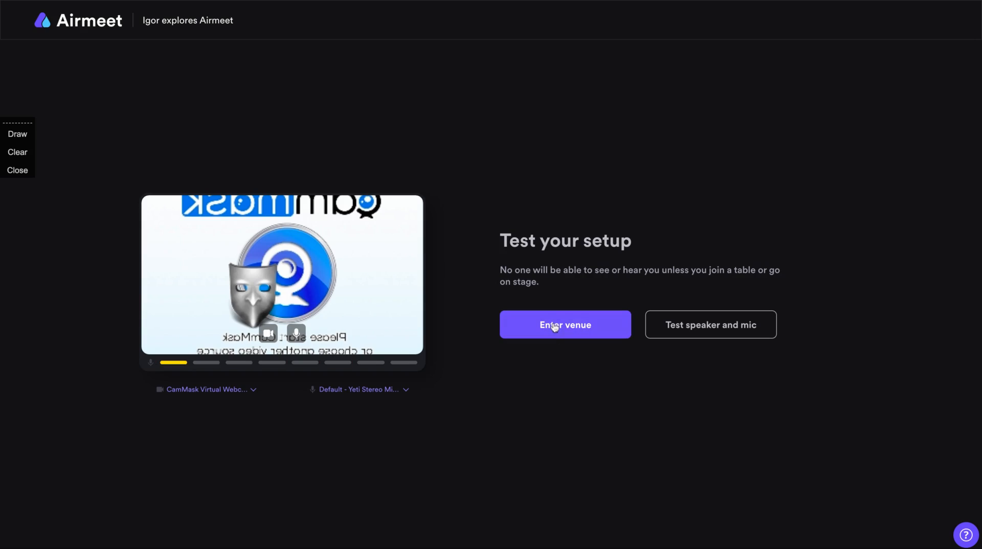
left_click(564, 324)
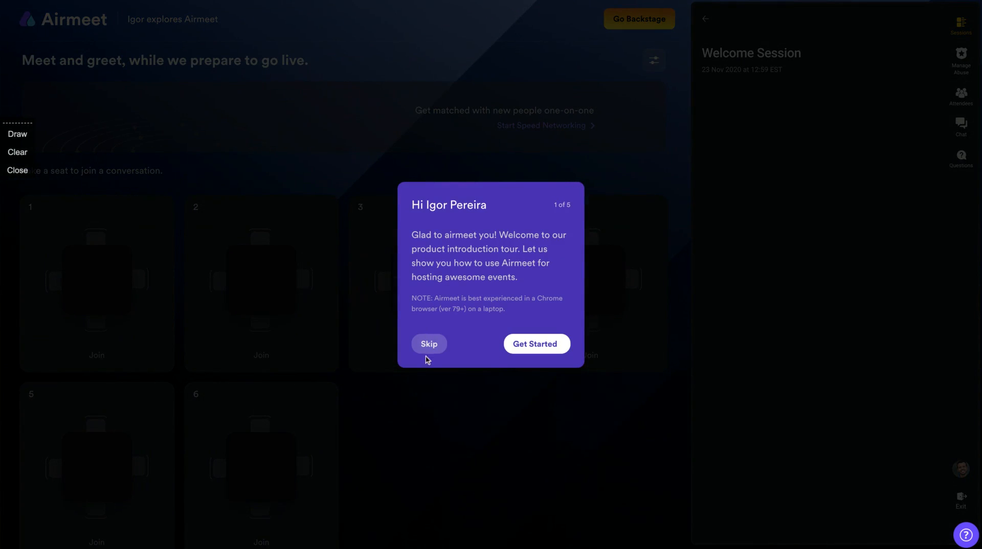
- Skip the welcome tour, join table 2, and cancel its Edit Table Details dialog
left_click(429, 343)
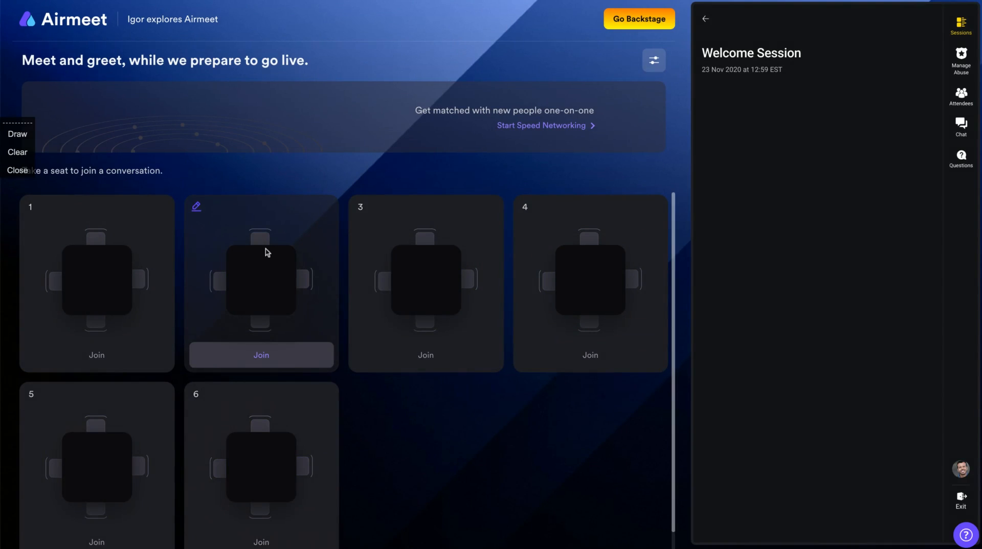
left_click(260, 355)
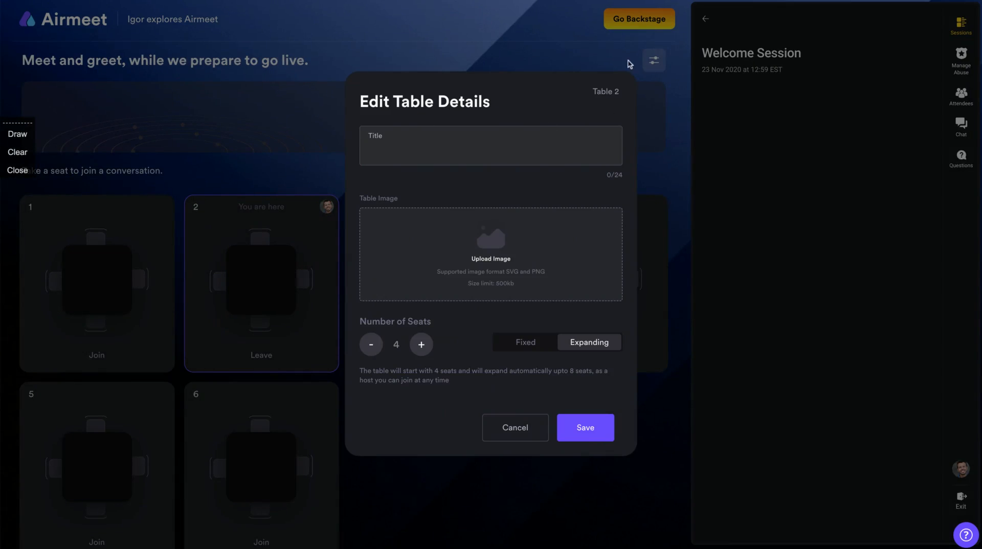
mouse_move(515, 428)
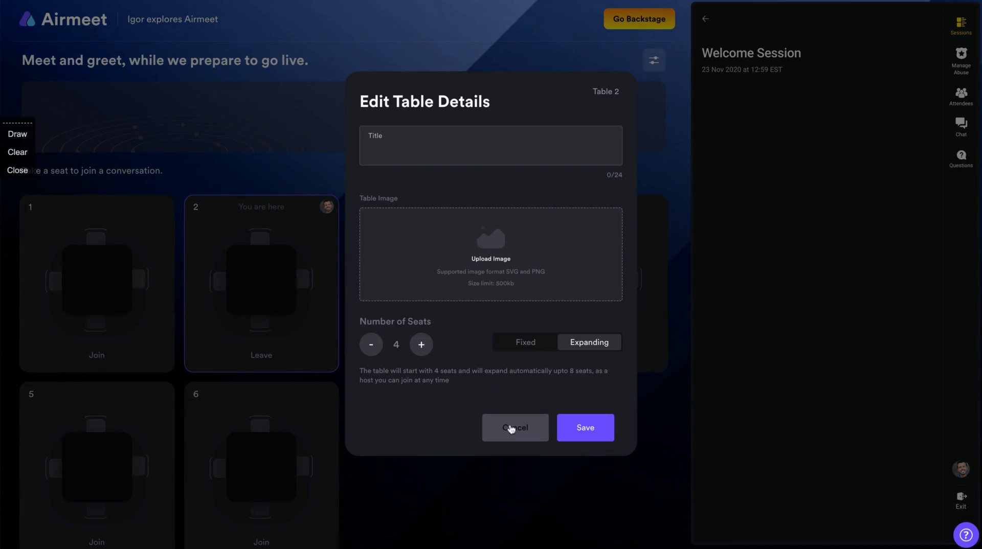
mouse_move(511, 430)
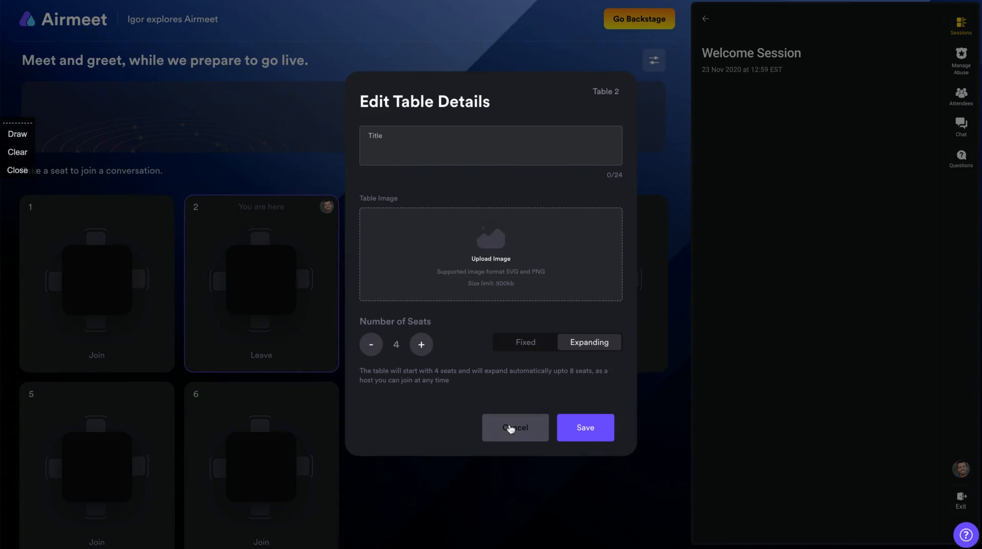
left_click(515, 428)
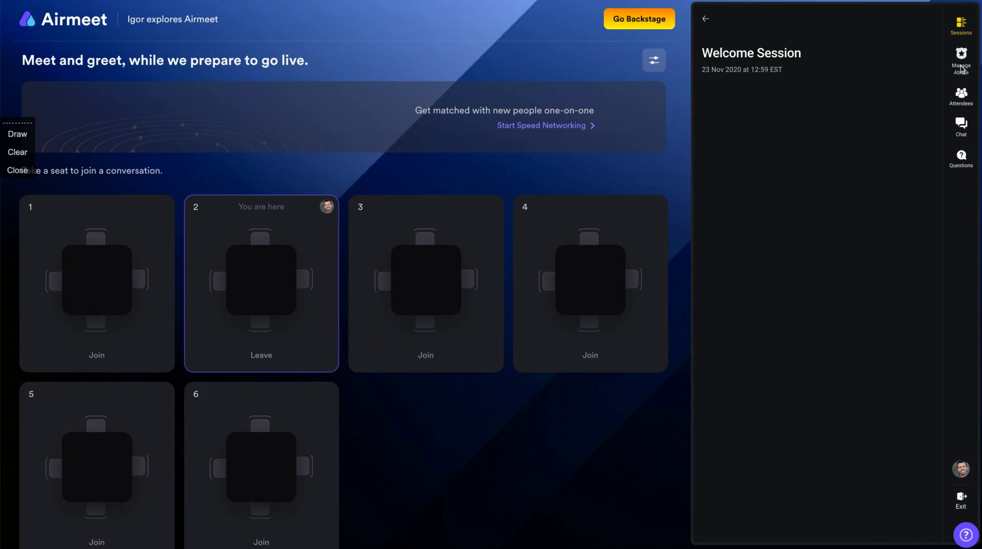
- View the Manage Abuse, Attendees and Chat tabs, then show the Questions panel
left_click(961, 60)
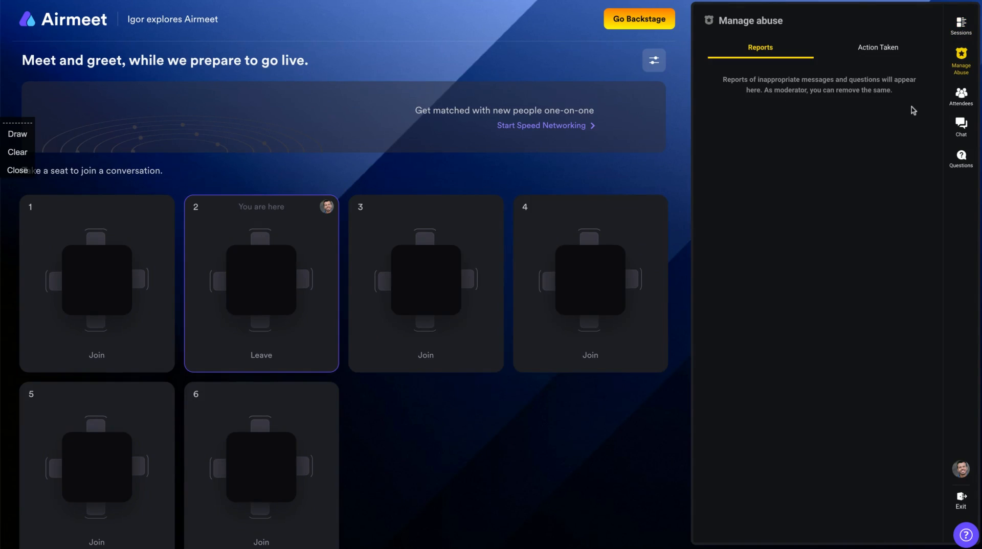
left_click(960, 95)
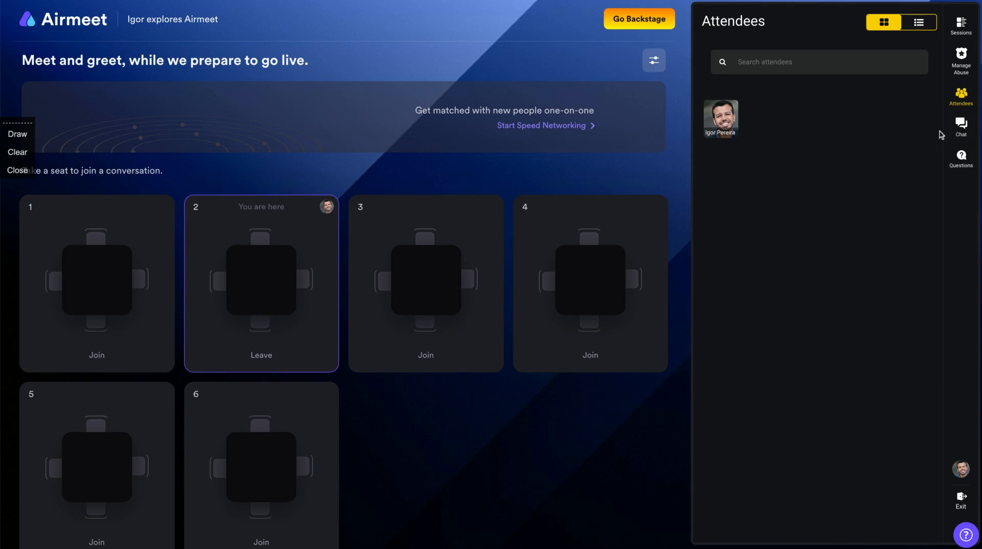
left_click(960, 124)
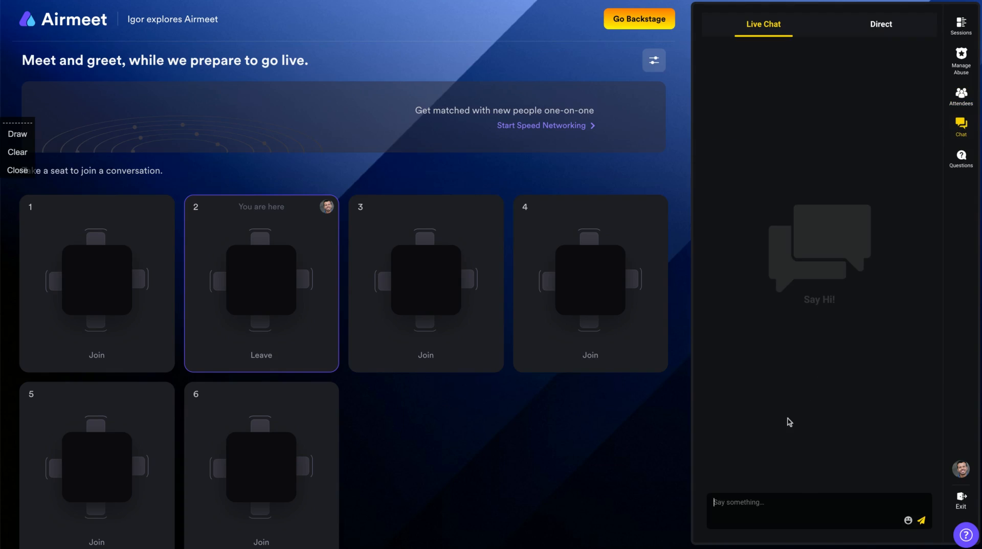
left_click(880, 24)
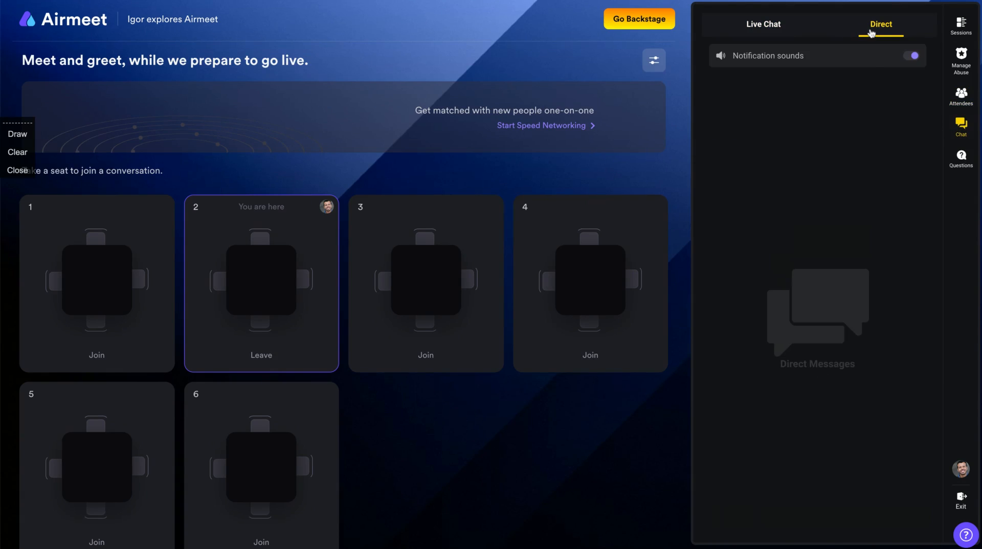
left_click(763, 24)
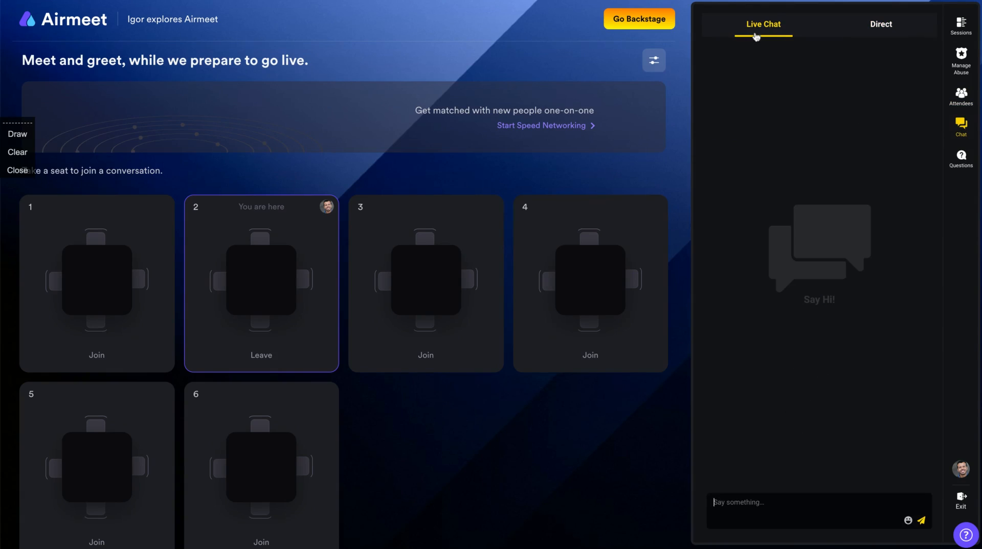
left_click(961, 158)
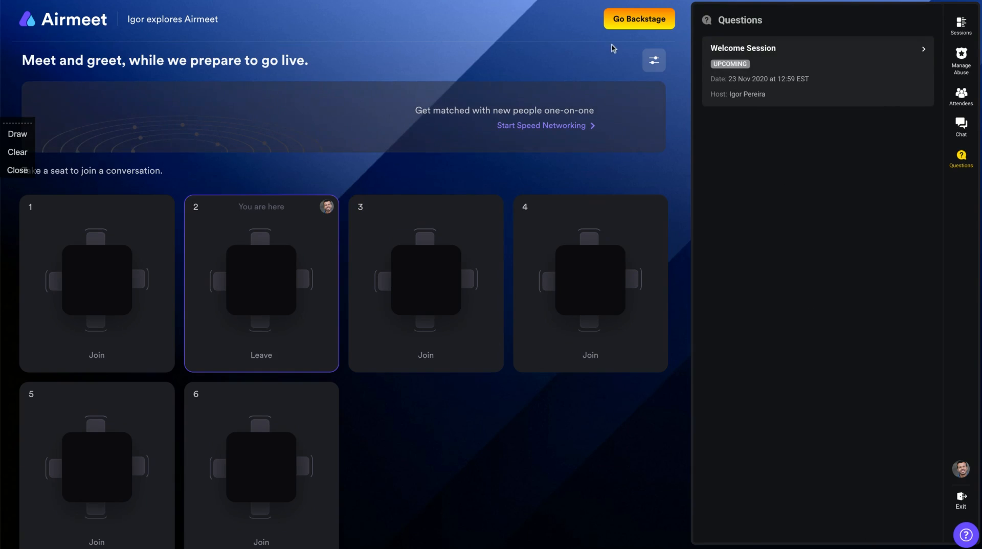
mouse_move(487, 97)
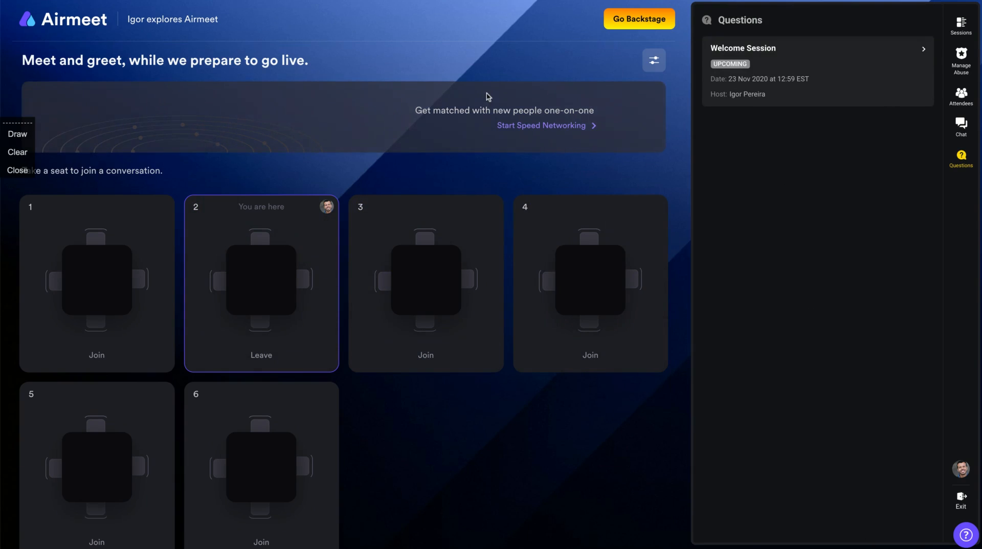
mouse_move(517, 132)
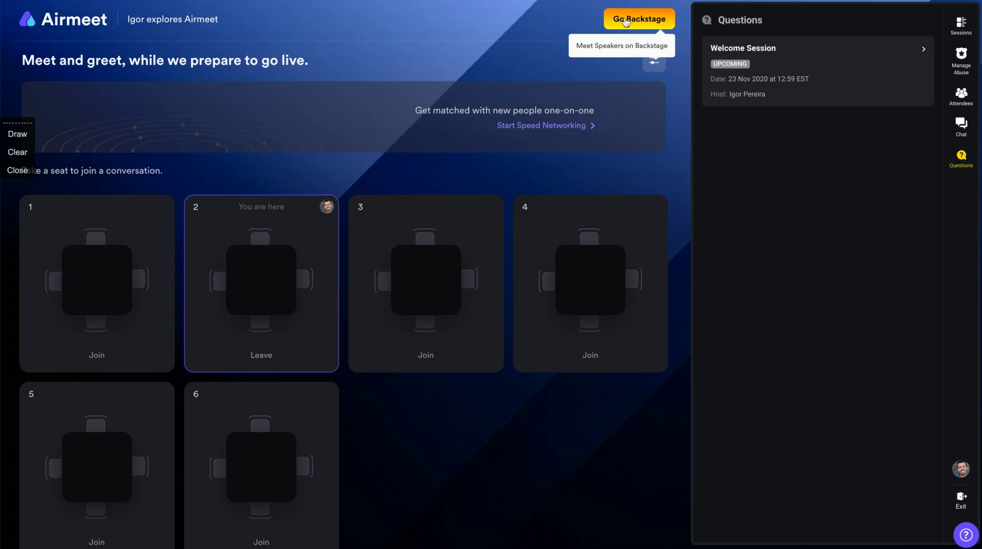
mouse_move(653, 61)
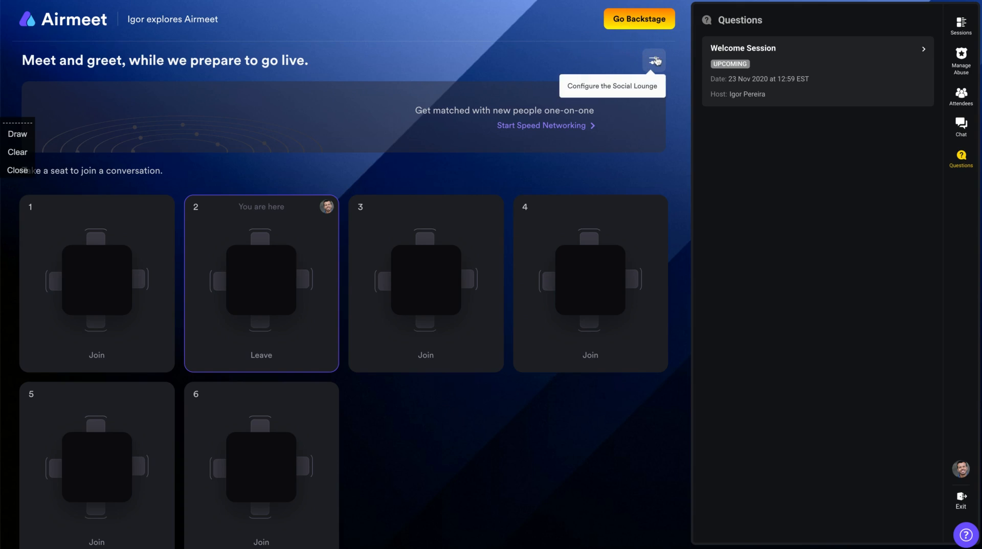
left_click(654, 61)
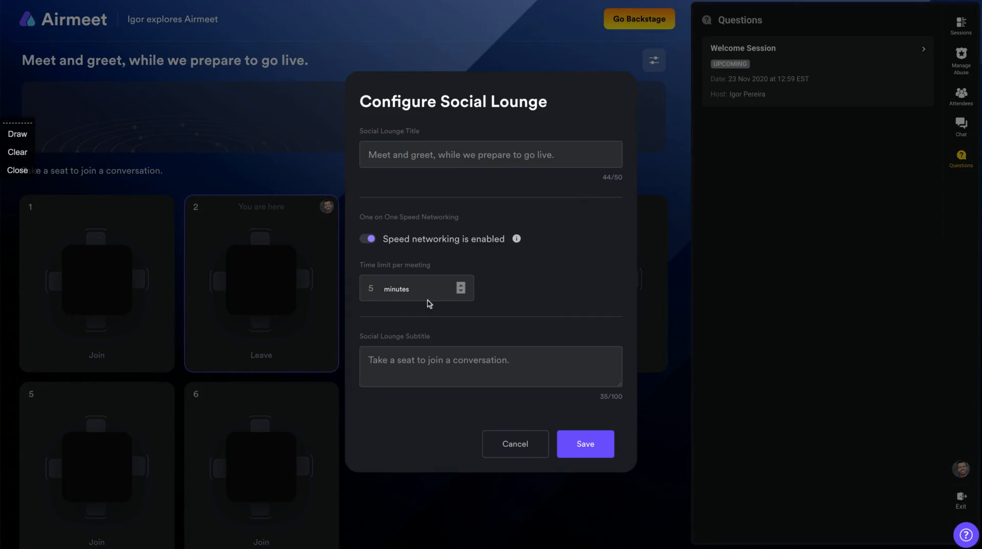
mouse_move(513, 260)
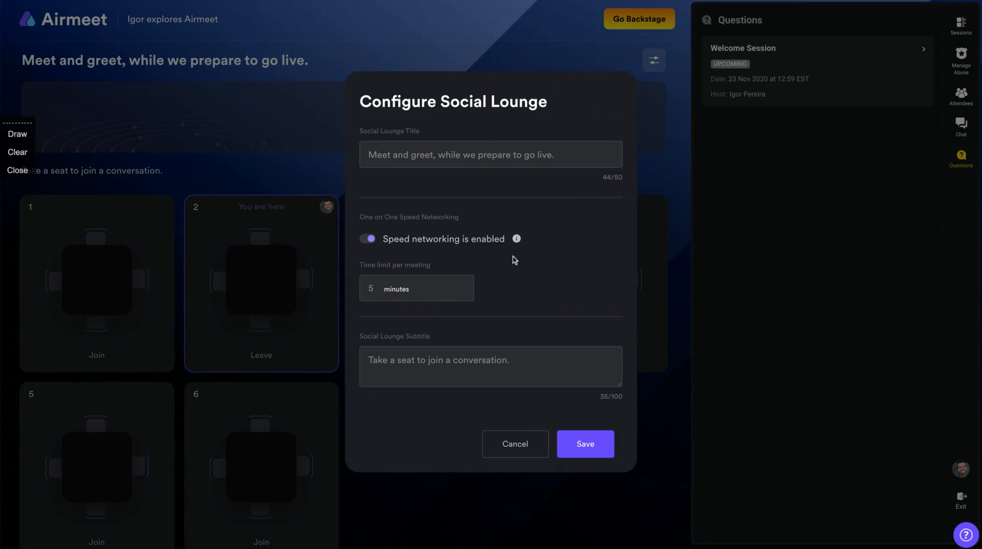
mouse_move(384, 253)
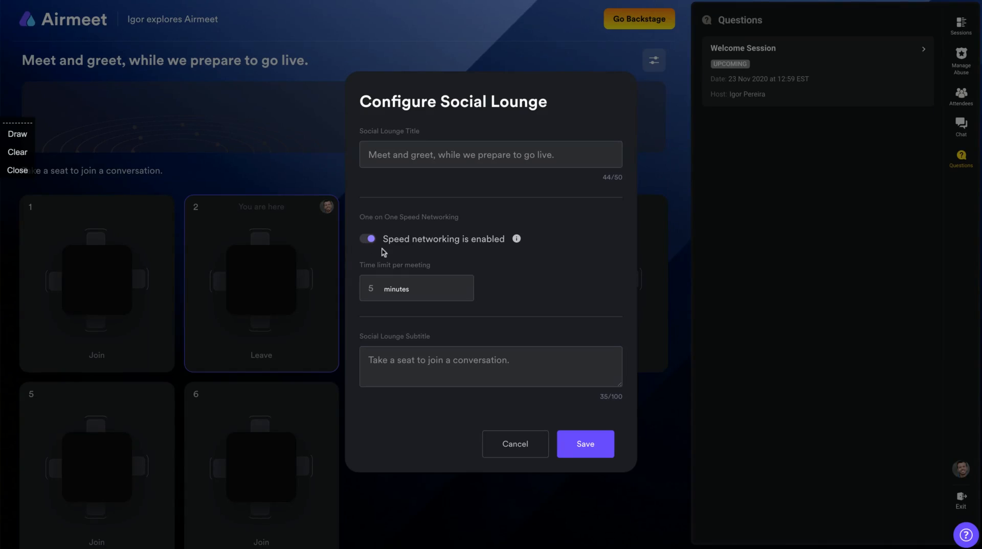
mouse_move(589, 57)
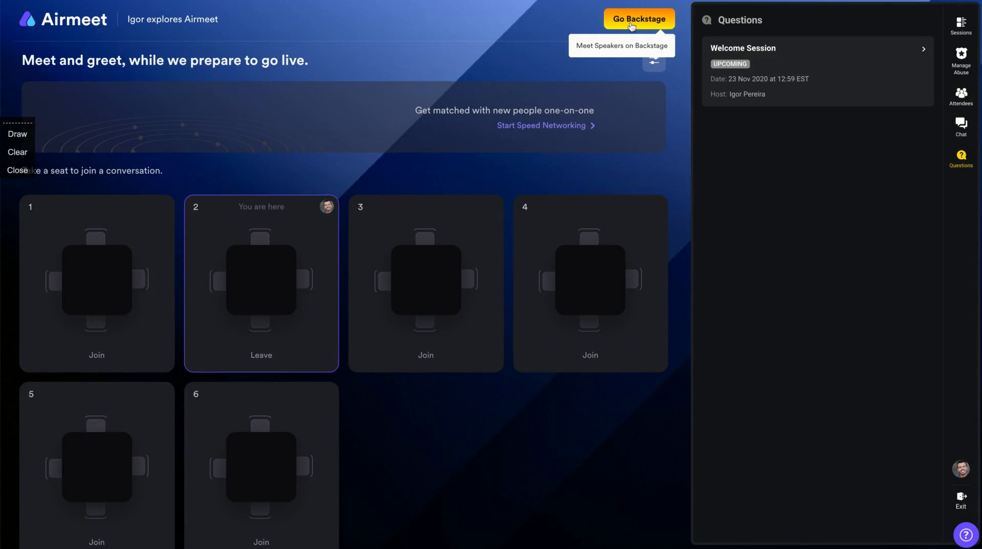
- Go backstage for the Welcome Session and close the Welcome to Backstage note
left_click(639, 18)
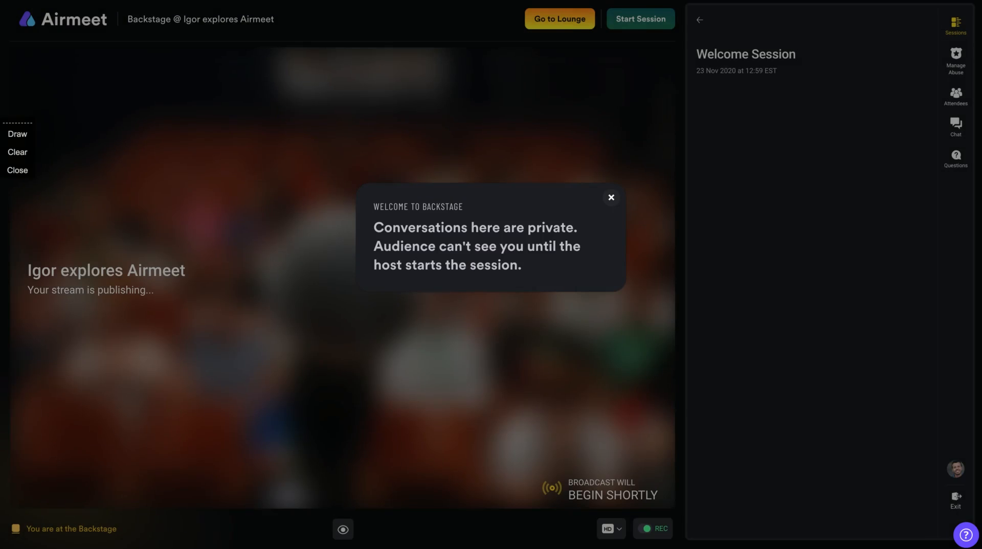
left_click(611, 197)
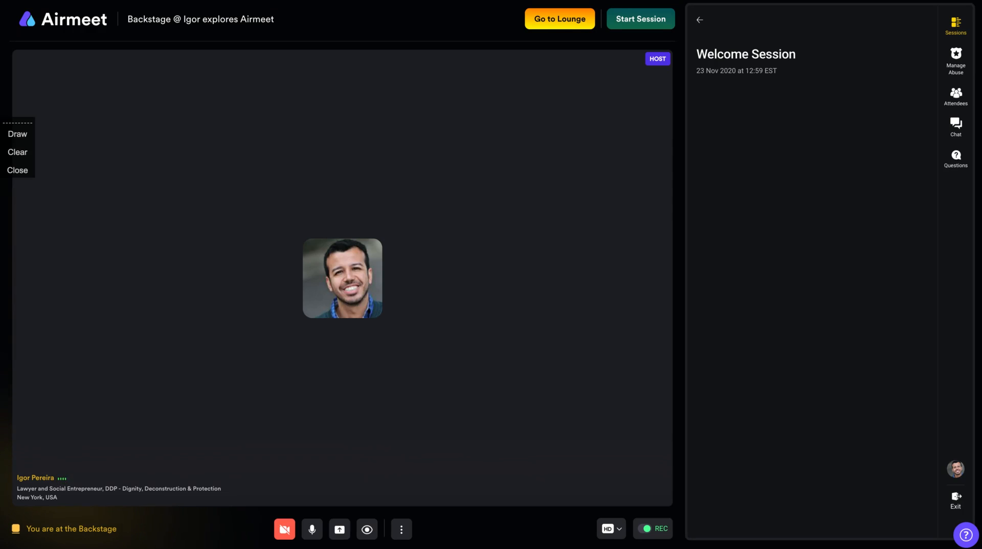
mouse_move(599, 540)
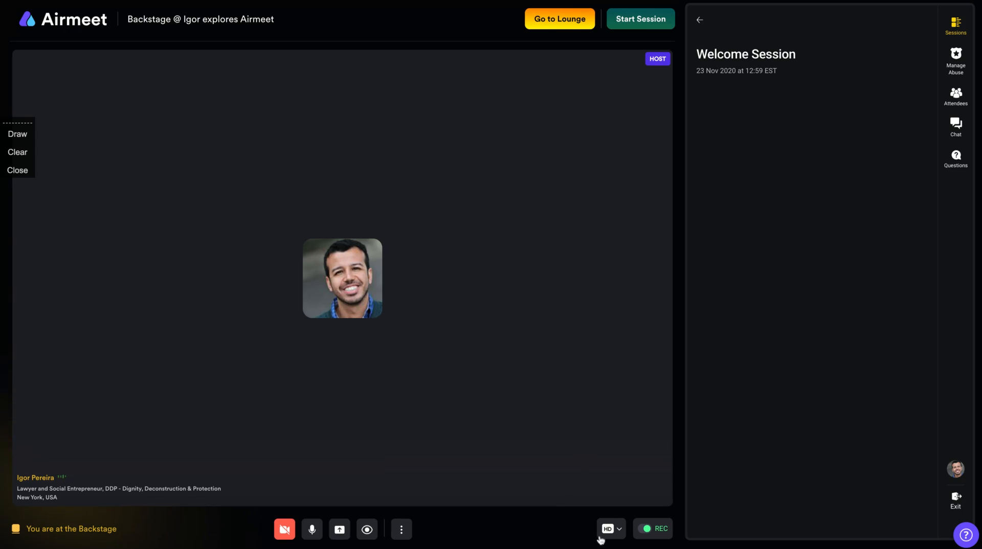
mouse_move(653, 530)
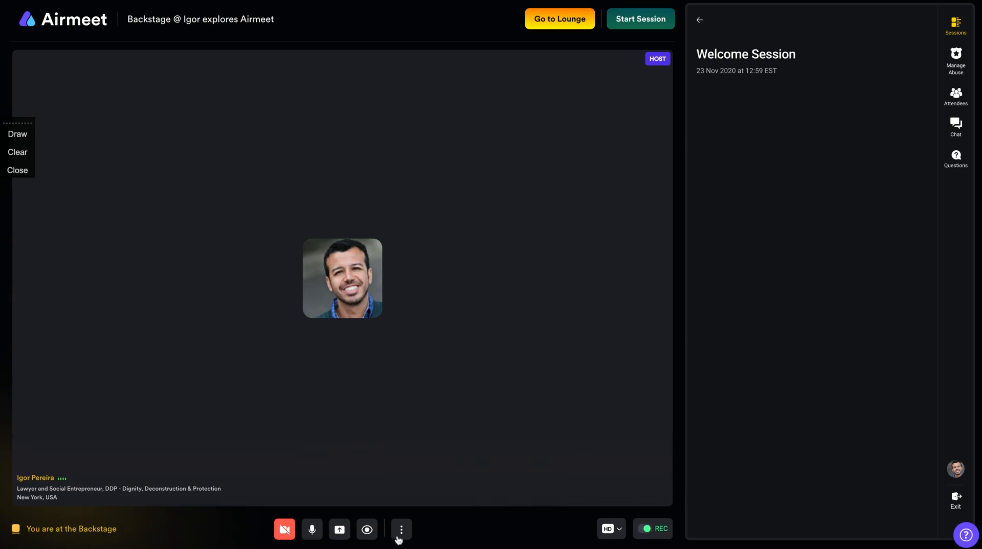
mouse_move(339, 529)
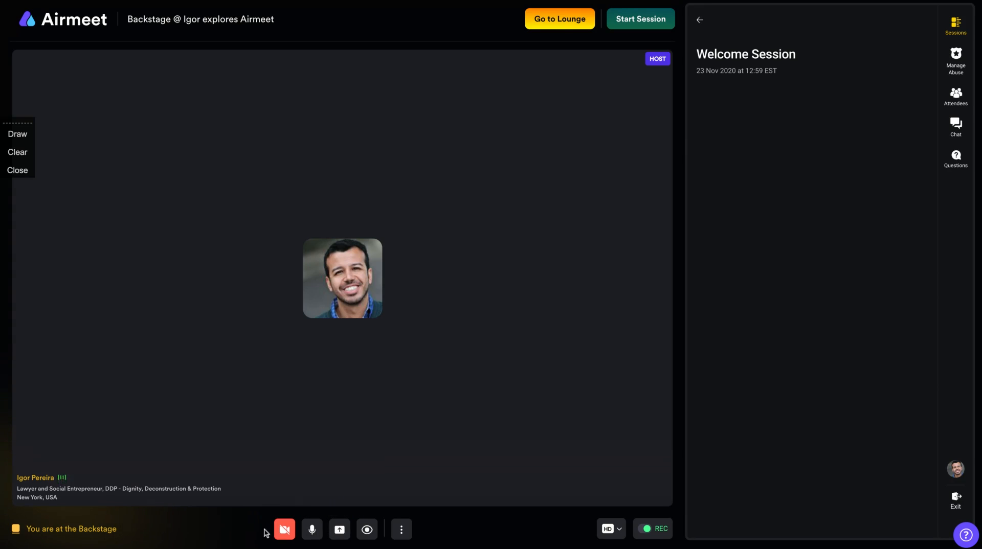
mouse_move(285, 529)
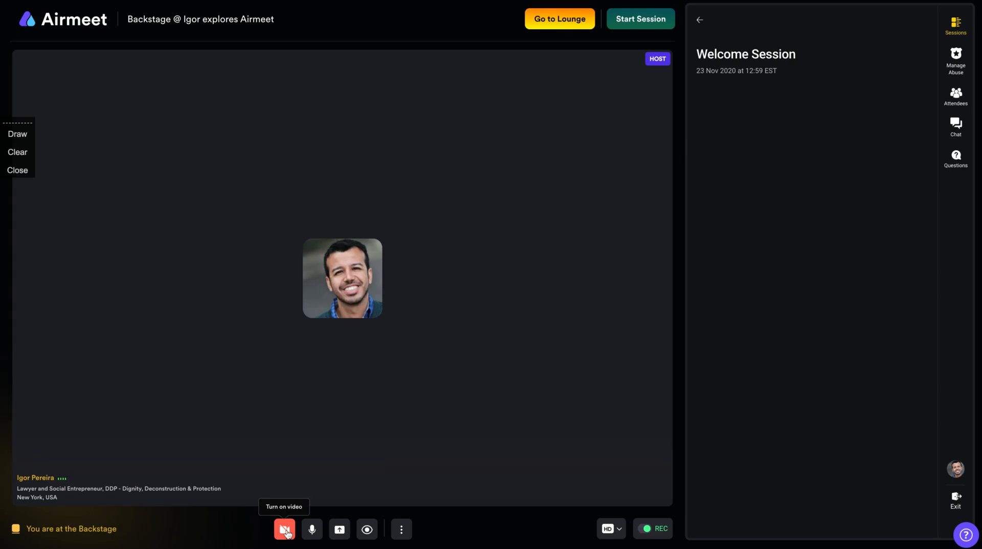
mouse_move(400, 529)
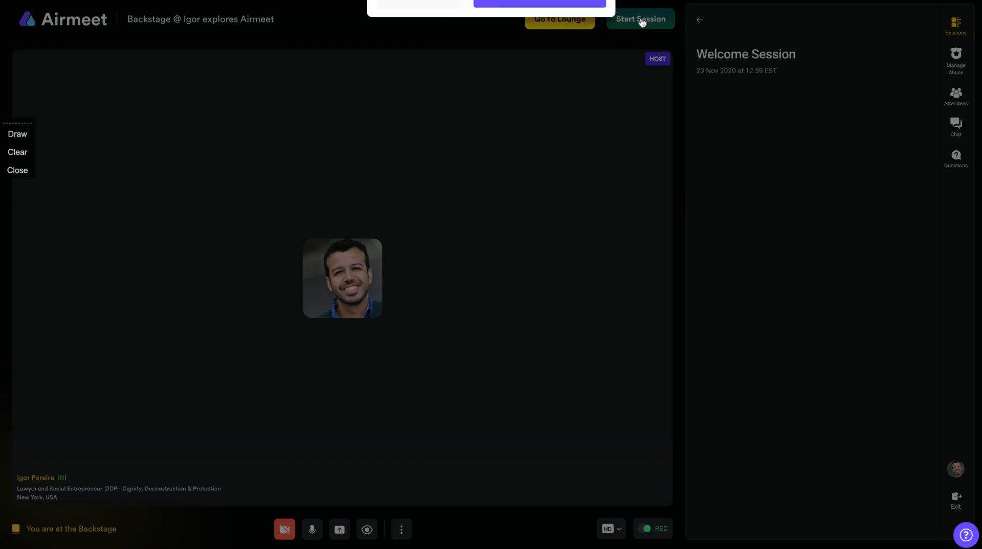
- Start the Welcome Session and confirm going live in the dialog
left_click(640, 19)
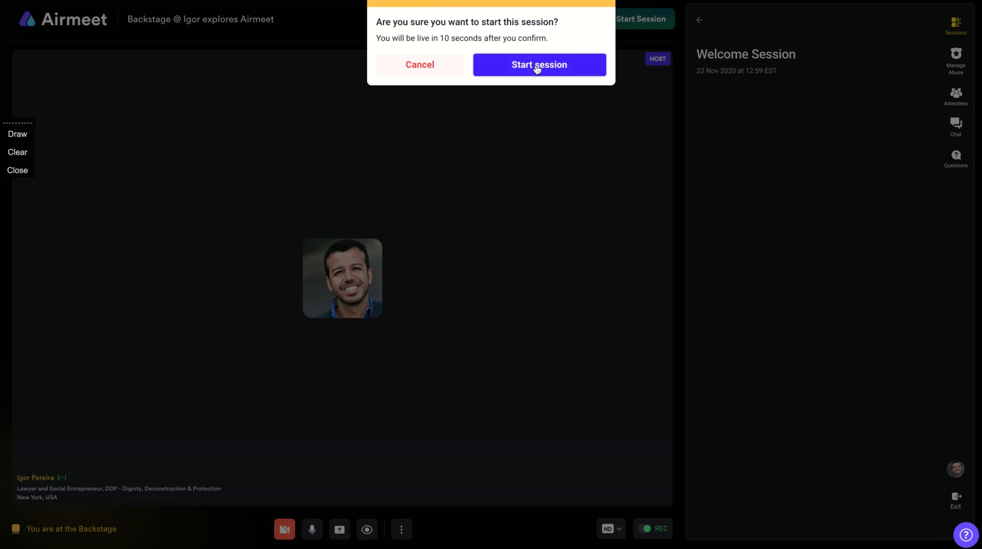
left_click(538, 64)
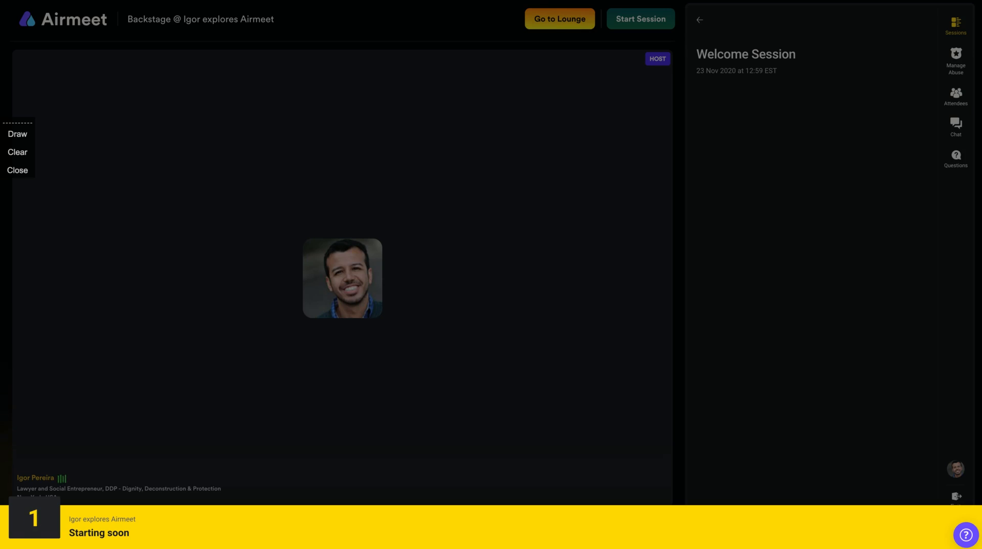
left_click(640, 19)
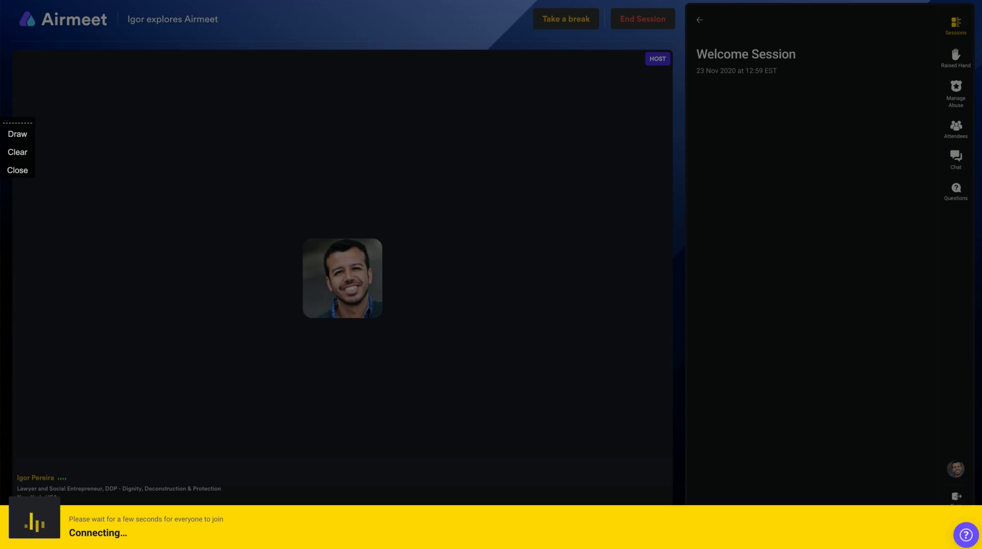
mouse_move(245, 387)
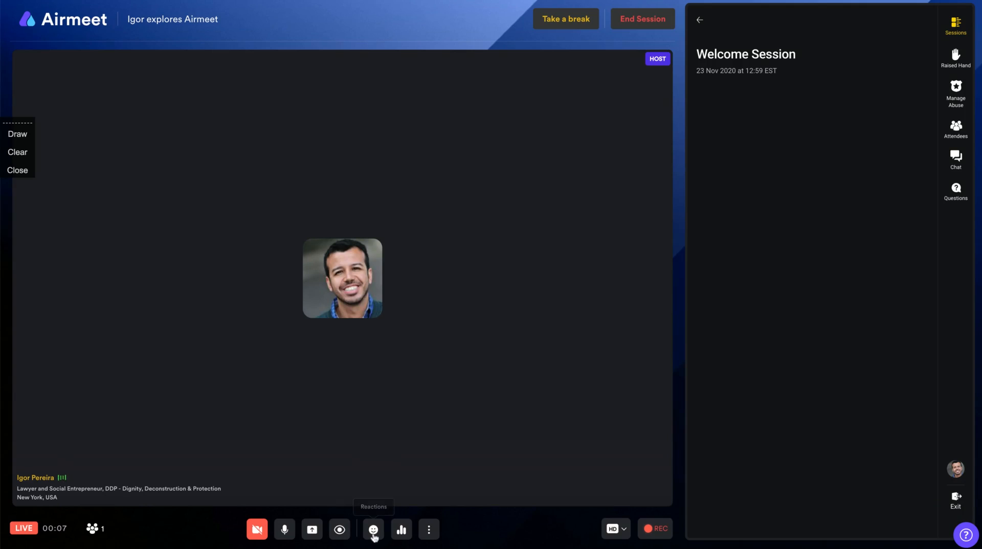
- Send two emoji reactions, including a thumbs-up, to the live Welcome Session
left_click(373, 530)
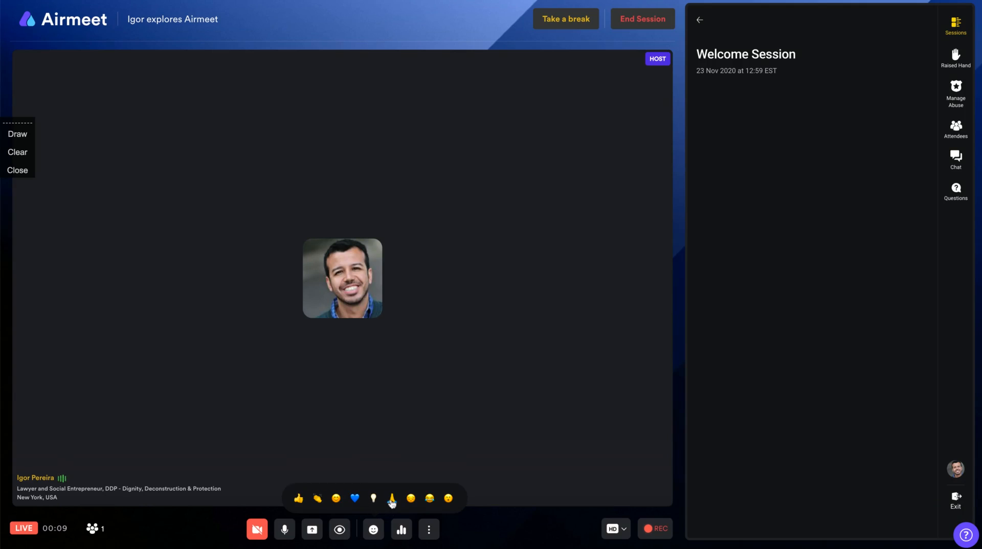
left_click(393, 499)
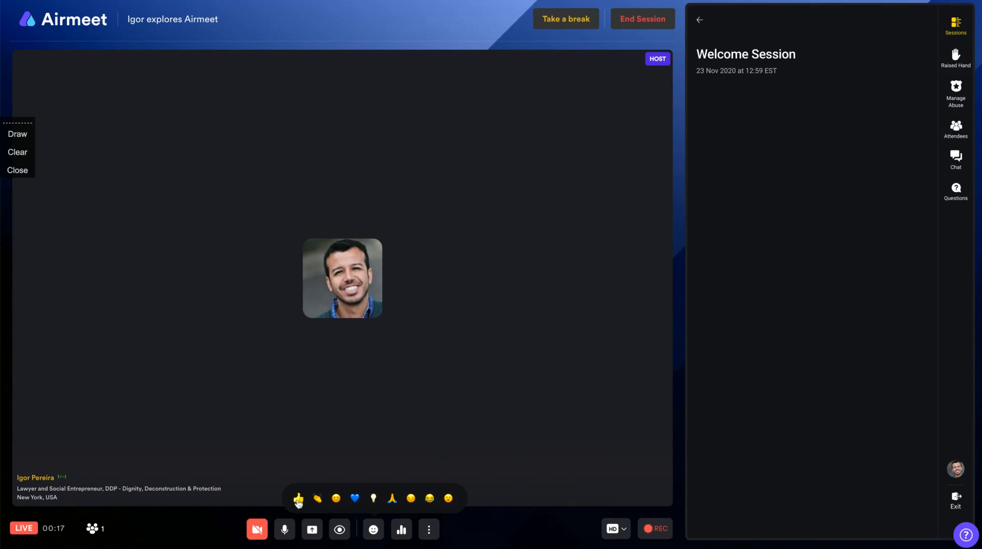
left_click(298, 499)
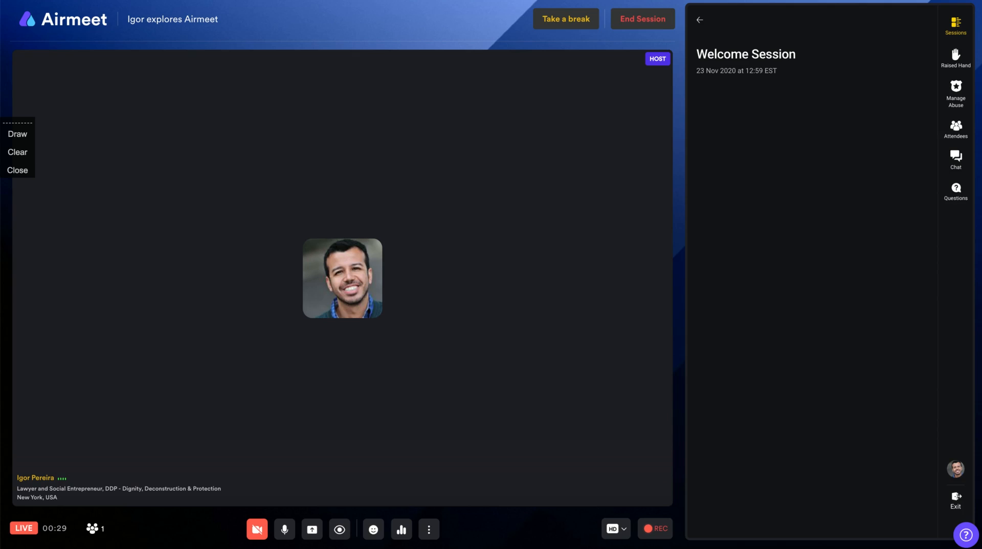
left_click(17, 170)
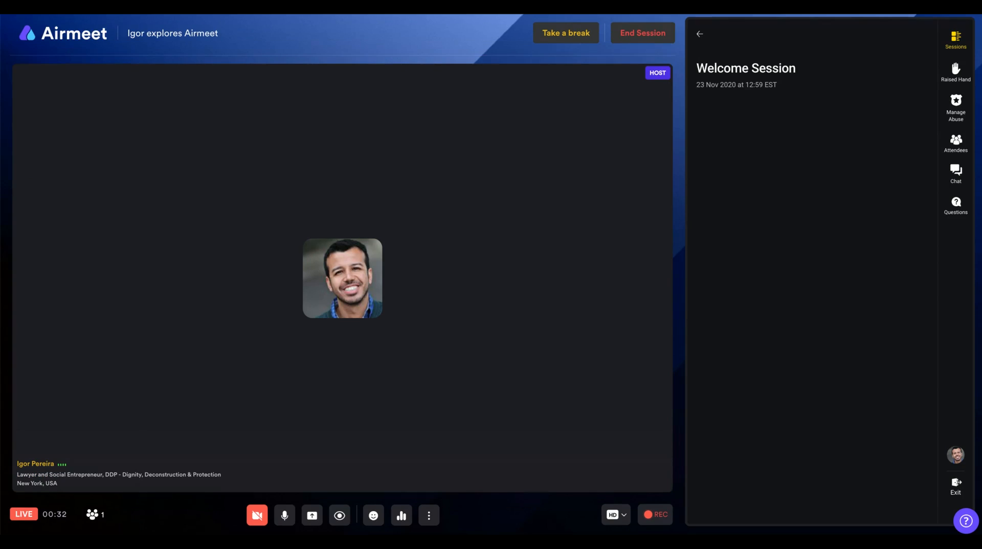
left_click(312, 515)
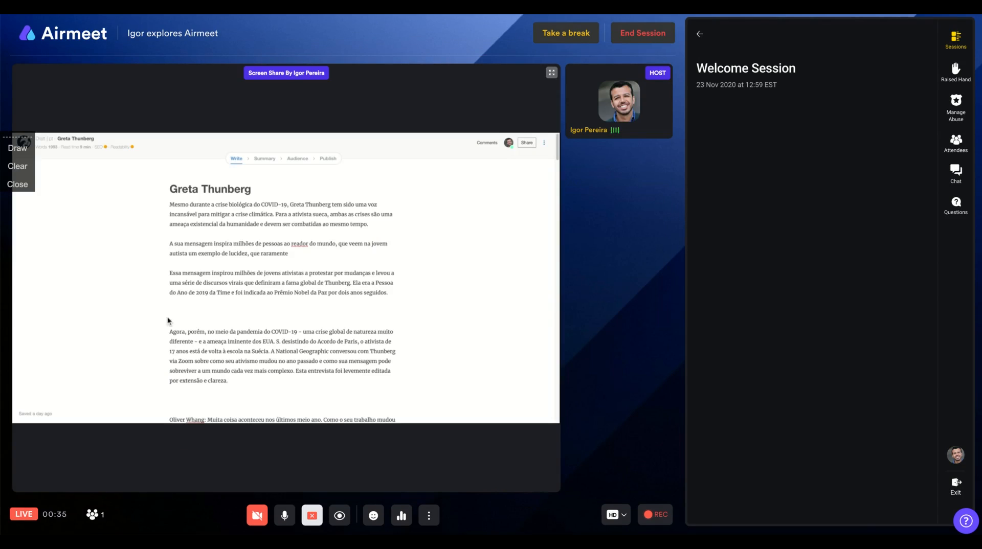
mouse_move(641, 102)
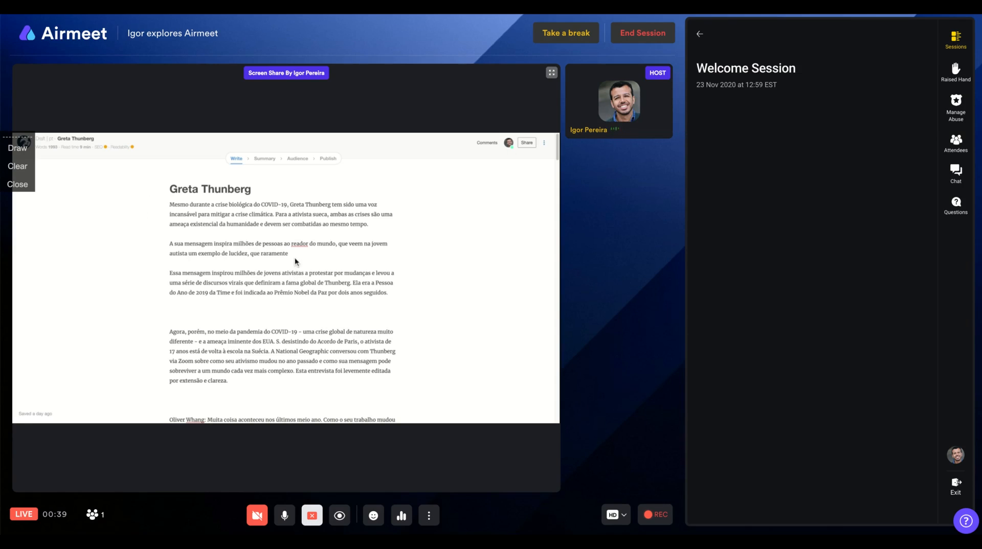
mouse_move(444, 207)
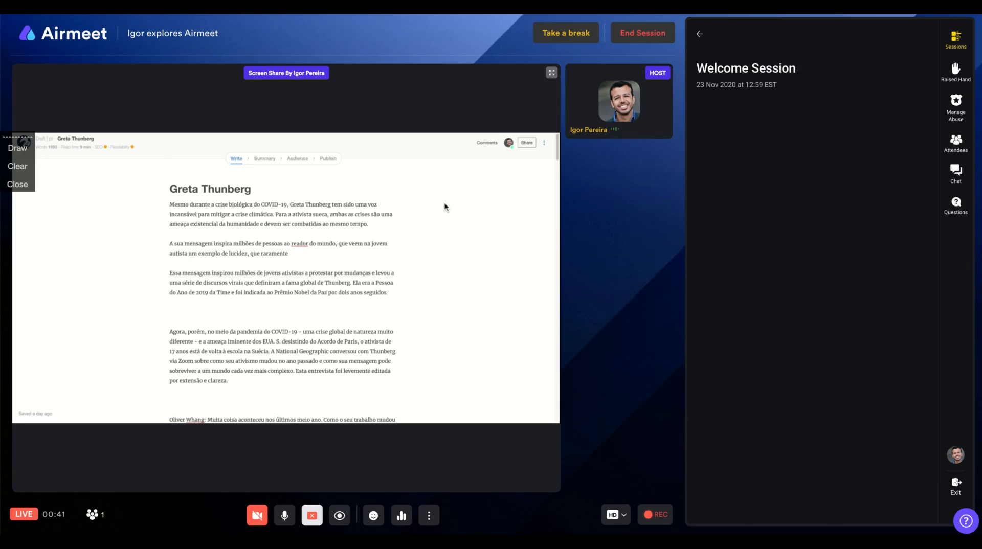
mouse_move(312, 515)
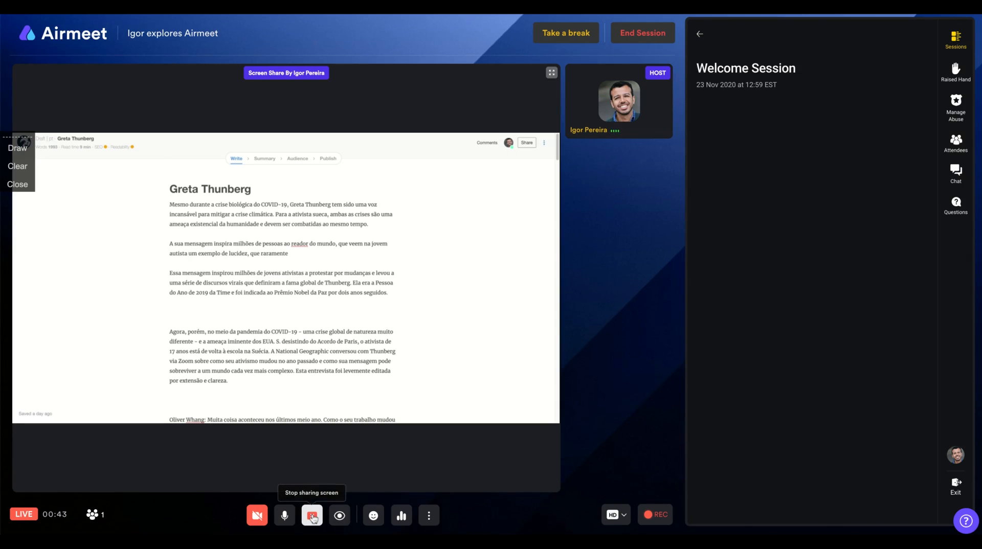
left_click(312, 515)
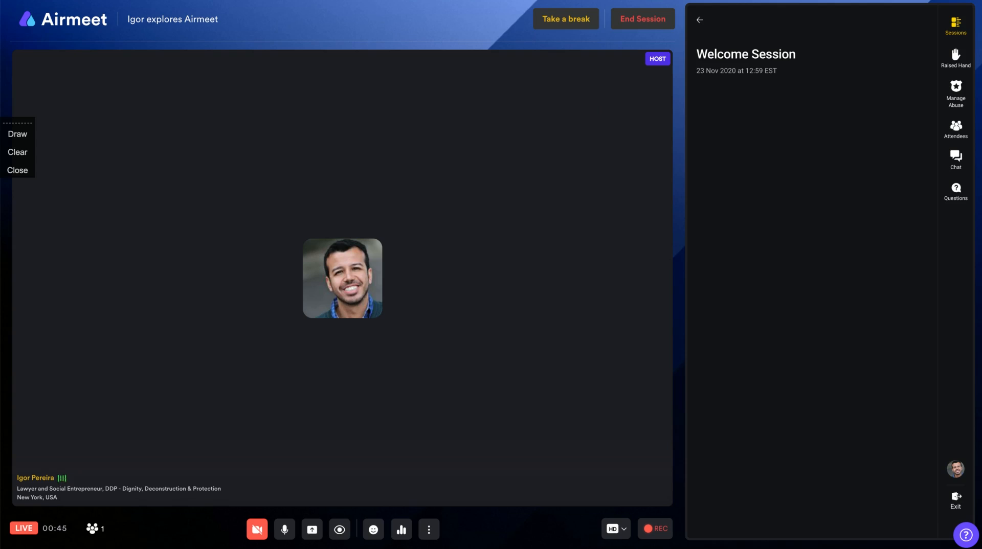
left_click(401, 530)
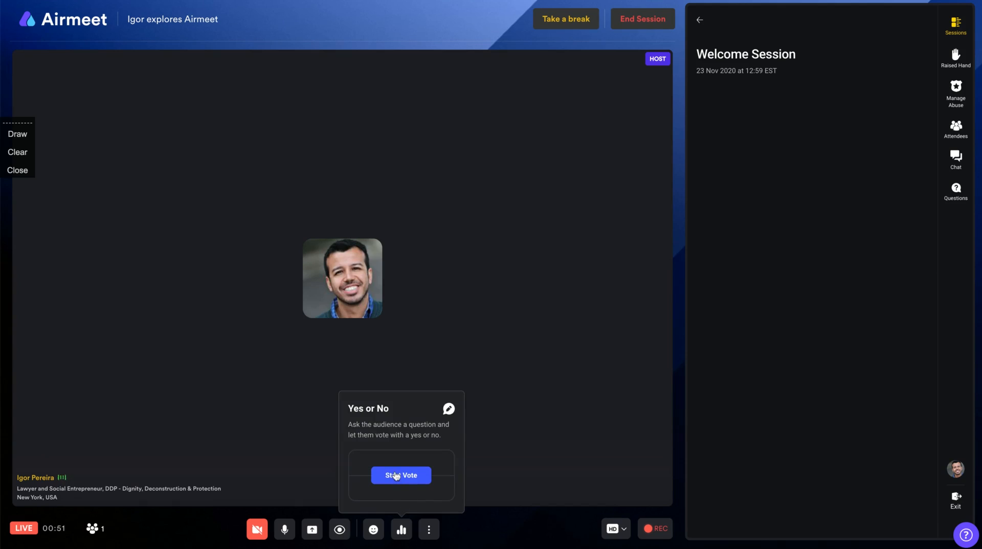
- Start a new Yes or No vote showing 0% results, then close the poll results
left_click(401, 475)
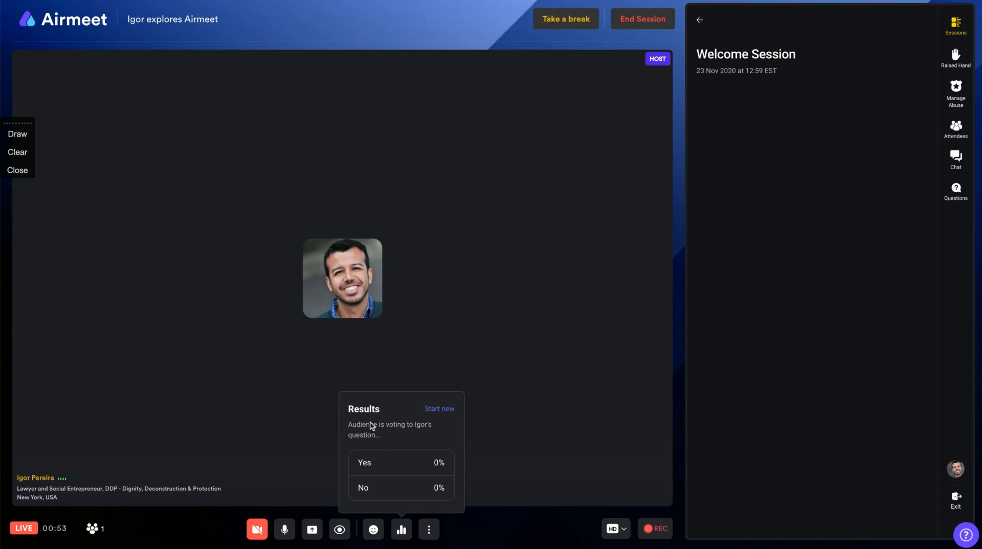
mouse_move(439, 408)
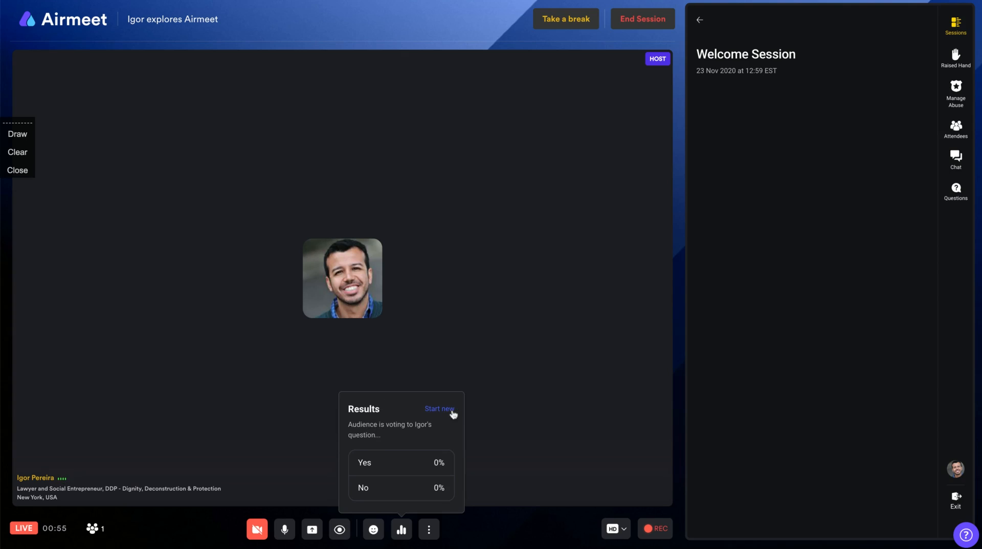
left_click(439, 408)
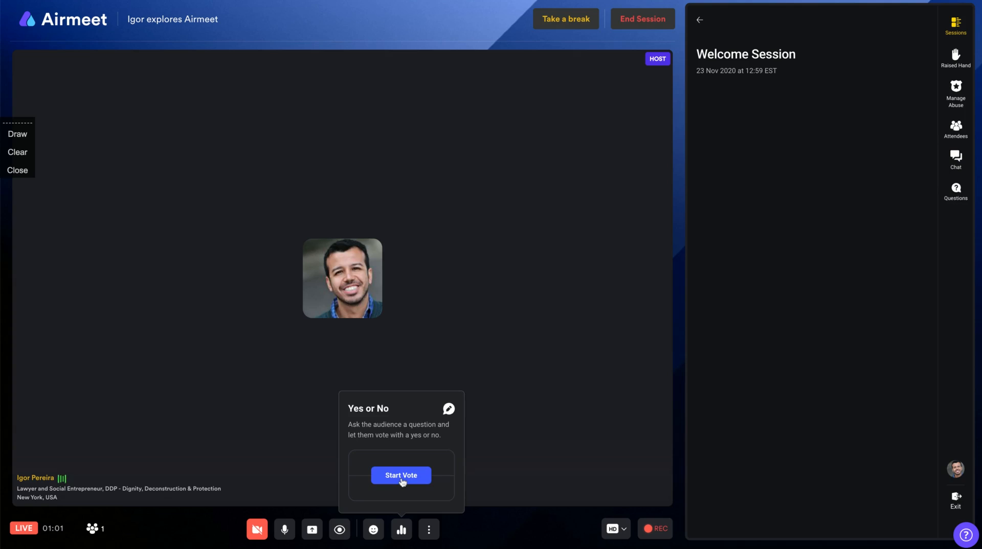
left_click(401, 475)
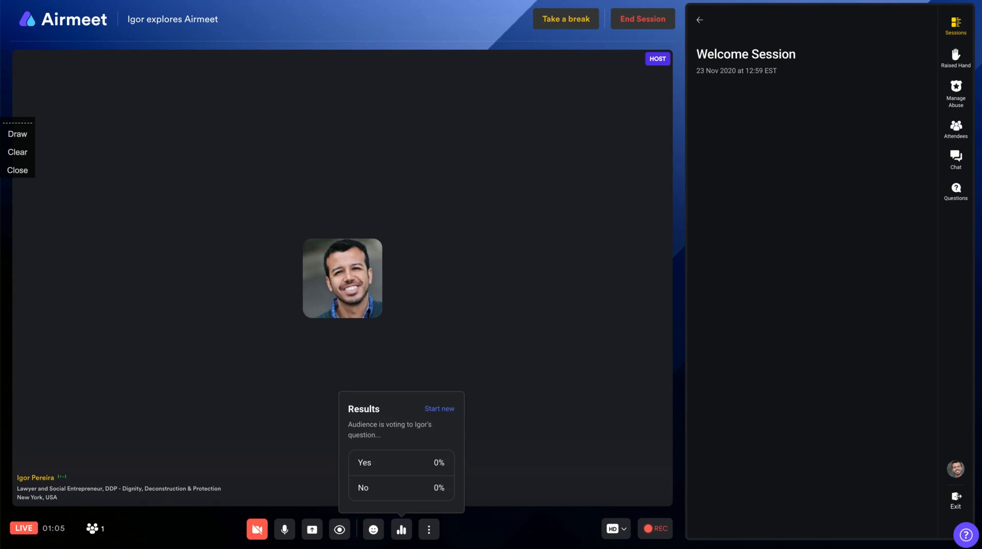
mouse_move(436, 420)
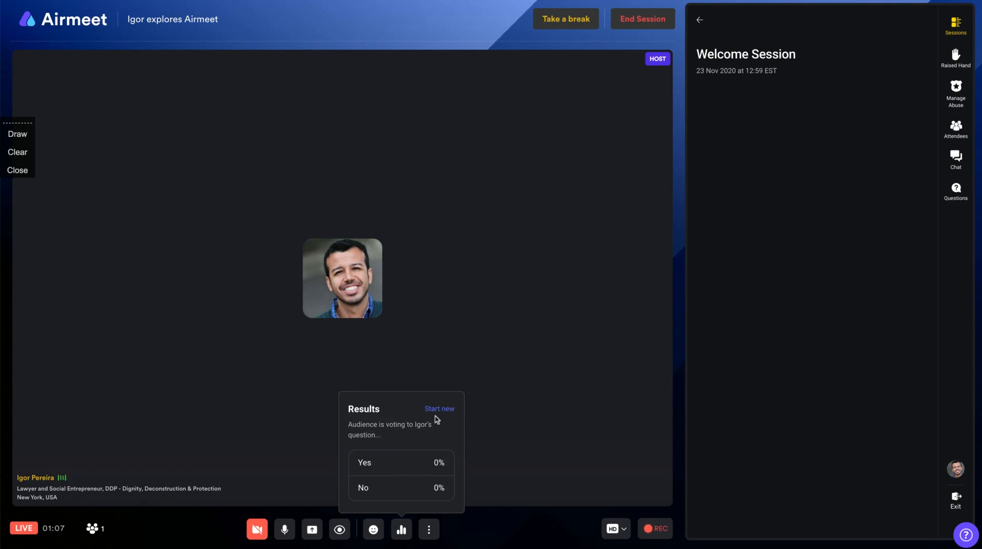
left_click(402, 529)
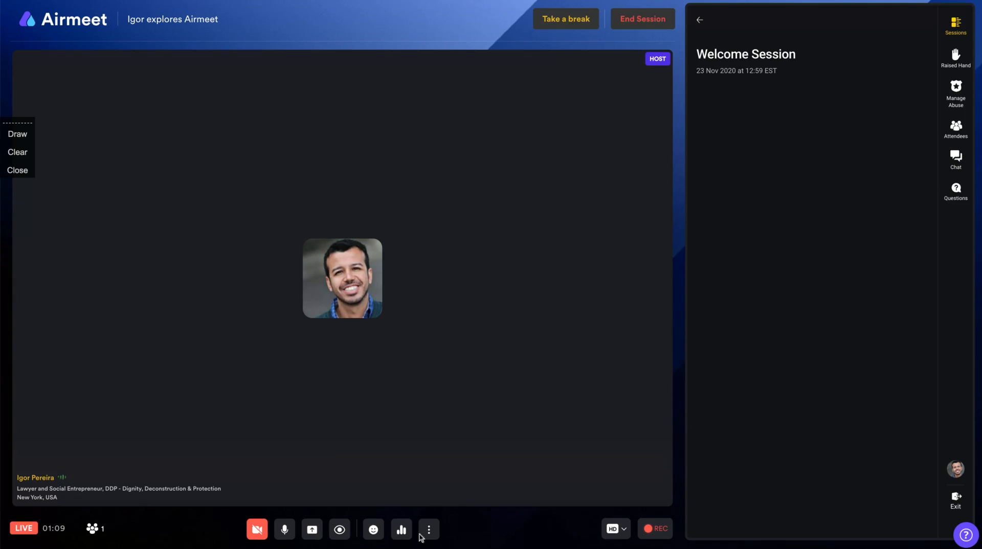
mouse_move(429, 529)
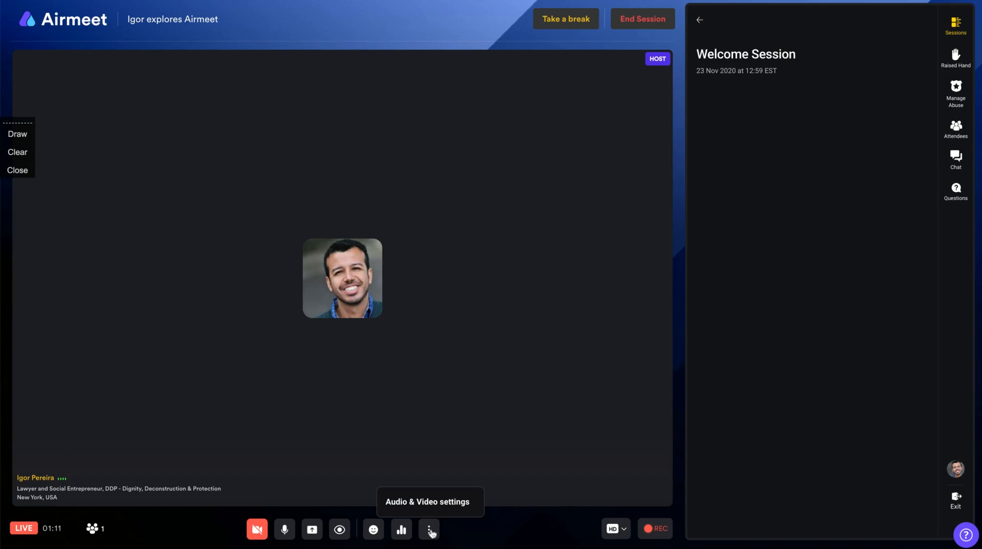
mouse_move(640, 28)
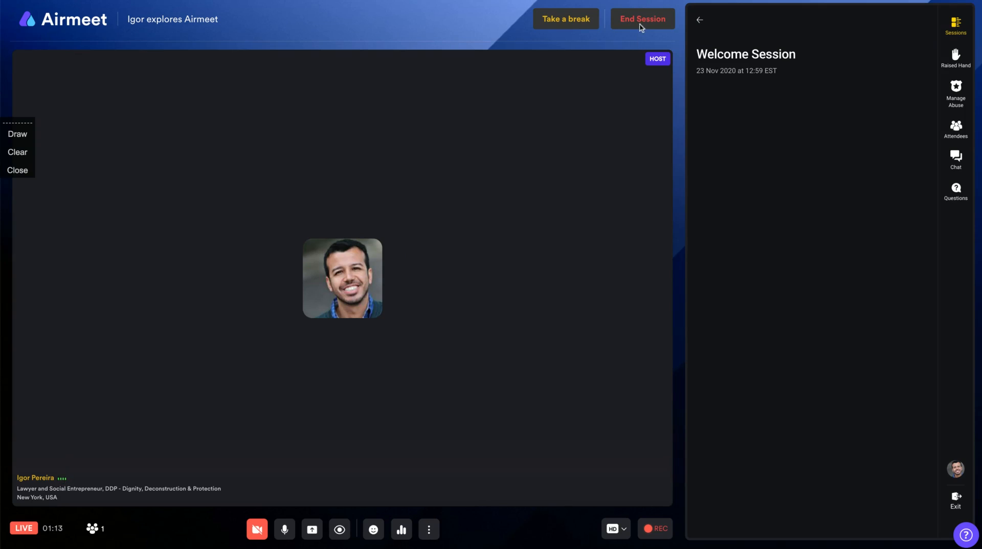
- End the Welcome Session, confirm it, and dismiss the backstage welcome message
left_click(641, 19)
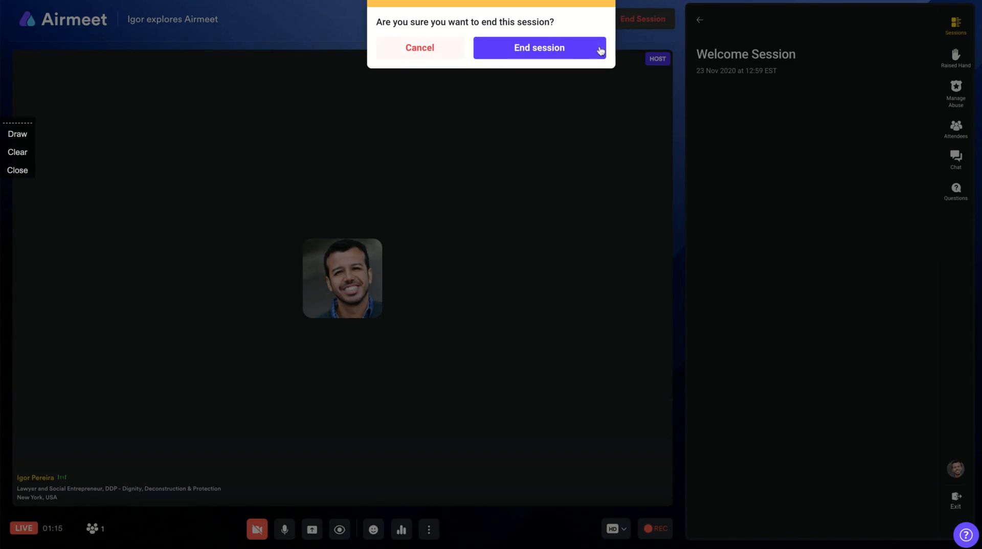
left_click(419, 48)
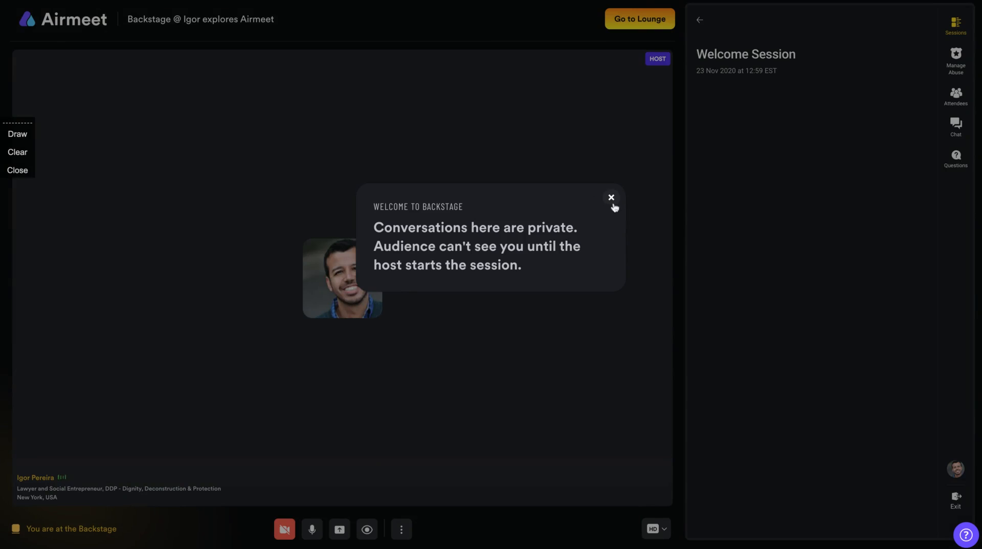
left_click(611, 198)
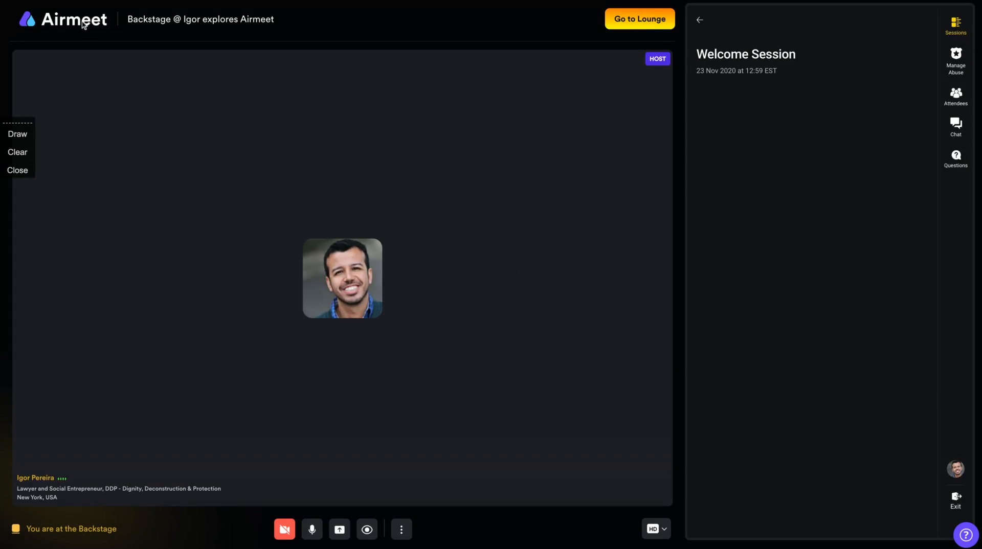
mouse_move(174, 279)
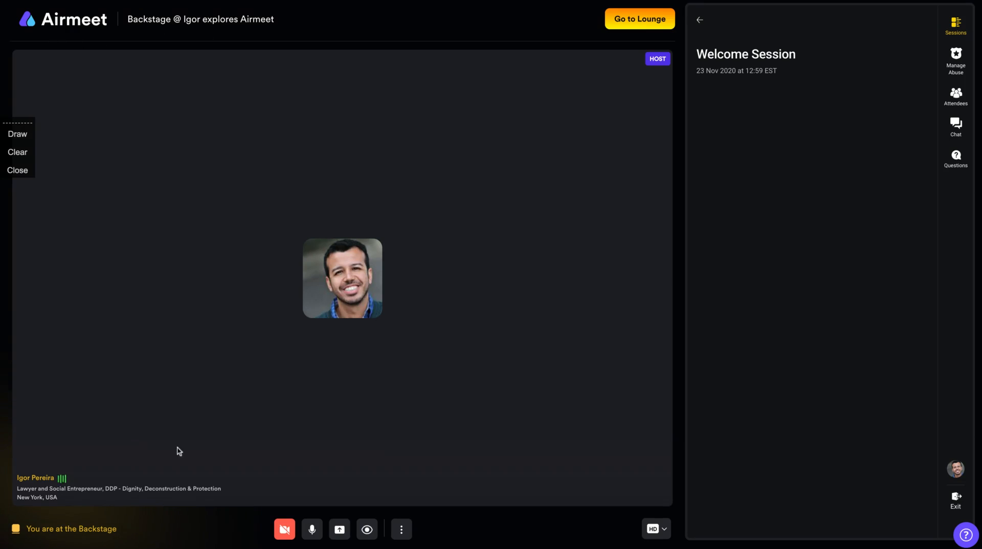
mouse_move(377, 395)
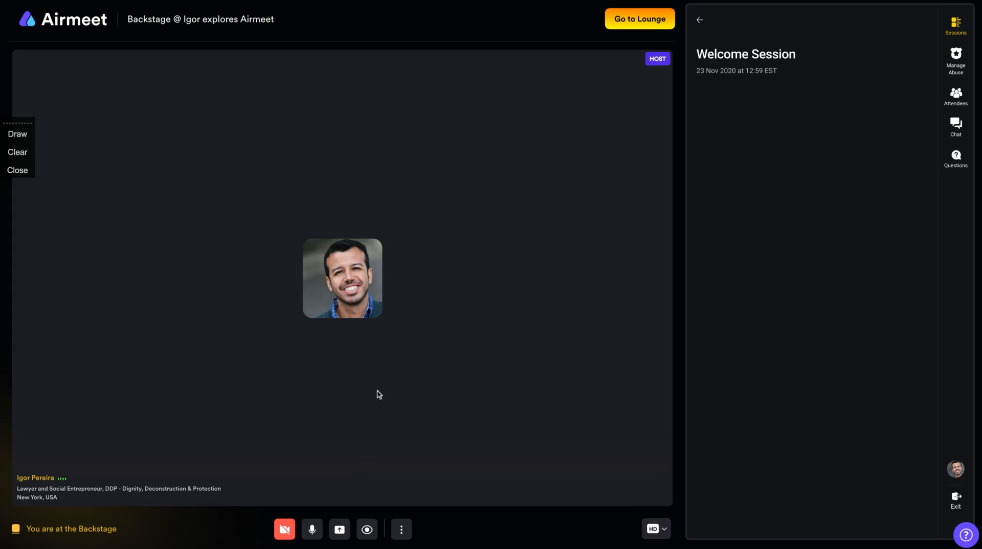
mouse_move(266, 11)
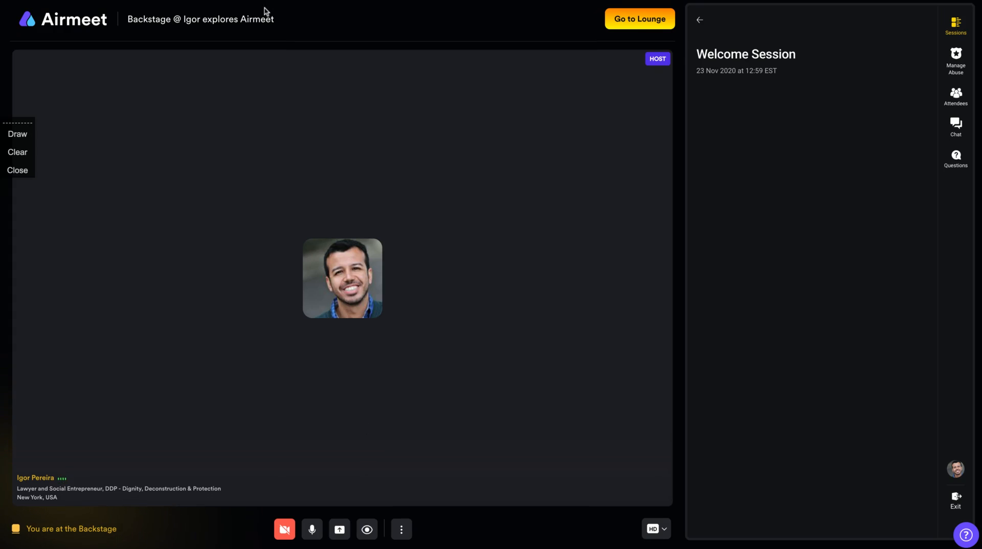
mouse_move(215, 40)
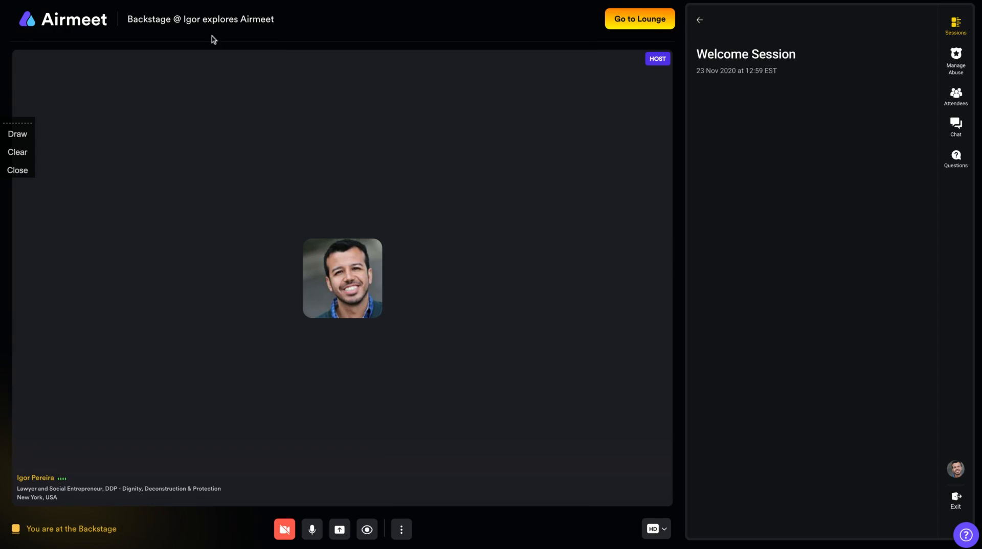
mouse_move(215, 3)
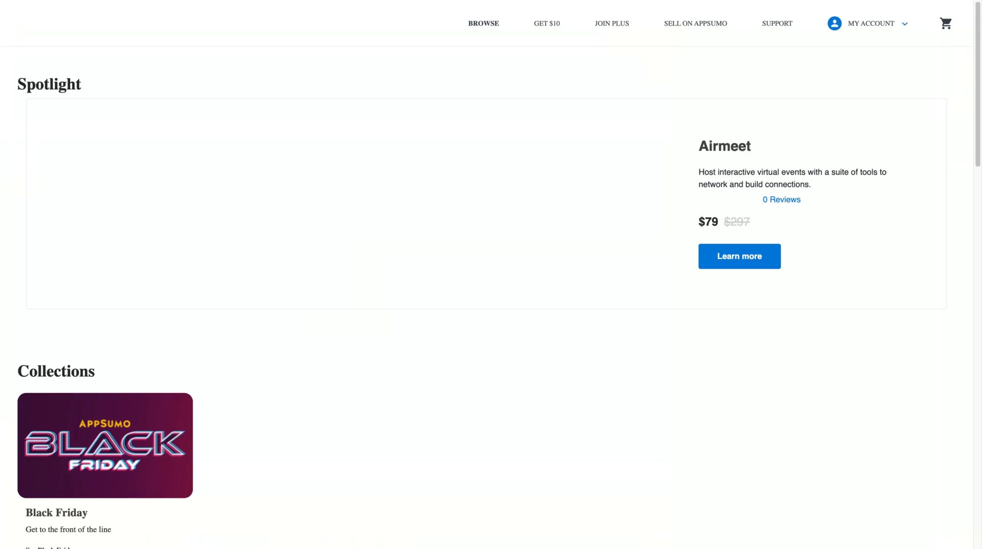
- Sort AppSumo's current offers by Latest and open the Airmeet deal card
scroll("down", 3)
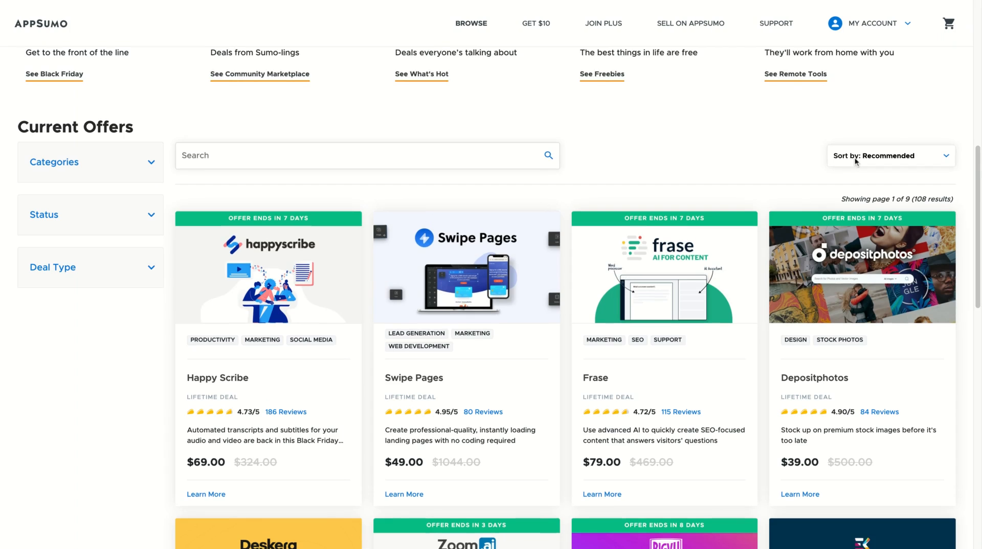
left_click(890, 155)
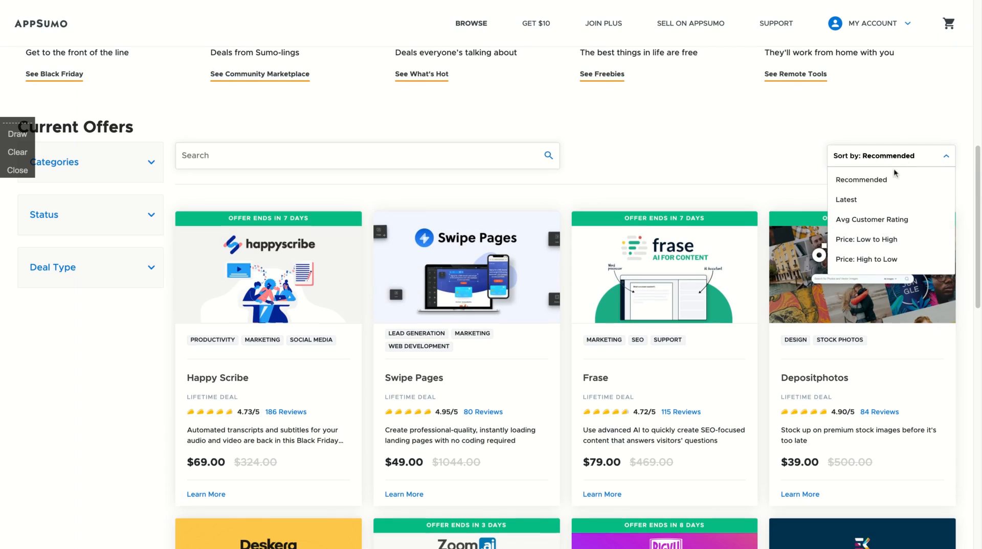
left_click(846, 199)
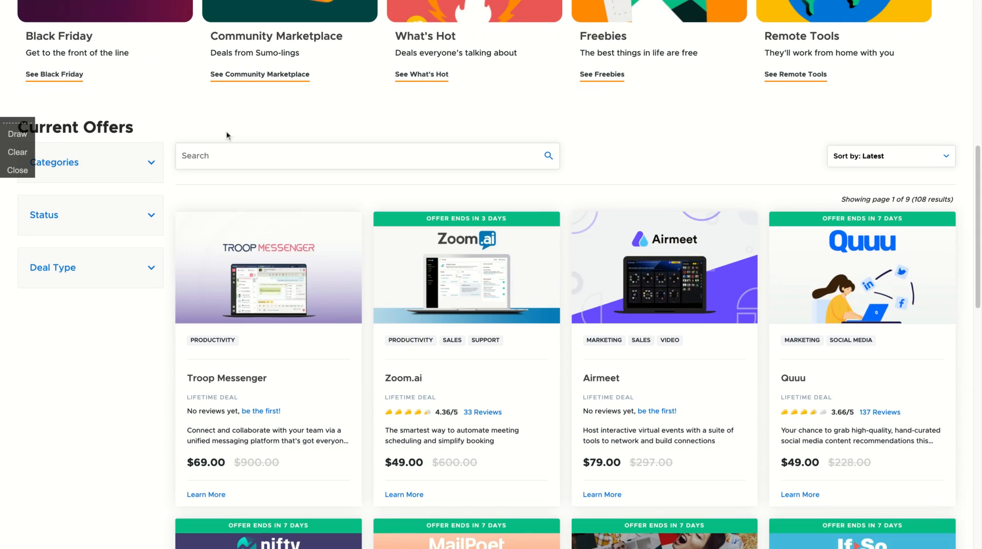
scroll("down", 3)
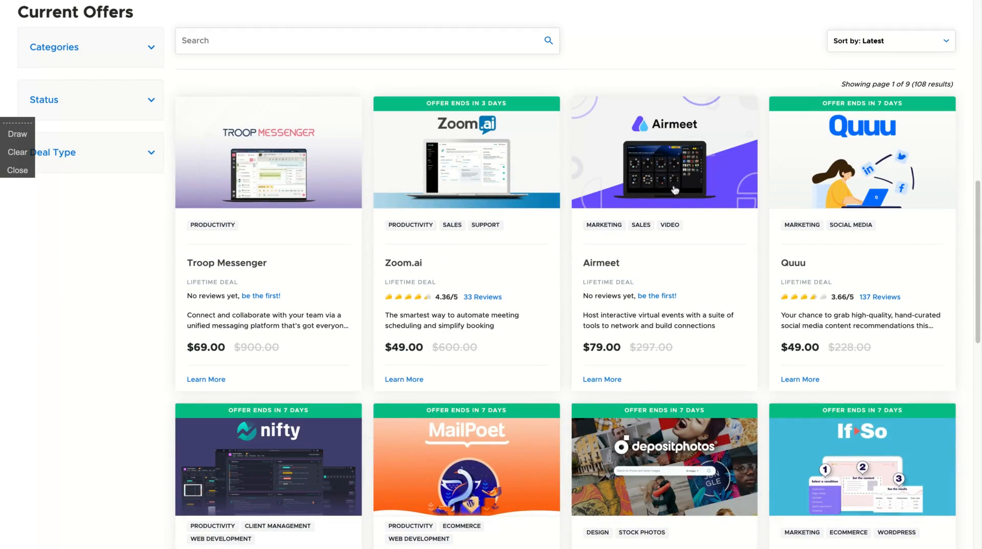
left_click(663, 151)
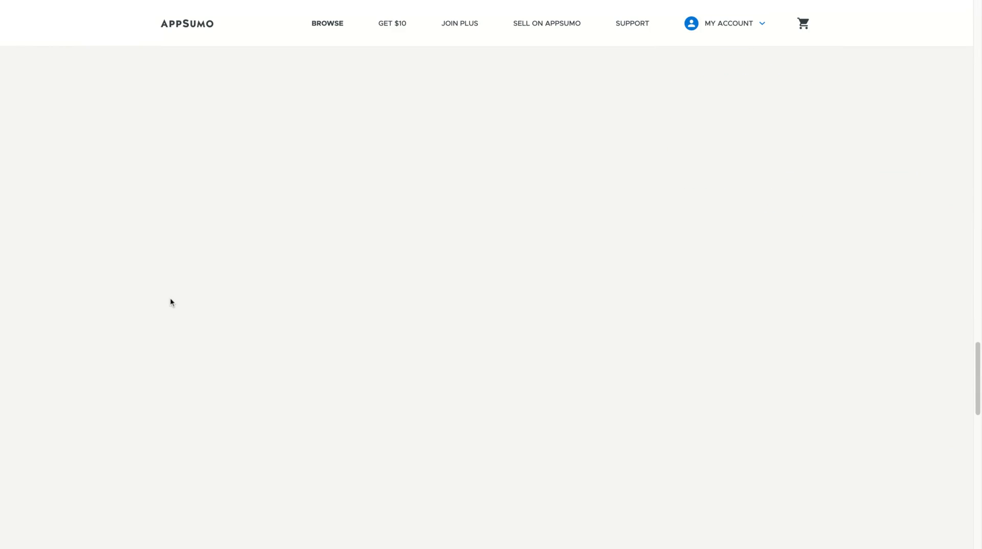
- Scroll the Airmeet deal page past Deal Terms to the Single, Double and Multiple plans
scroll("down", 3)
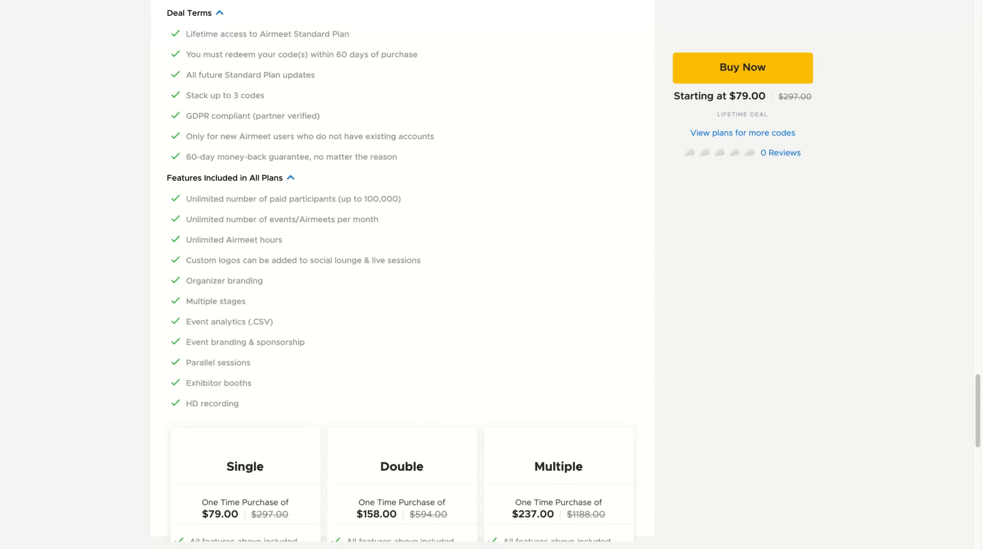
scroll("down", 3)
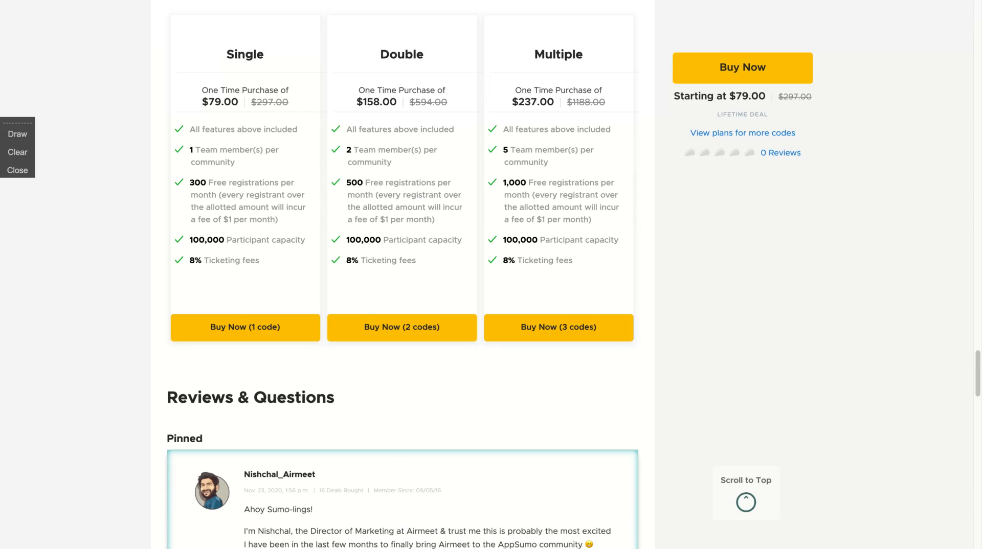
mouse_move(160, 141)
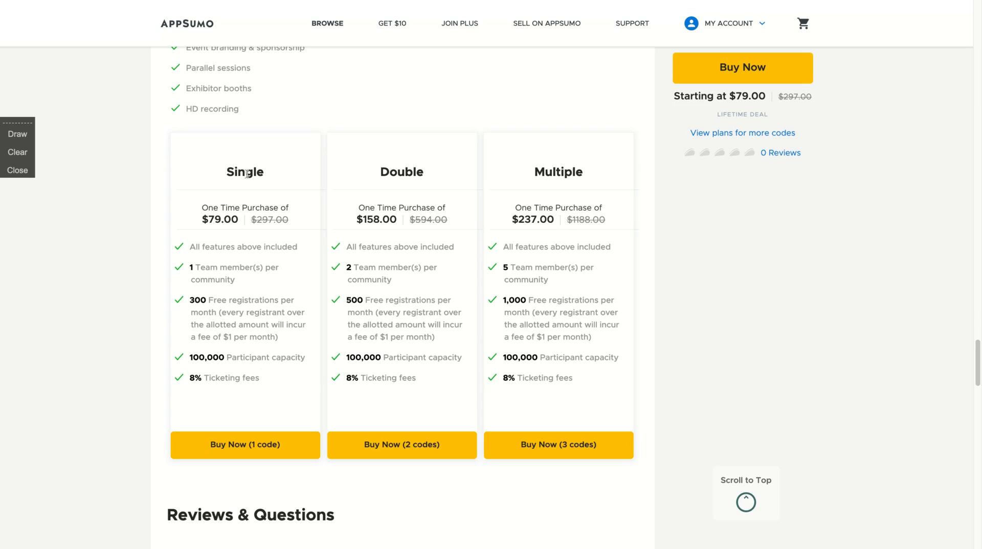
mouse_move(332, 122)
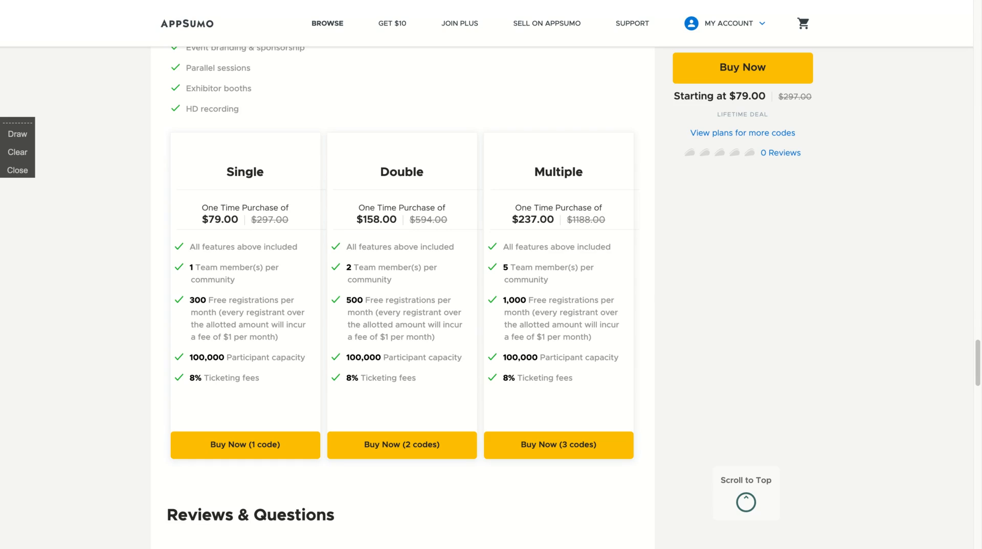
mouse_move(644, 132)
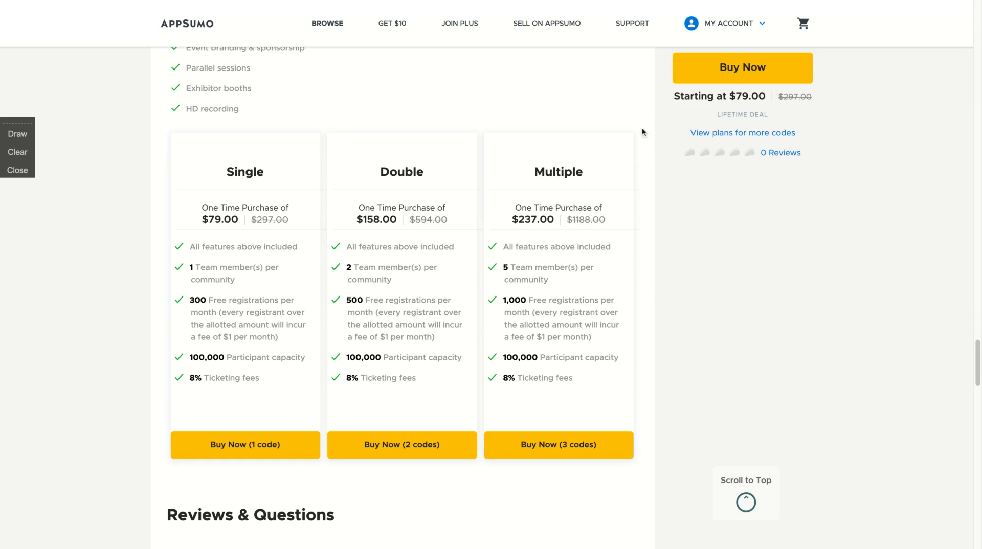